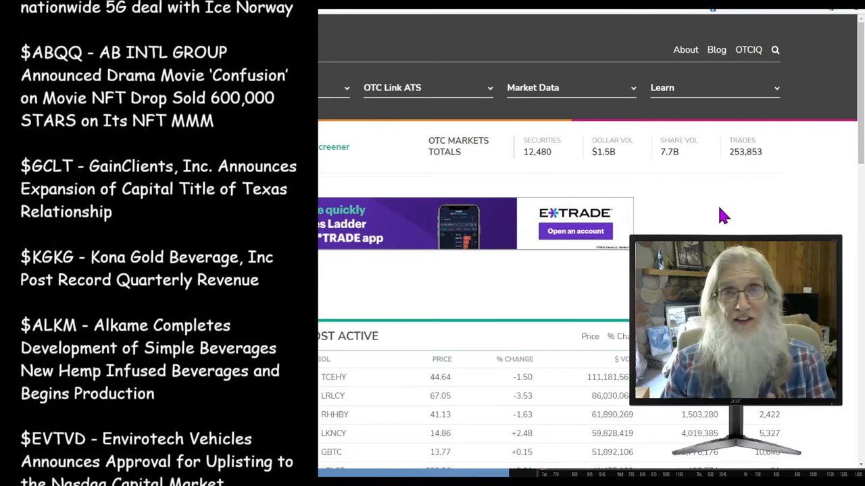
- Scroll through the Target Hospitality services page, then return to the 'On time, on budget' hero banner
{"action": "scroll", "scroll_direction": "down", "scroll_amount": 3}
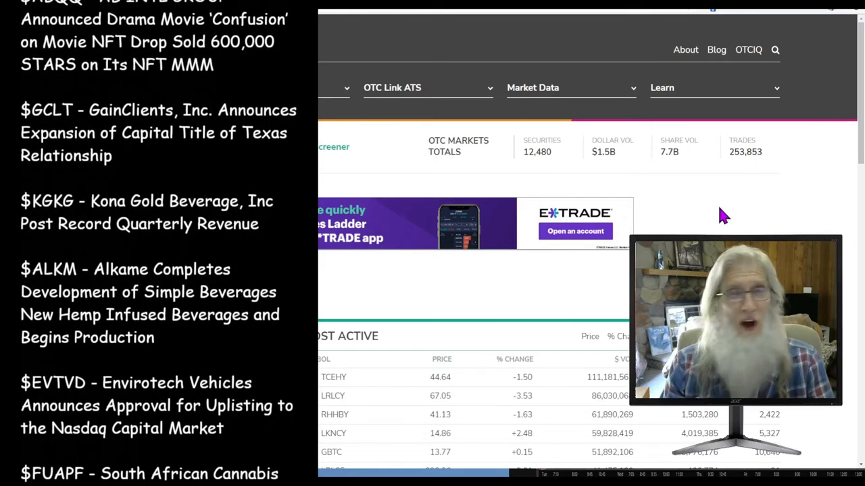
{"action": "scroll", "scroll_direction": "down", "scroll_amount": 3}
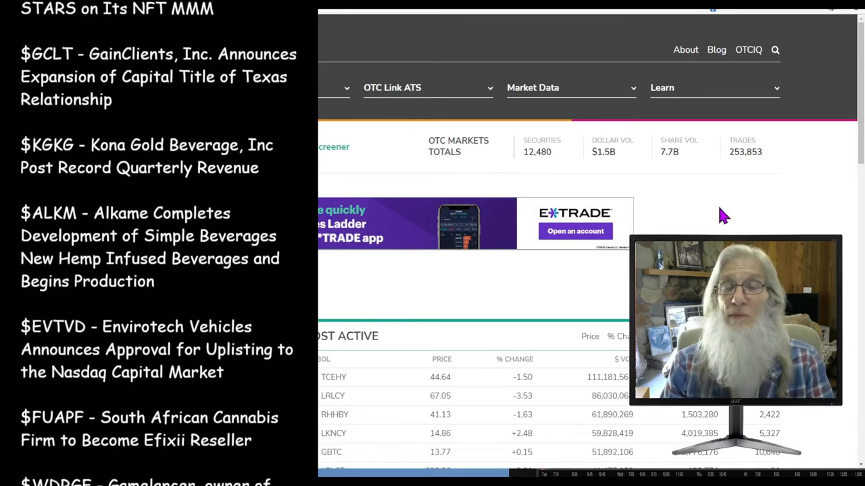
{"action": "scroll", "scroll_direction": "down", "scroll_amount": 3}
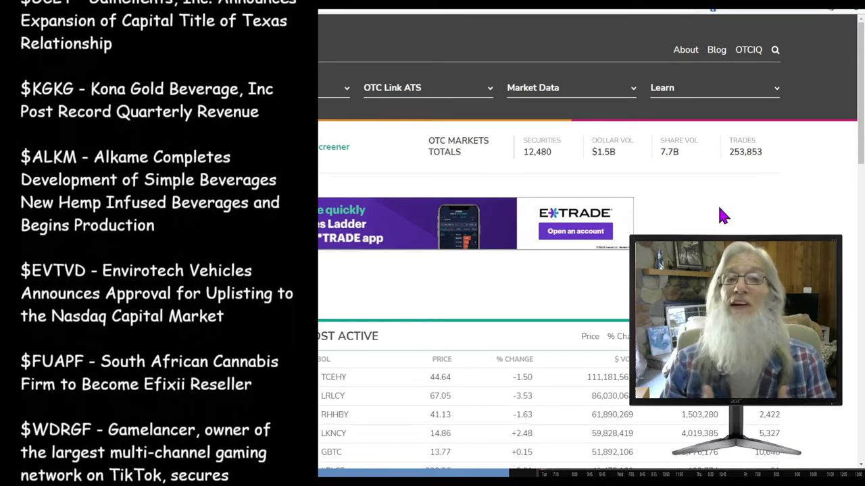
{"action": "scroll", "scroll_direction": "down", "scroll_amount": 3}
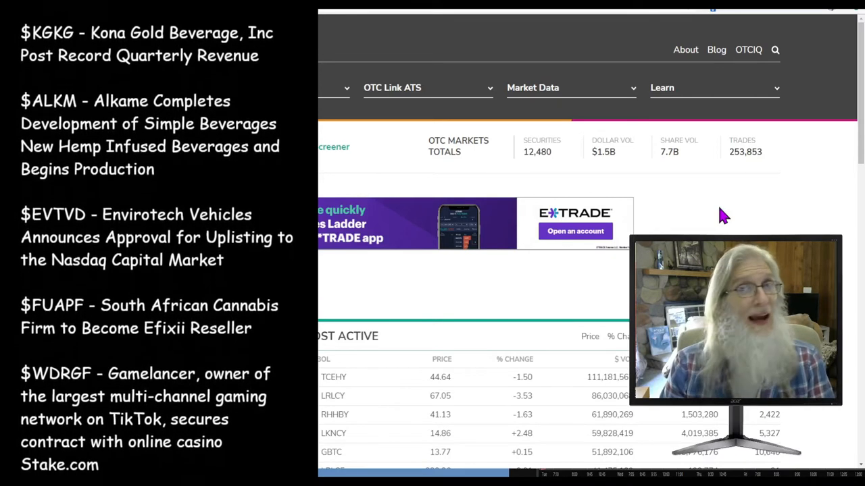
{"action": "scroll", "scroll_direction": "down", "scroll_amount": 3}
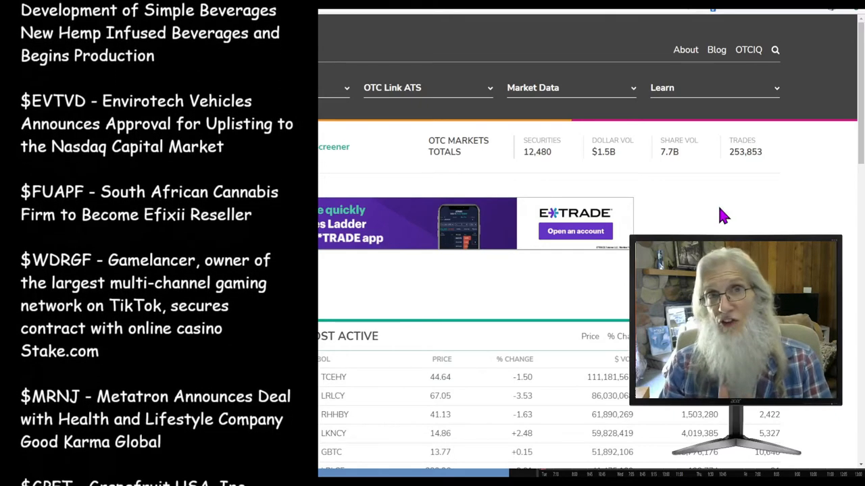
{"action": "scroll", "scroll_direction": "down", "scroll_amount": 3}
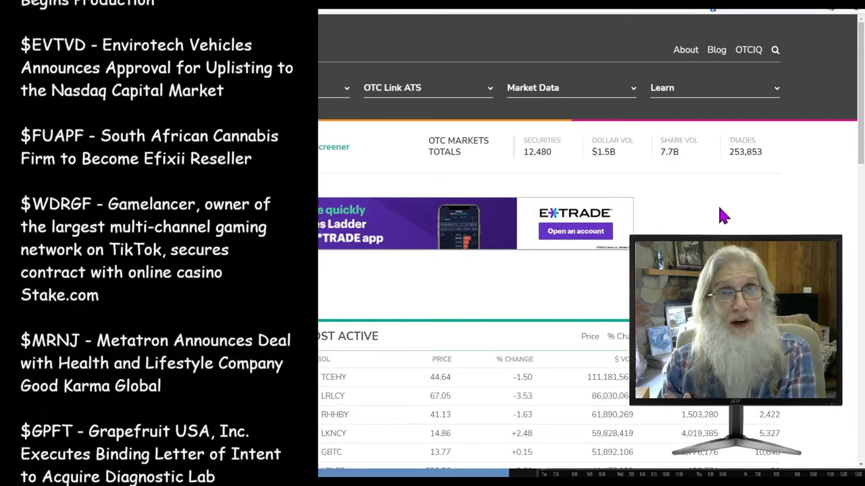
{"action": "scroll", "scroll_direction": "down", "scroll_amount": 3}
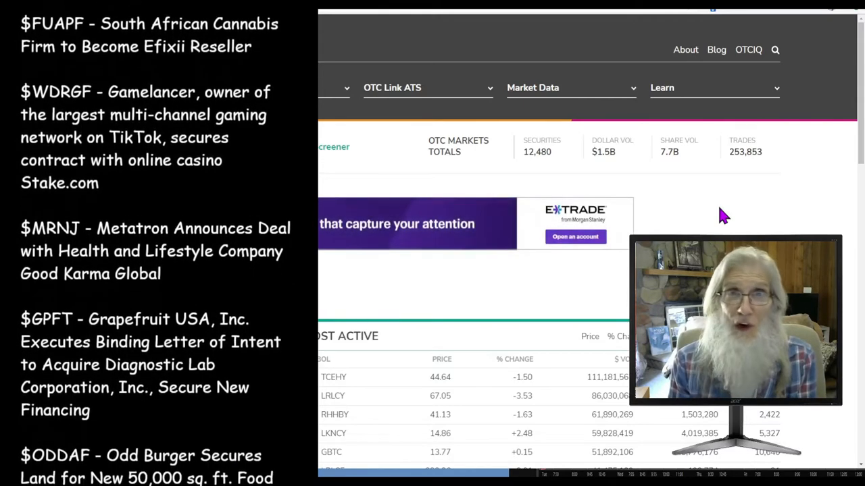
{"action": "scroll", "scroll_direction": "down", "scroll_amount": 3}
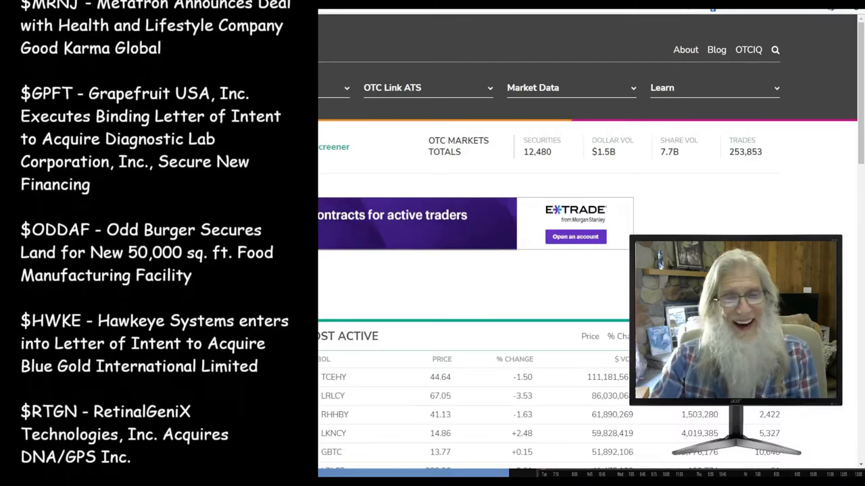
{"action": "scroll", "scroll_direction": "down", "scroll_amount": 3}
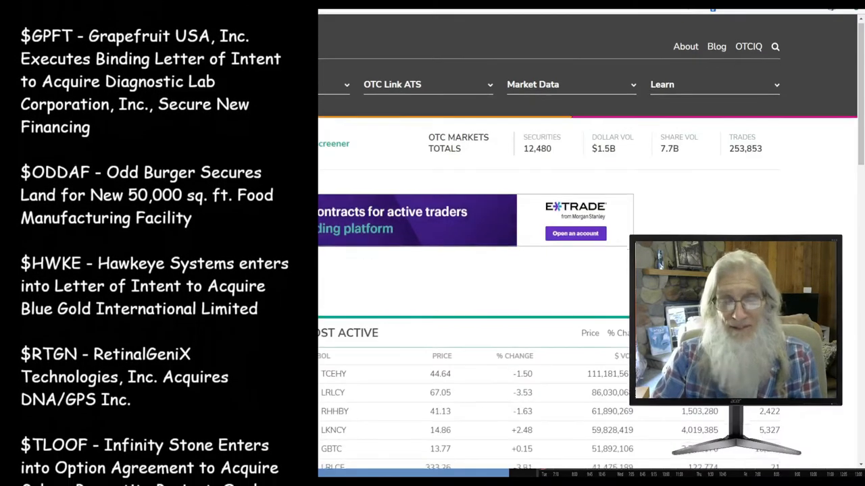
{"action": "scroll", "scroll_direction": "down", "scroll_amount": 3}
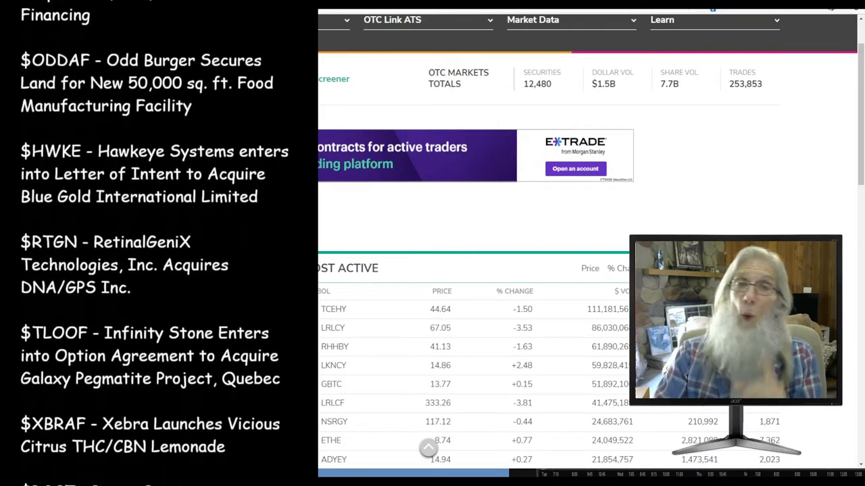
{"action": "scroll", "scroll_direction": "down", "scroll_amount": 3}
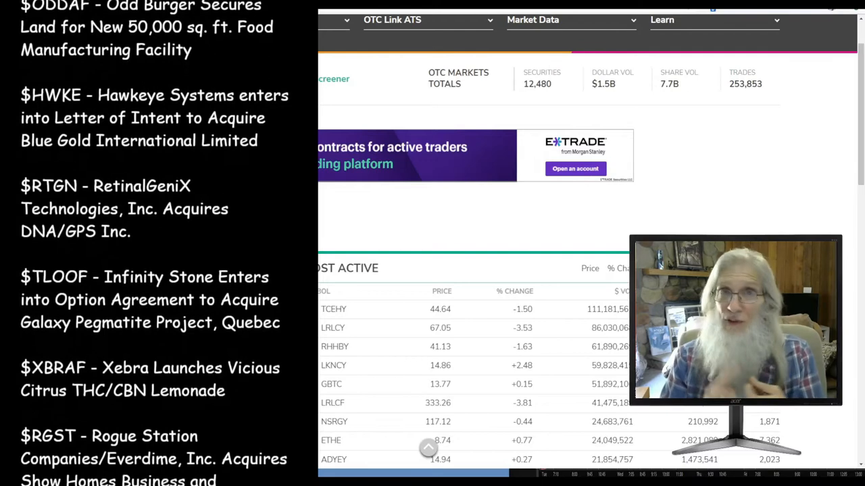
{"action": "scroll", "scroll_direction": "down", "scroll_amount": 3}
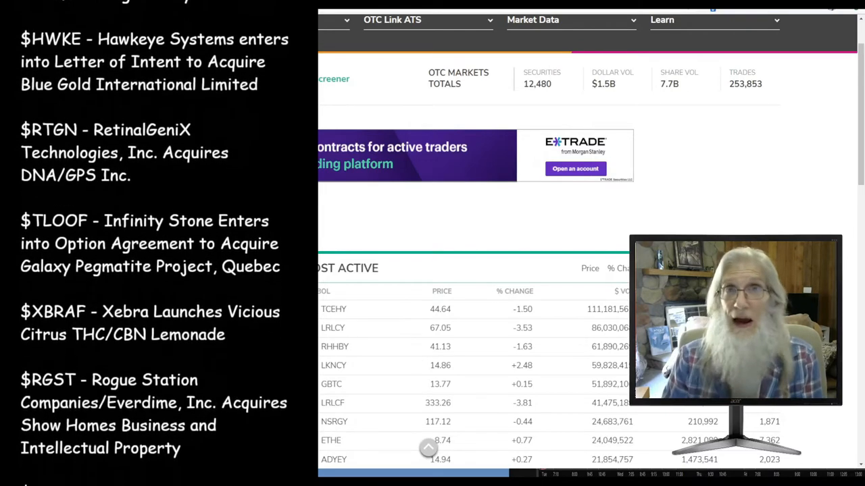
{"action": "scroll", "scroll_direction": "down", "scroll_amount": 3}
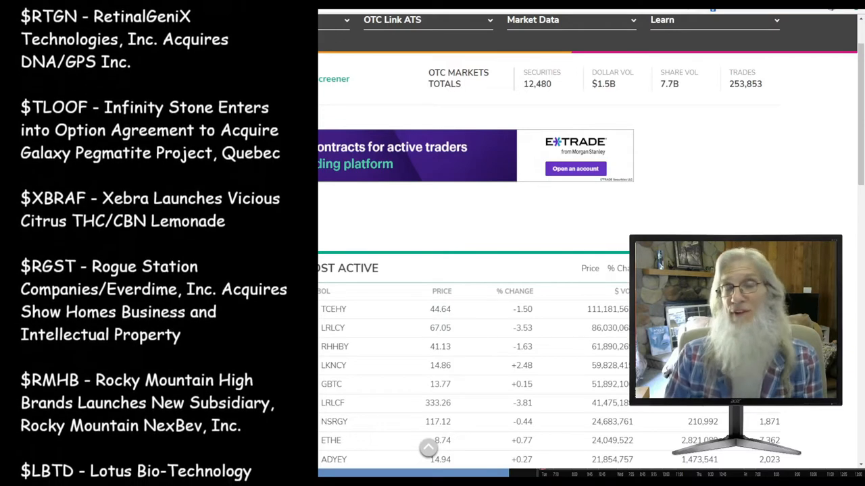
{"action": "scroll", "scroll_direction": "down", "scroll_amount": 3}
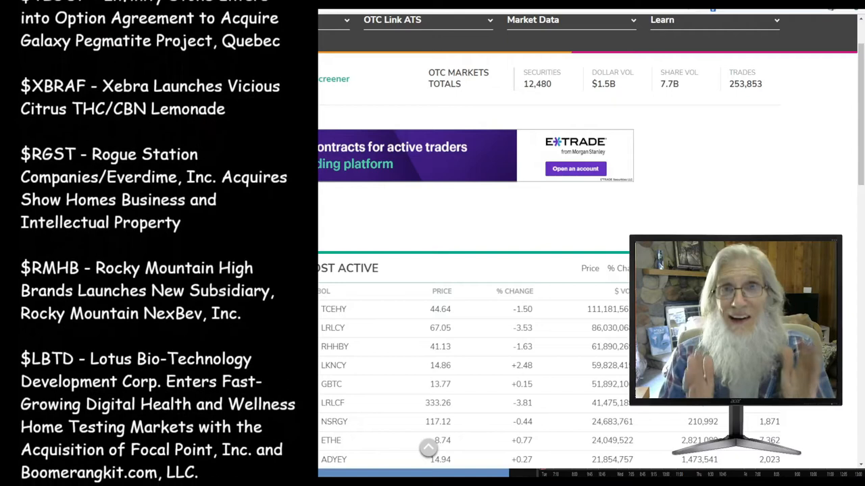
{"action": "scroll", "scroll_direction": "down", "scroll_amount": 3}
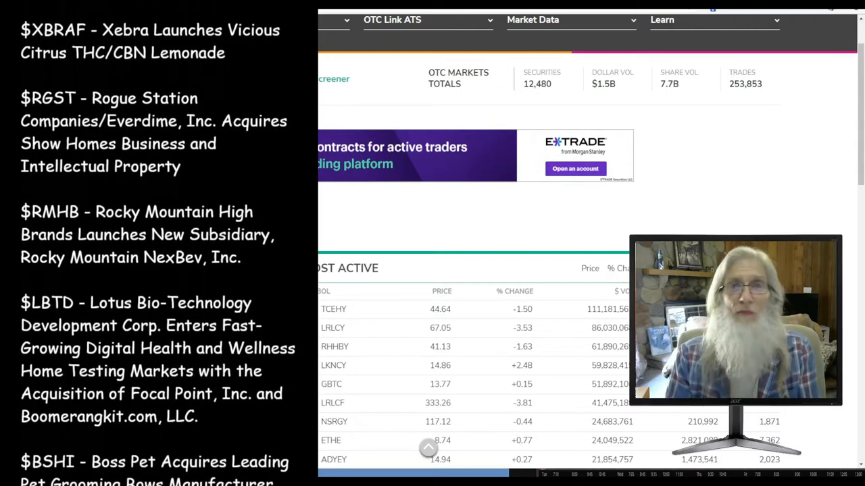
{"action": "scroll", "scroll_direction": "down", "scroll_amount": 3}
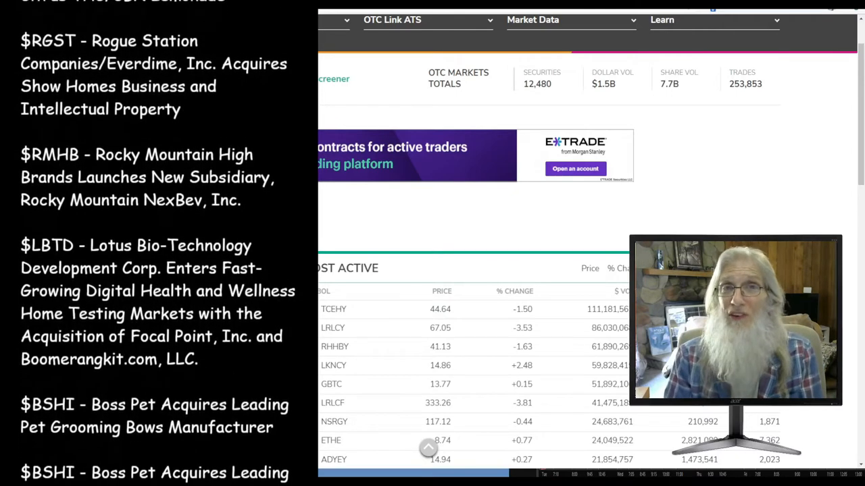
{"action": "scroll", "scroll_direction": "down", "scroll_amount": 3}
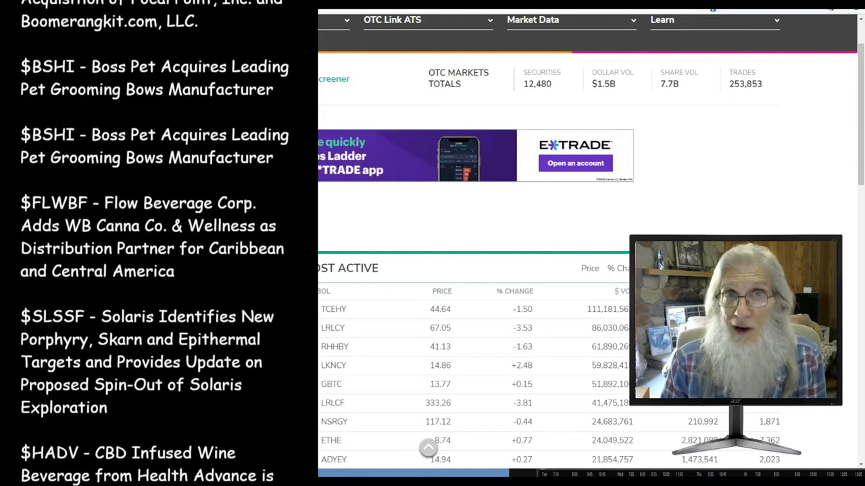
{"action": "scroll", "scroll_direction": "down", "scroll_amount": 3}
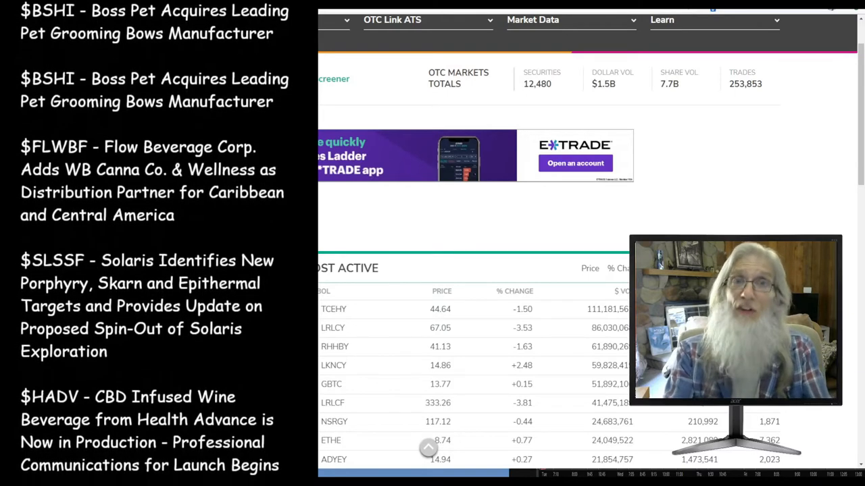
{"action": "scroll", "scroll_direction": "down", "scroll_amount": 3}
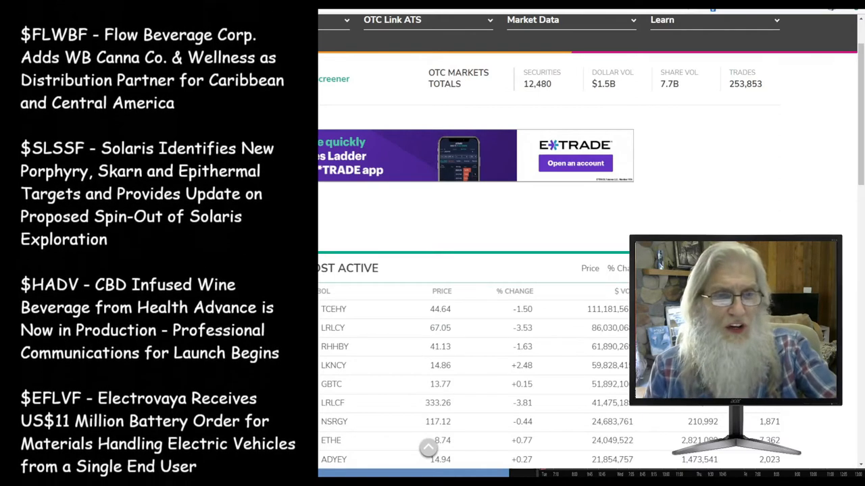
{"action": "scroll", "scroll_direction": "down", "scroll_amount": 3}
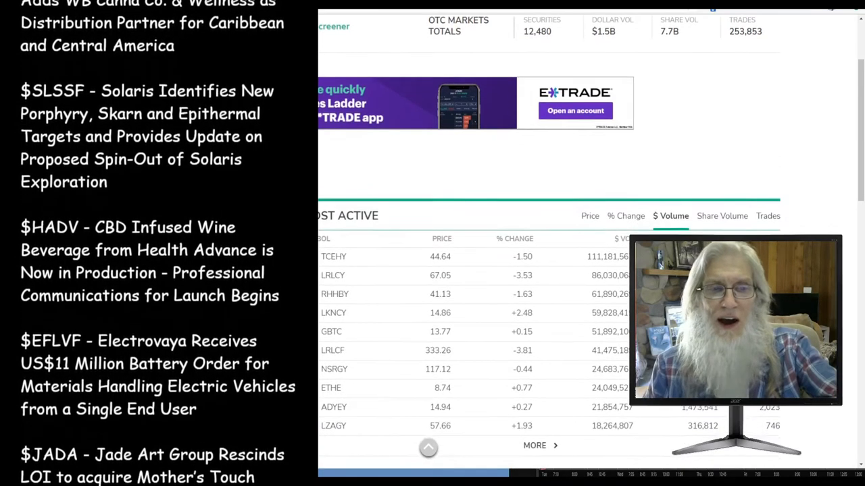
{"action": "scroll", "scroll_direction": "down", "scroll_amount": 3}
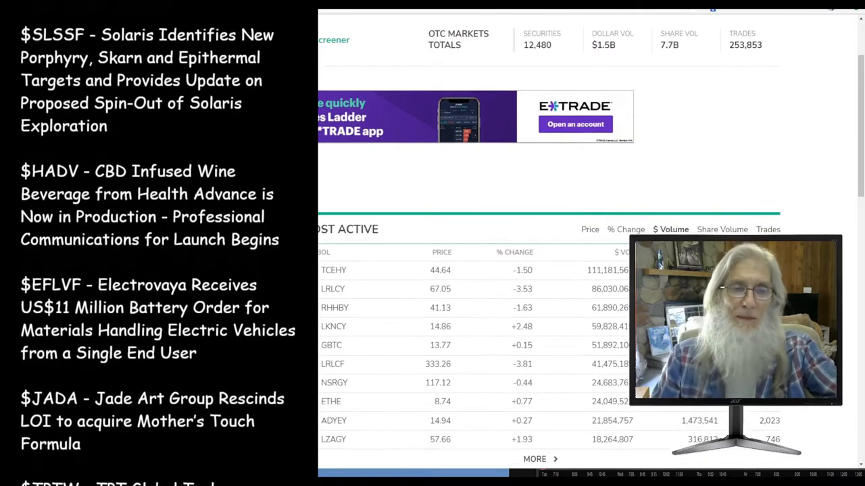
{"action": "scroll", "scroll_direction": "down", "scroll_amount": 3}
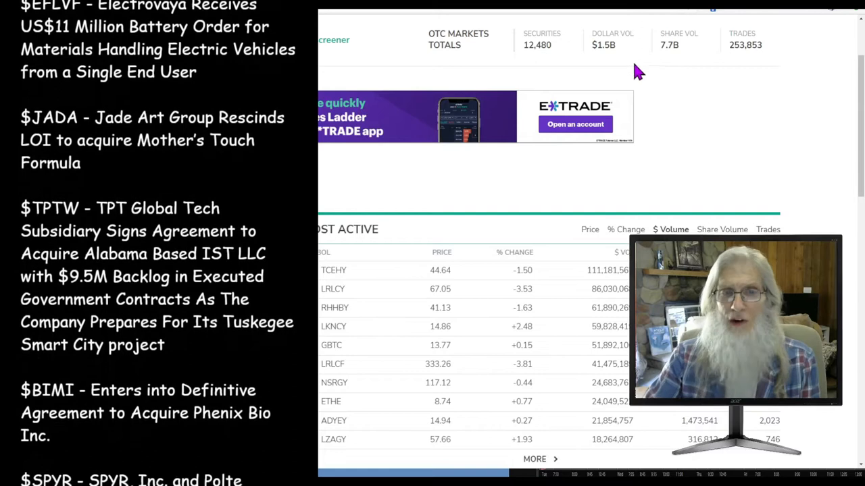
{"action": "scroll", "scroll_direction": "down", "scroll_amount": 3}
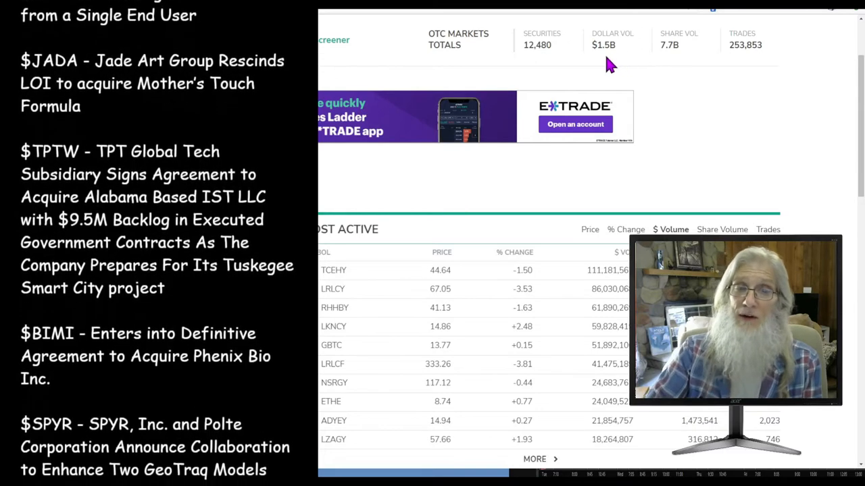
{"action": "scroll", "scroll_direction": "down", "scroll_amount": 3}
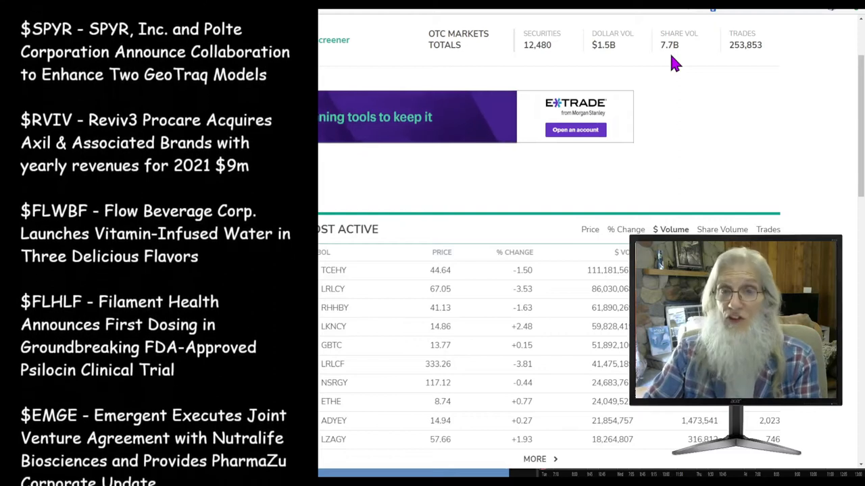
{"action": "scroll", "scroll_direction": "down", "scroll_amount": 3}
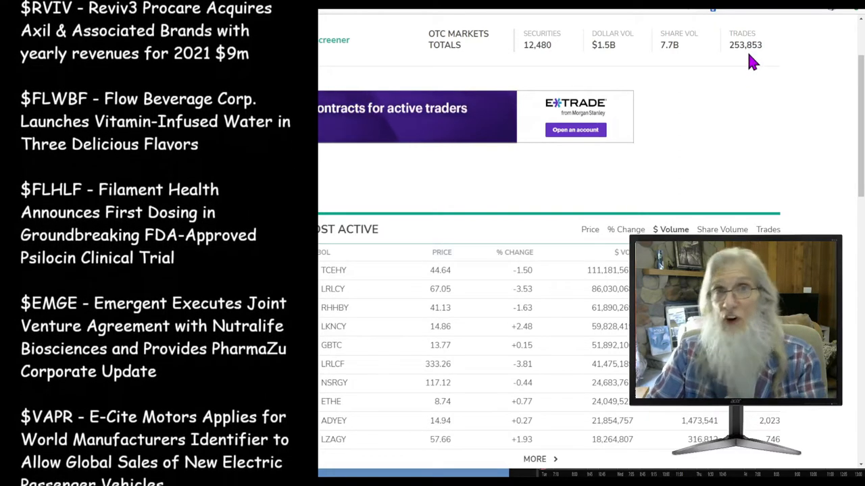
{"action": "scroll", "scroll_direction": "down", "scroll_amount": 3}
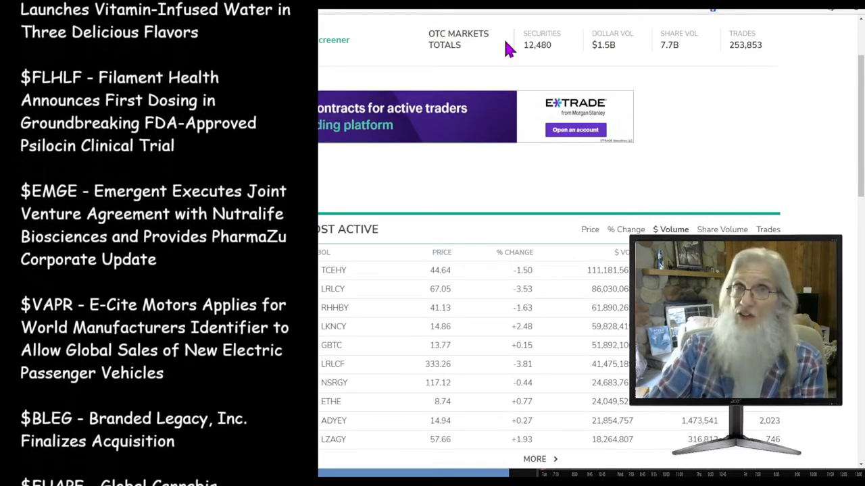
{"action": "scroll", "scroll_direction": "down", "scroll_amount": 3}
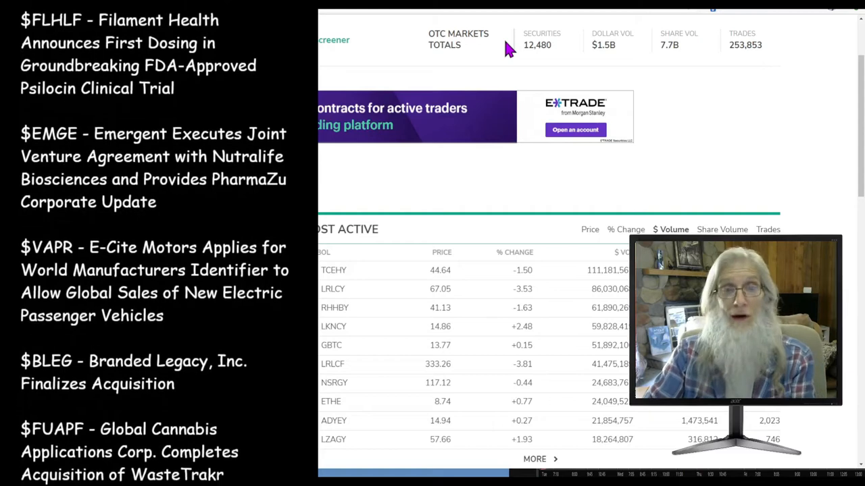
{"action": "scroll", "scroll_direction": "down", "scroll_amount": 3}
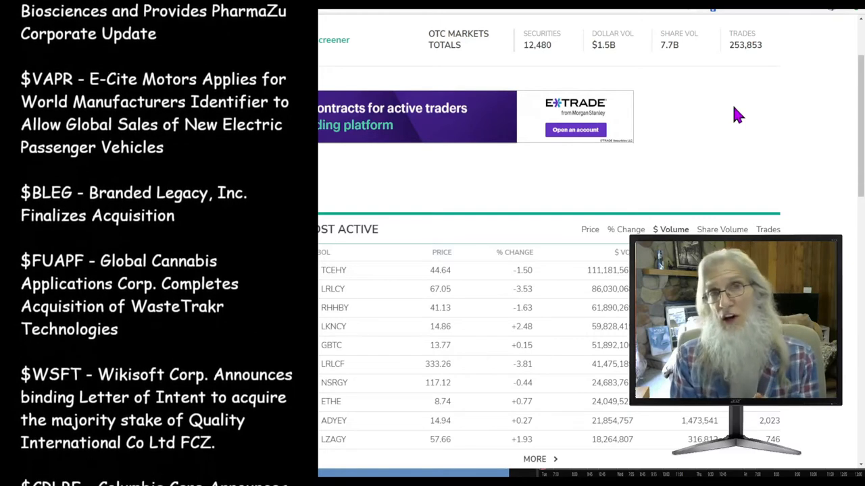
{"action": "scroll", "scroll_direction": "down", "scroll_amount": 3}
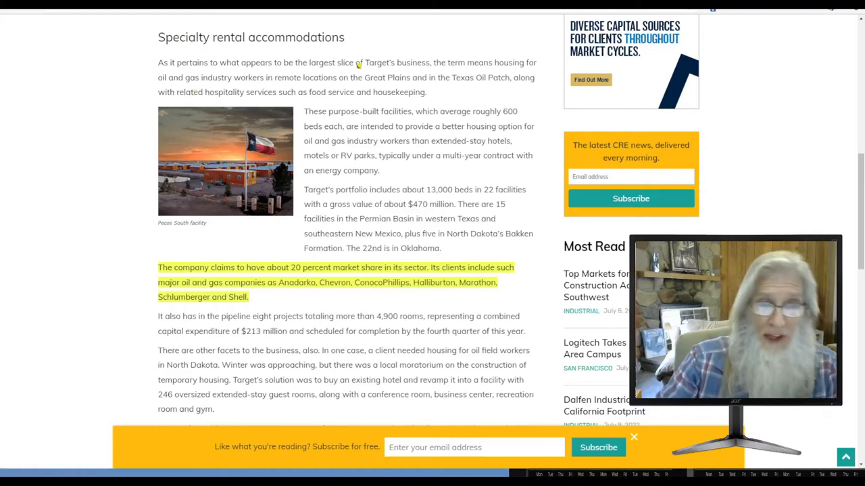
{"action": "mouse_move", "coordinate": [440, 72]}
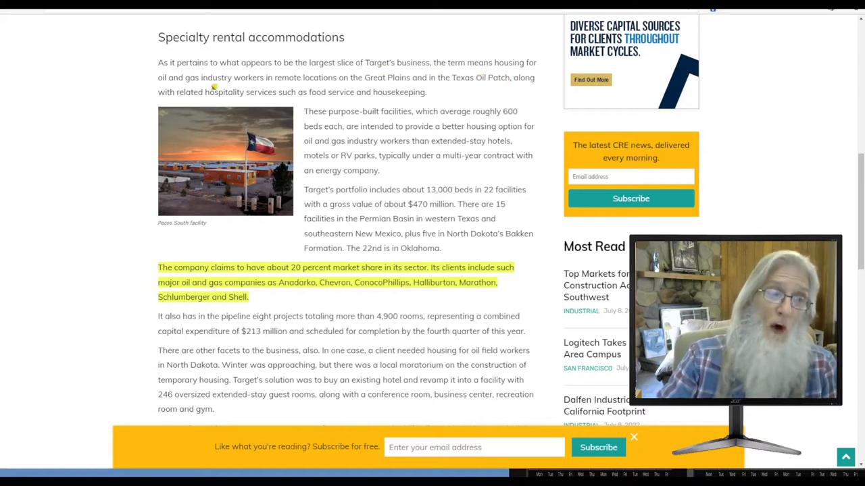
{"action": "mouse_move", "coordinate": [365, 88]}
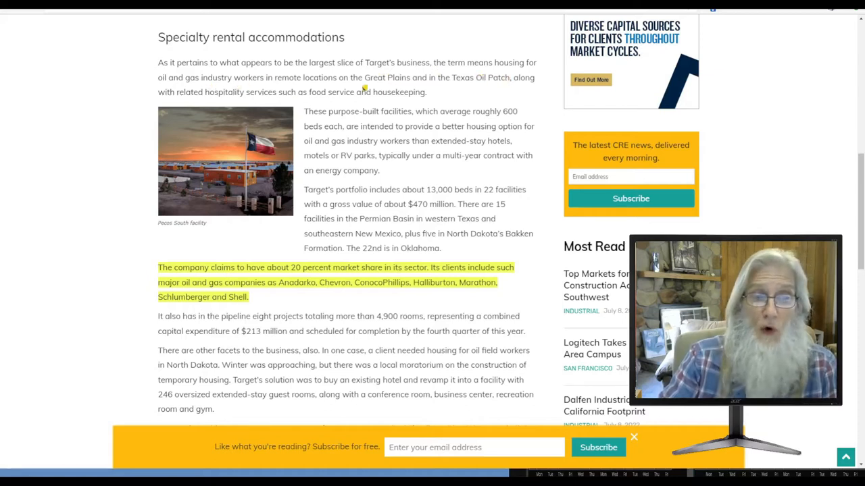
{"action": "mouse_move", "coordinate": [470, 85]}
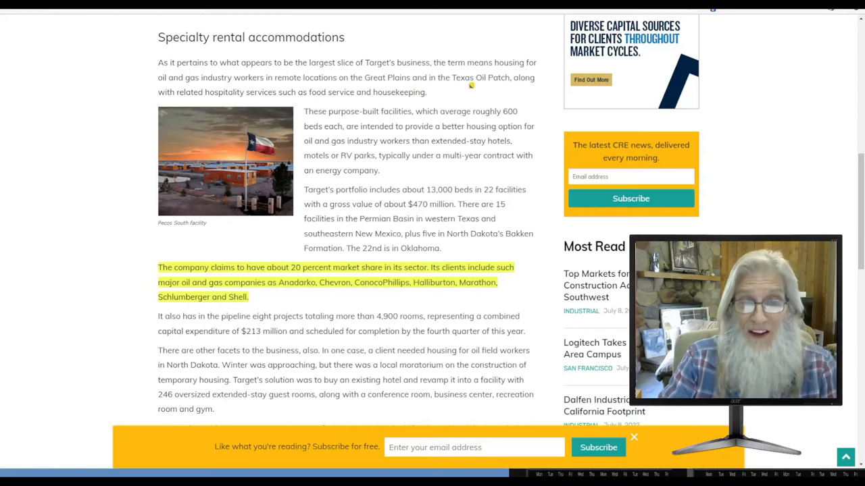
{"action": "mouse_move", "coordinate": [201, 104]}
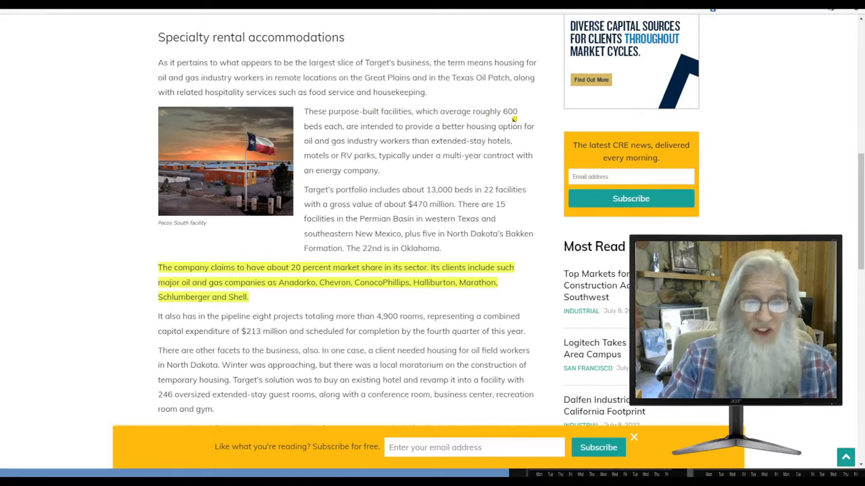
{"action": "mouse_move", "coordinate": [451, 132]}
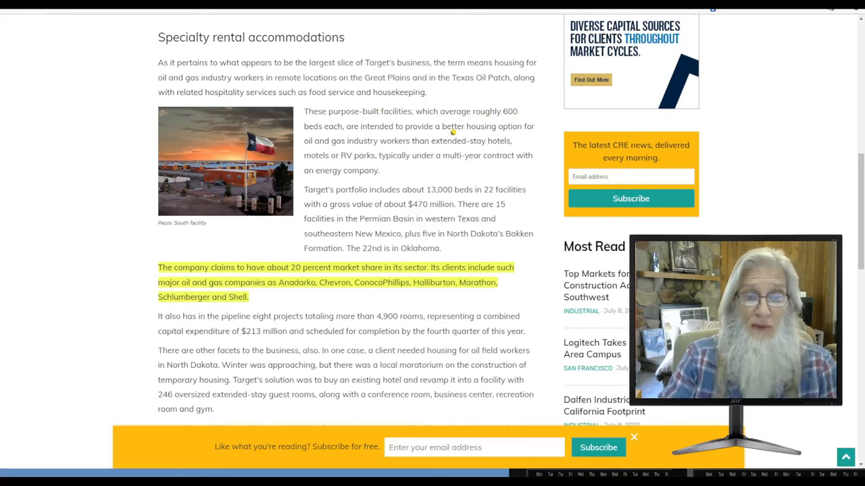
{"action": "mouse_move", "coordinate": [358, 142]}
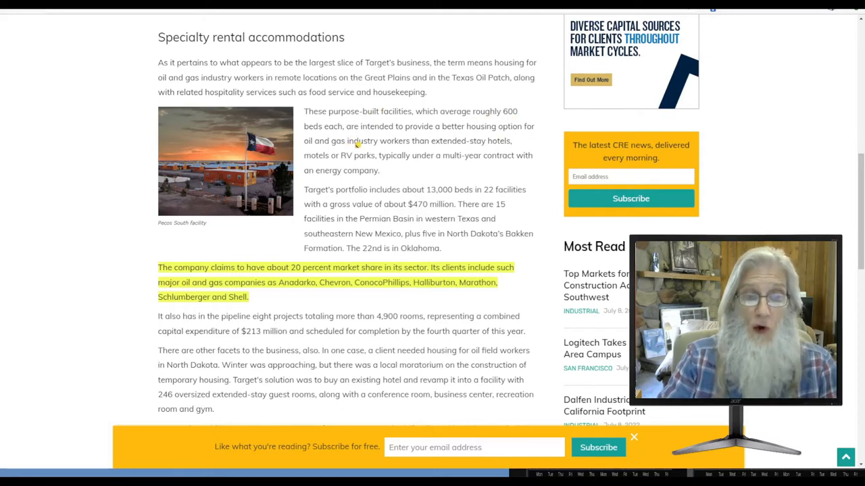
{"action": "mouse_move", "coordinate": [481, 154]}
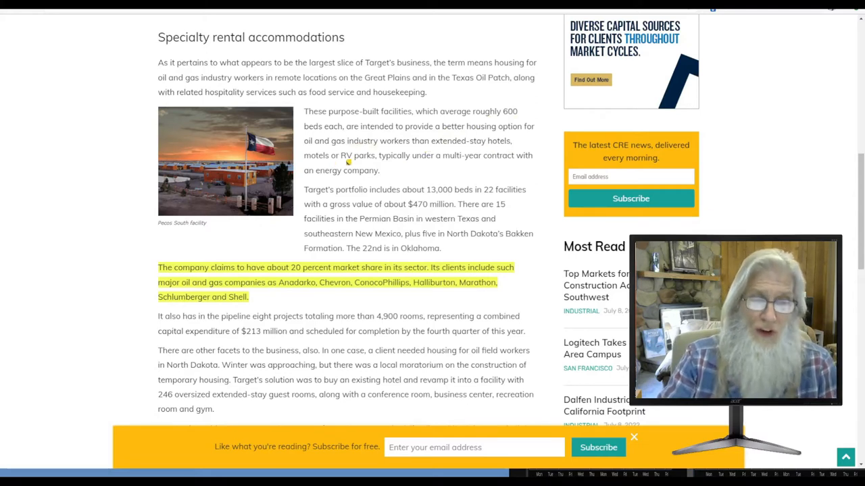
{"action": "mouse_move", "coordinate": [422, 162]}
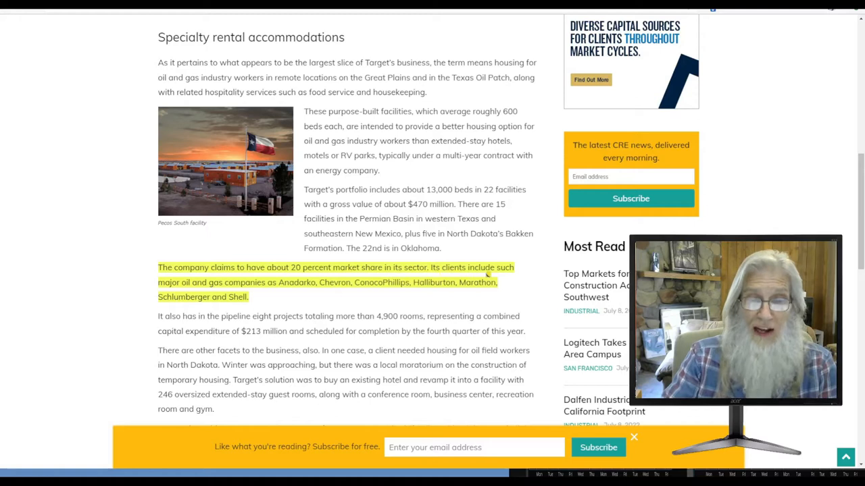
{"action": "mouse_move", "coordinate": [281, 297]}
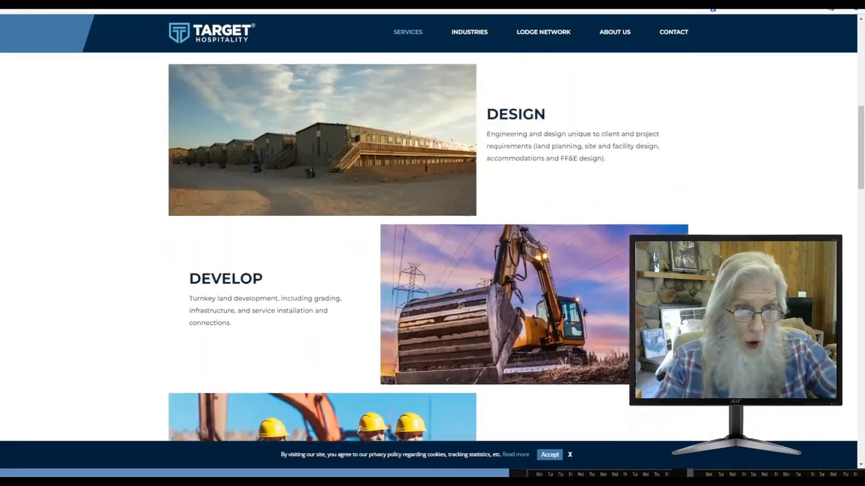
{"action": "scroll", "scroll_direction": "up", "scroll_amount": 3}
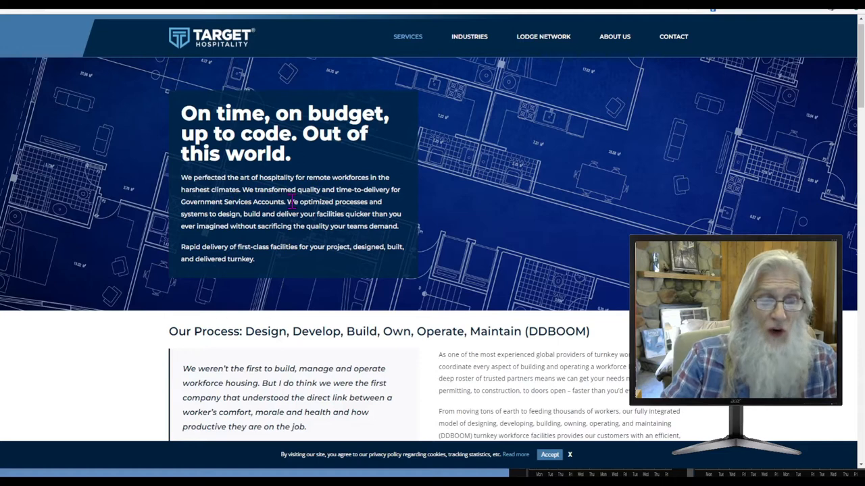
{"action": "mouse_move", "coordinate": [393, 207]}
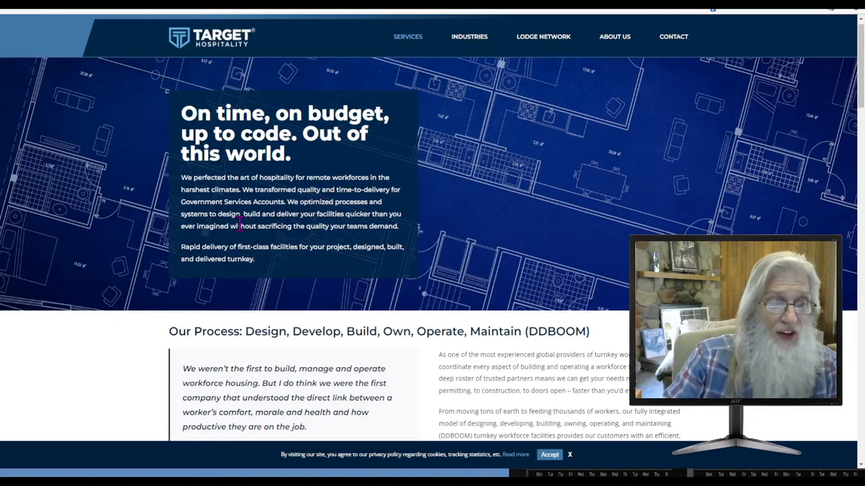
{"action": "mouse_move", "coordinate": [331, 226]}
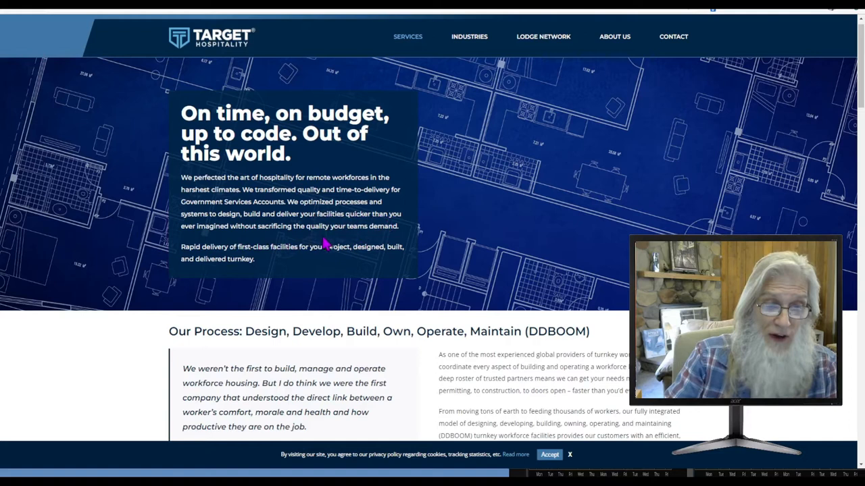
- Scroll past the Own, Operate and Maintain stages to the Remote and Workforce Housing Solutions section
{"action": "scroll", "scroll_direction": "down", "scroll_amount": 3}
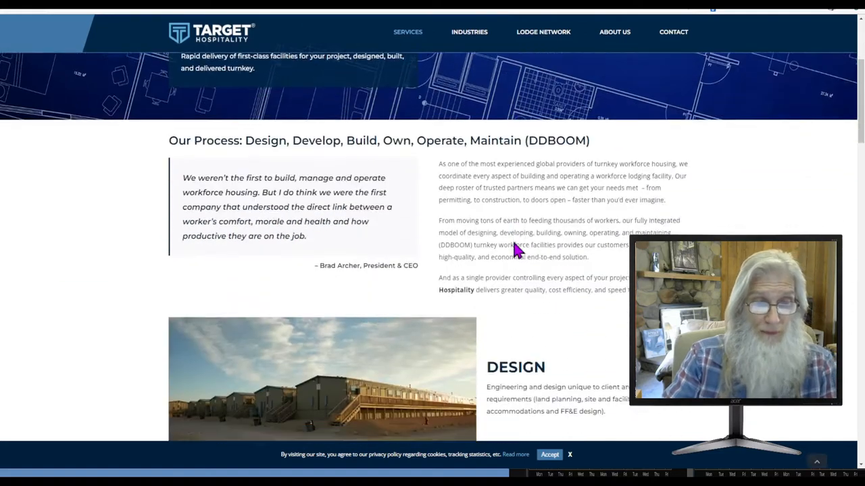
{"action": "scroll", "scroll_direction": "down", "scroll_amount": 3}
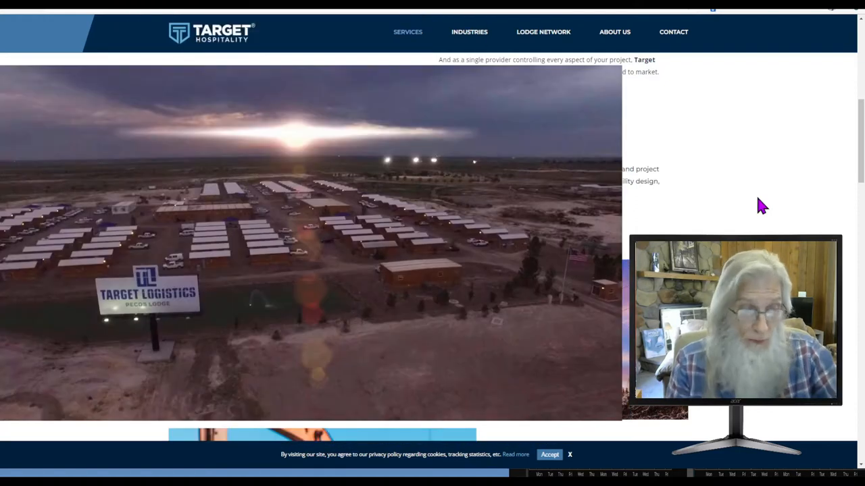
{"action": "scroll", "scroll_direction": "down", "scroll_amount": 3}
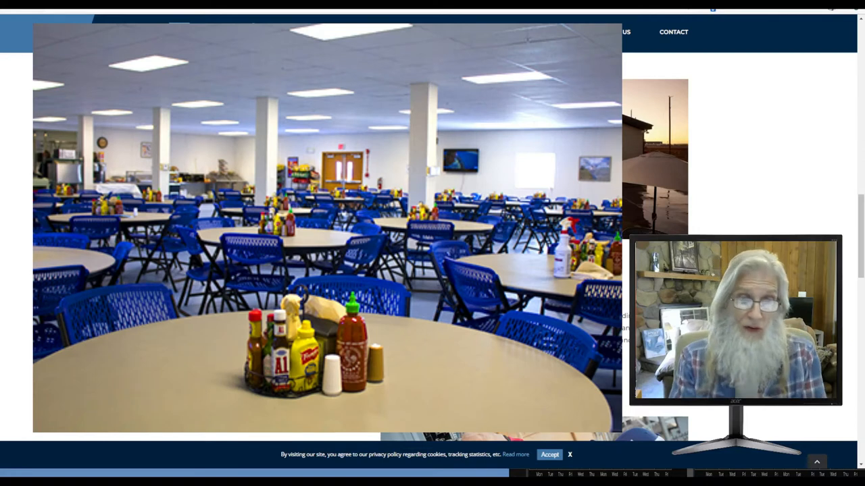
{"action": "scroll", "scroll_direction": "down", "scroll_amount": 3}
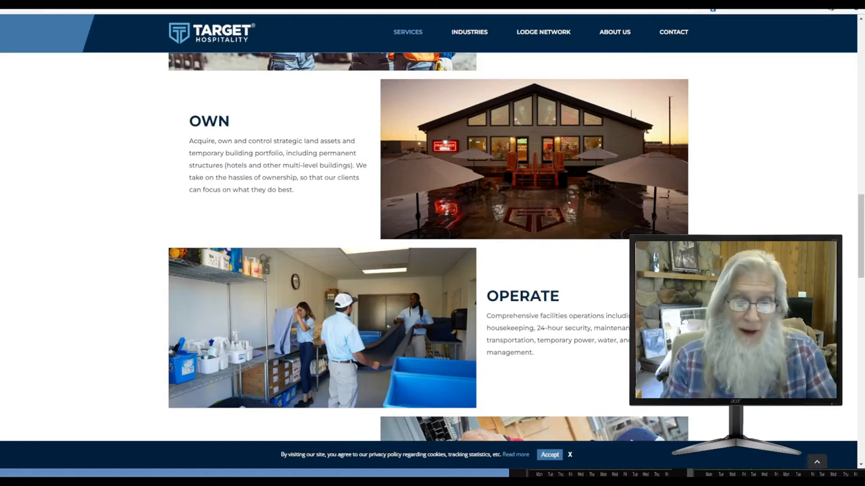
{"action": "scroll", "scroll_direction": "down", "scroll_amount": 3}
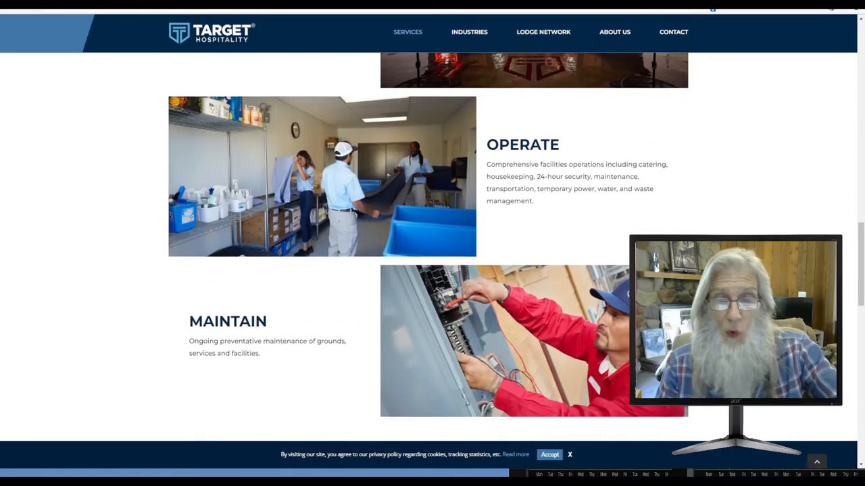
{"action": "scroll", "scroll_direction": "down", "scroll_amount": 3}
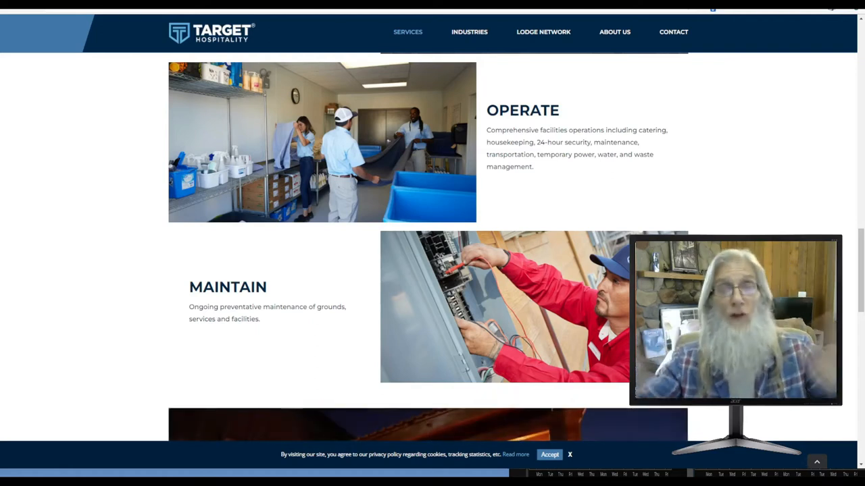
{"action": "scroll", "scroll_direction": "down", "scroll_amount": 3}
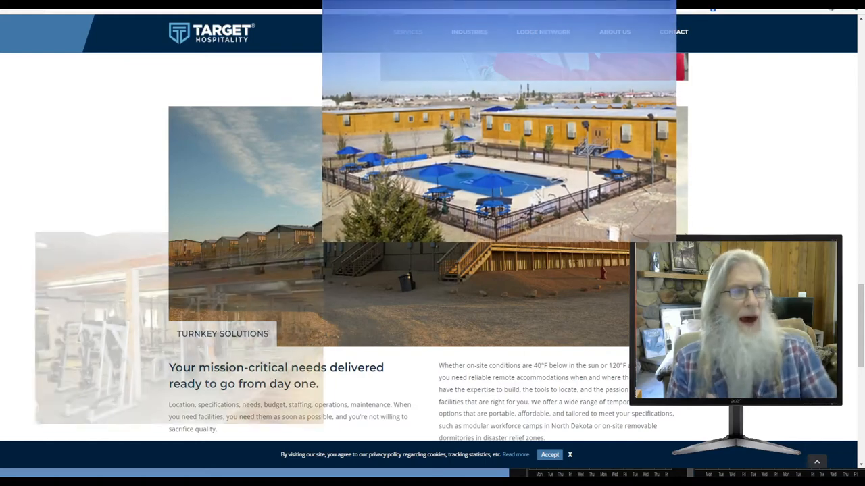
{"action": "scroll", "scroll_direction": "down", "scroll_amount": 3}
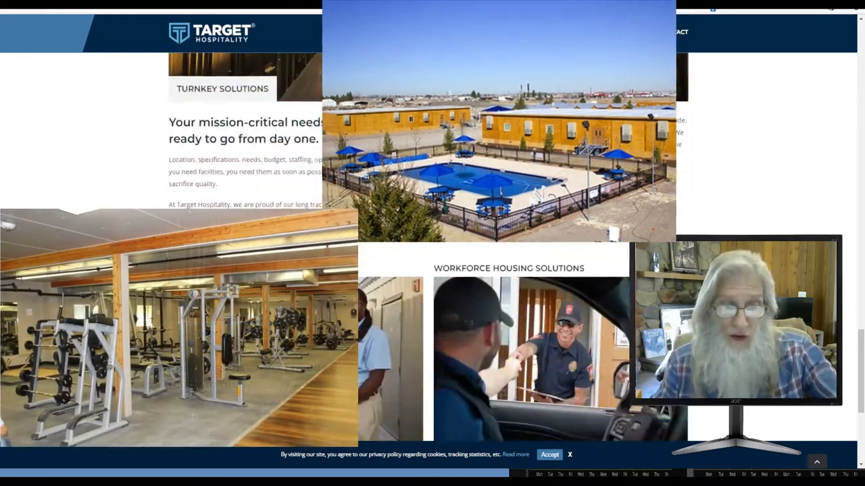
{"action": "scroll", "scroll_direction": "down", "scroll_amount": 3}
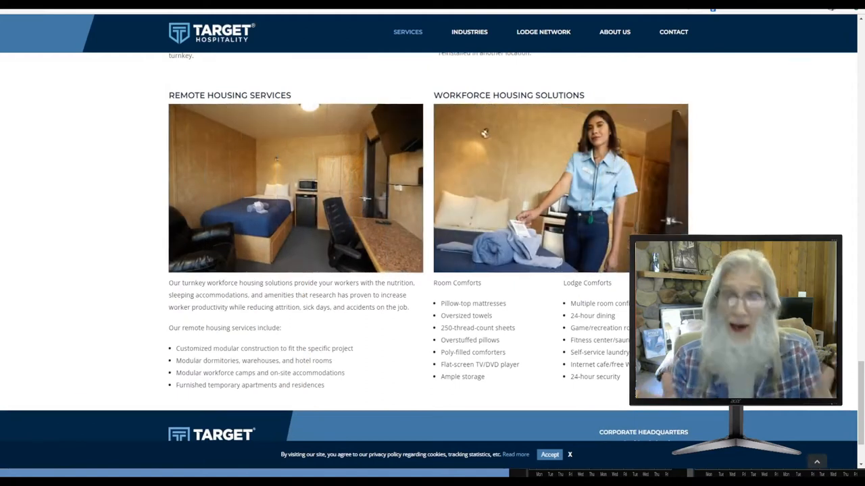
{"action": "mouse_move", "coordinate": [760, 208]}
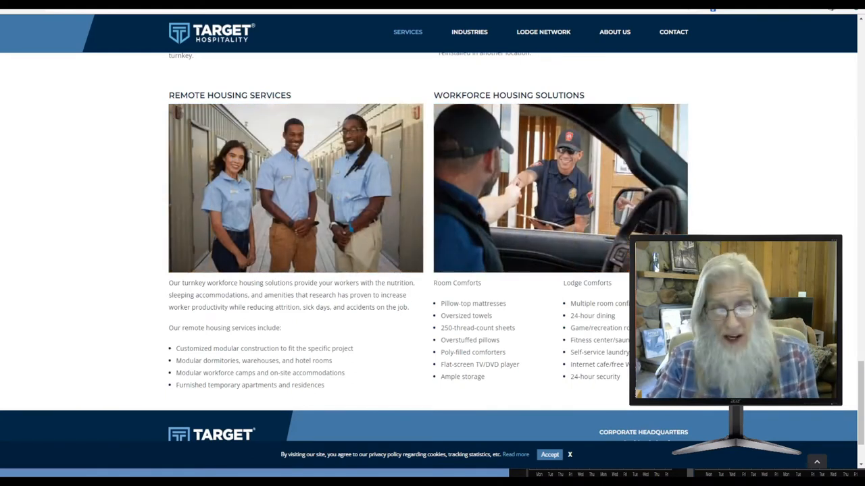
{"action": "mouse_move", "coordinate": [514, 348]}
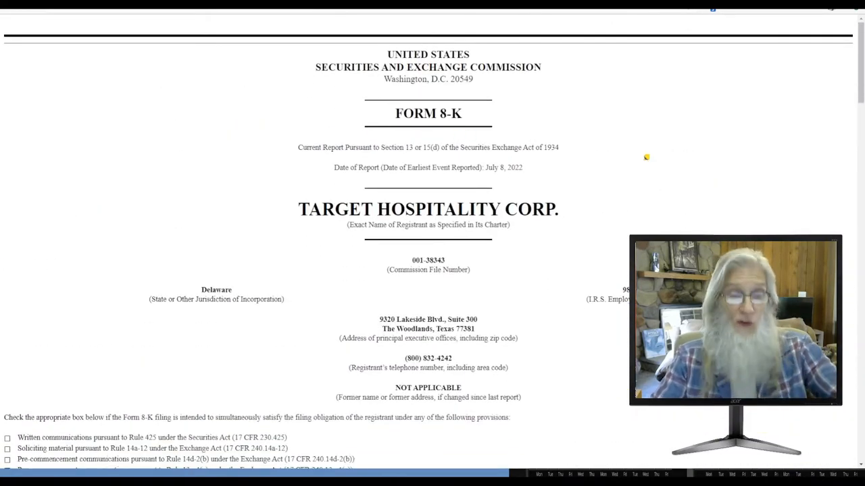
- Scroll the Form 8-K down to the Exhibit 99.1 press release raising the 2022 outlook 53%
{"action": "scroll", "scroll_direction": "down", "scroll_amount": 3}
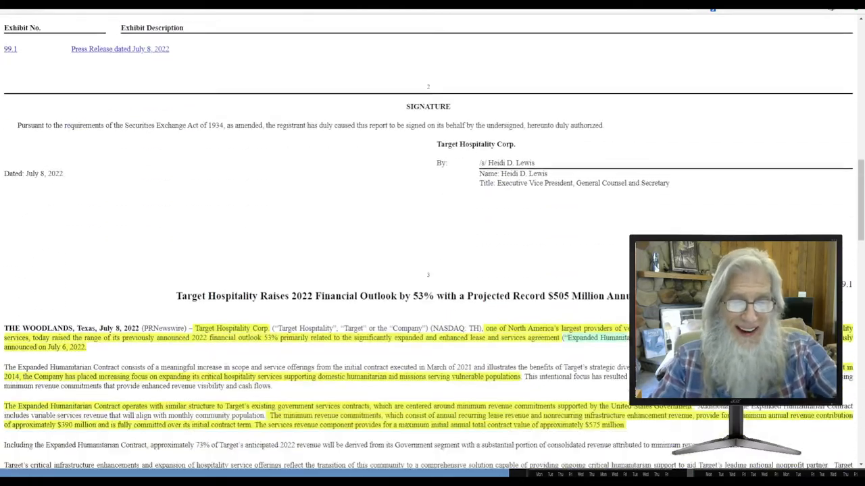
{"action": "scroll", "scroll_direction": "down", "scroll_amount": 3}
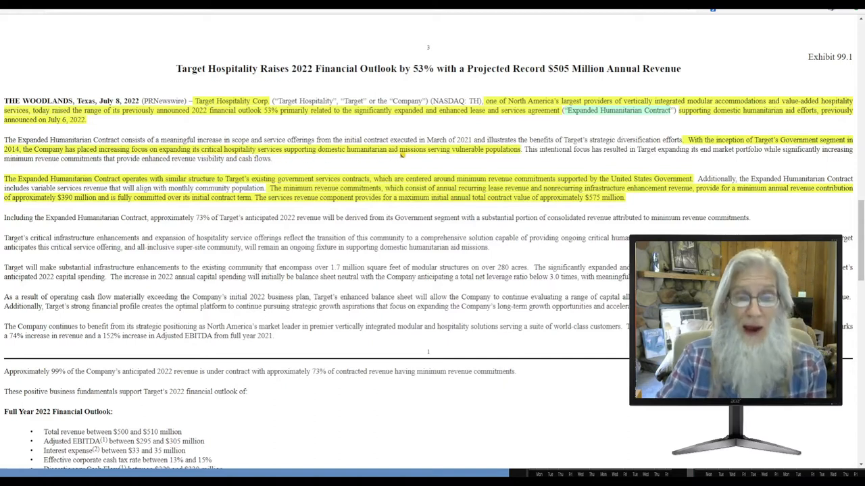
{"action": "mouse_move", "coordinate": [494, 167]}
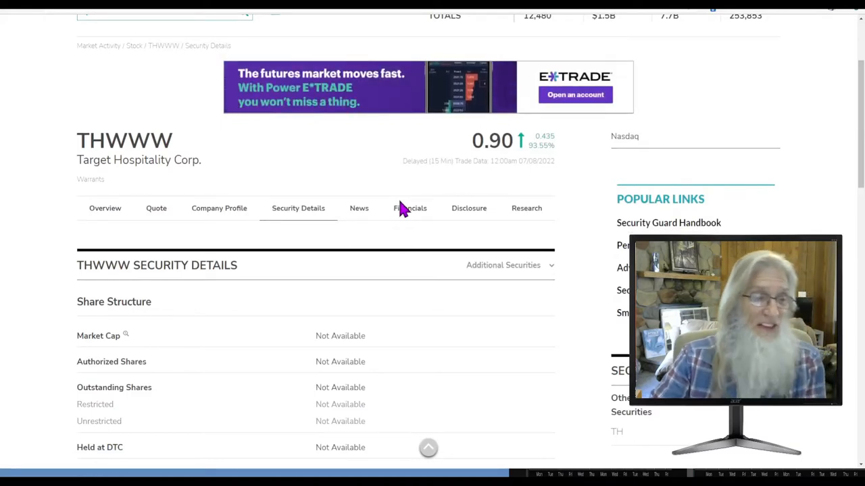
- Scroll the THWWW security details page to the share structure data
{"action": "scroll", "scroll_direction": "down", "scroll_amount": 3}
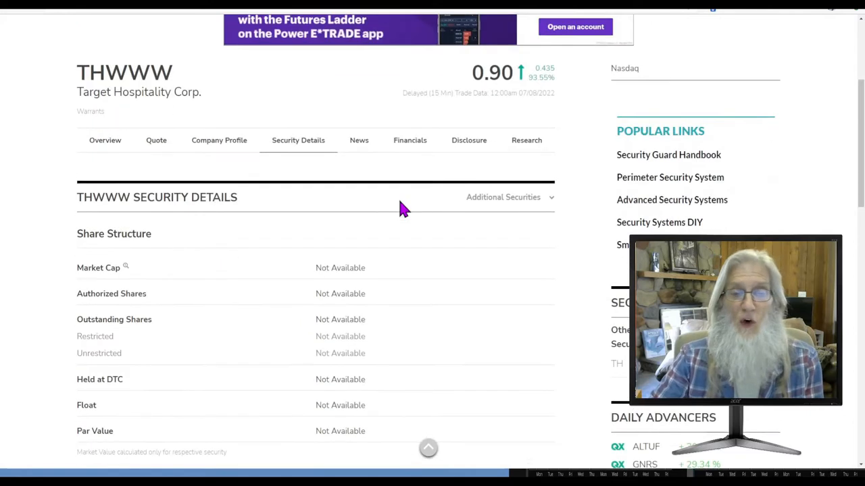
{"action": "mouse_move", "coordinate": [509, 108]}
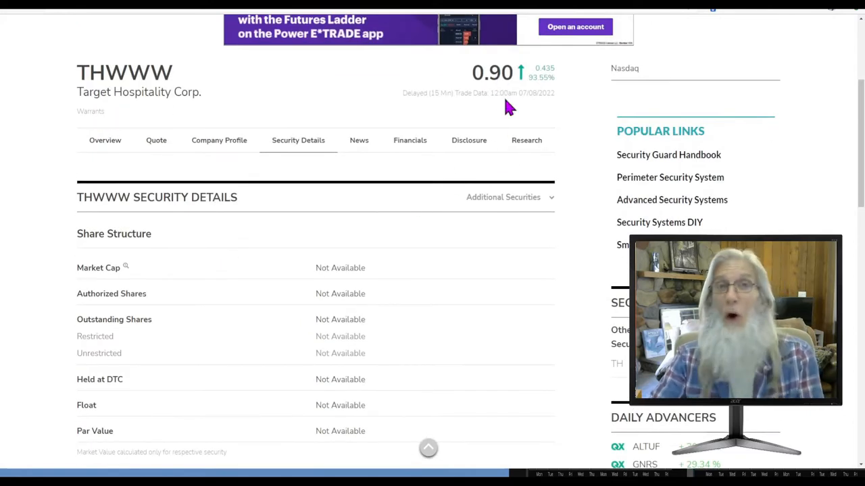
{"action": "mouse_move", "coordinate": [537, 95]}
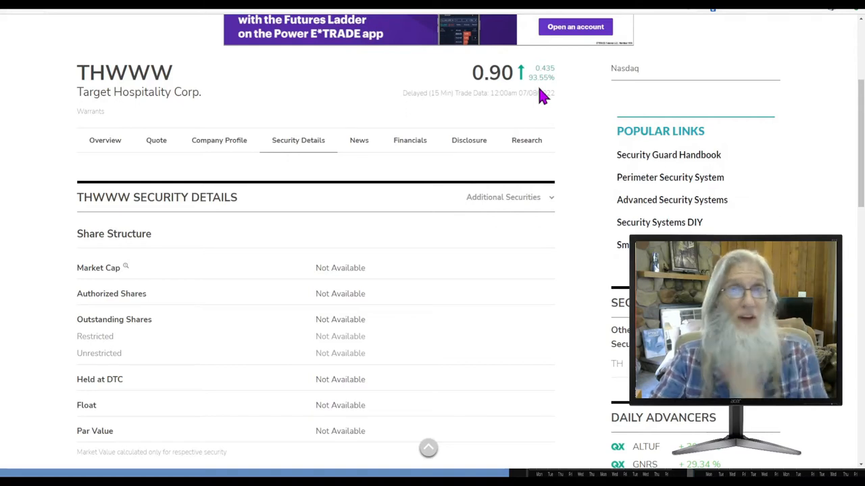
{"action": "mouse_move", "coordinate": [551, 101]}
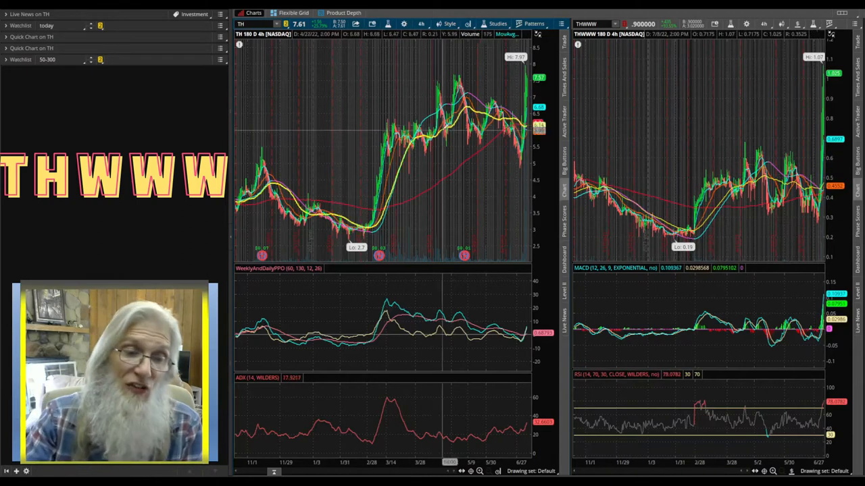
{"action": "mouse_move", "coordinate": [433, 81]}
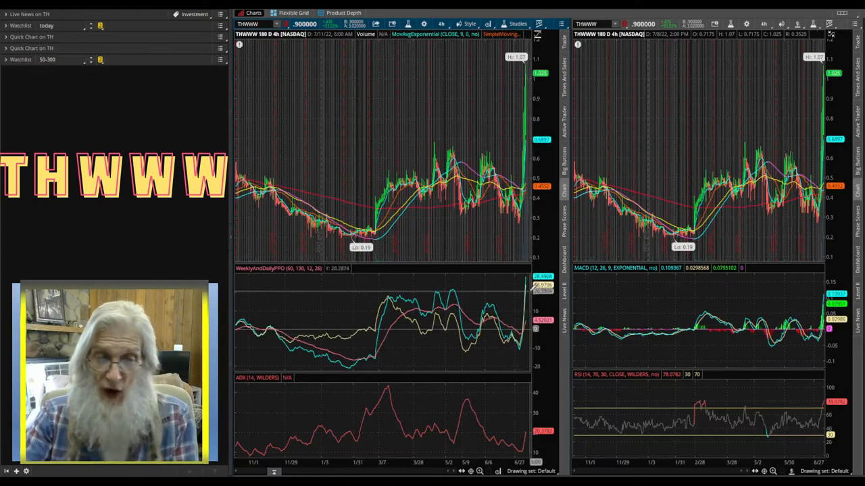
{"action": "mouse_move", "coordinate": [435, 426]}
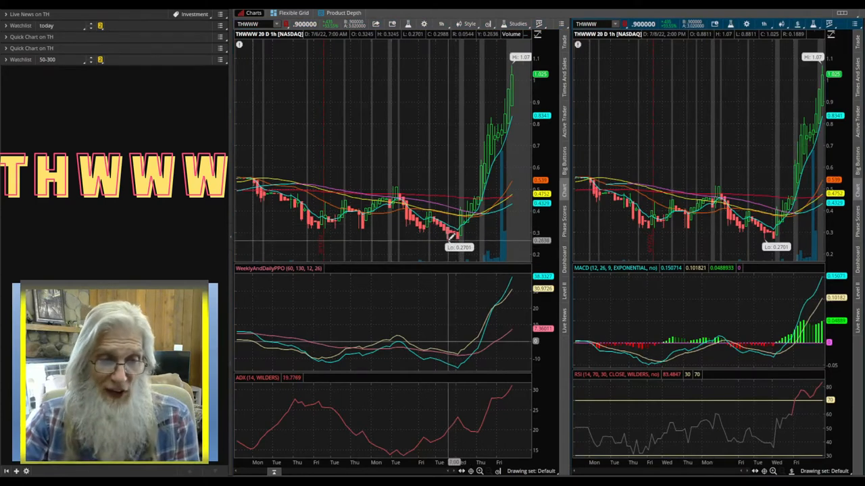
{"action": "mouse_move", "coordinate": [460, 233]}
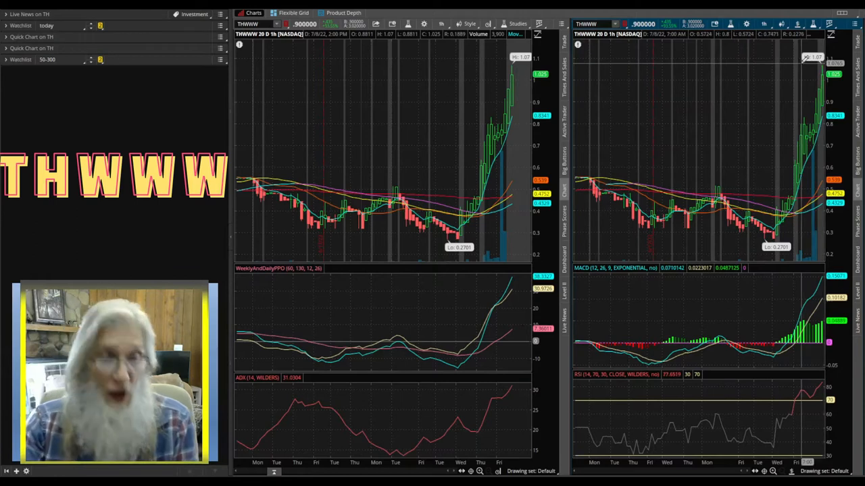
- Set the left THWWW chart to 5 D : 5m and bring up the right chart's time frame choices
{"action": "left_click", "coordinate": [441, 25]}
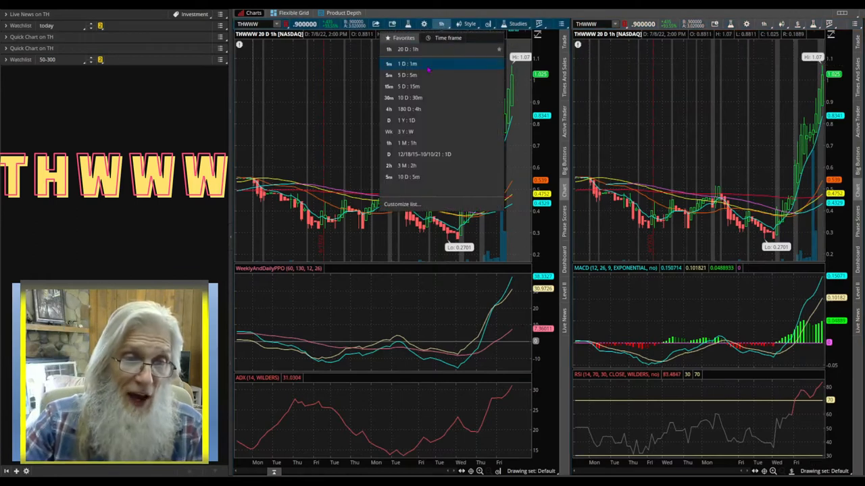
{"action": "left_click", "coordinate": [408, 74]}
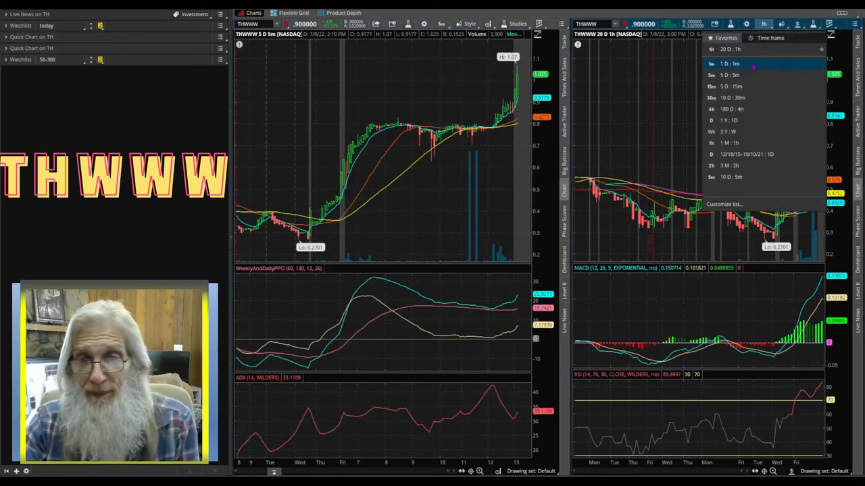
{"action": "left_click", "coordinate": [730, 73]}
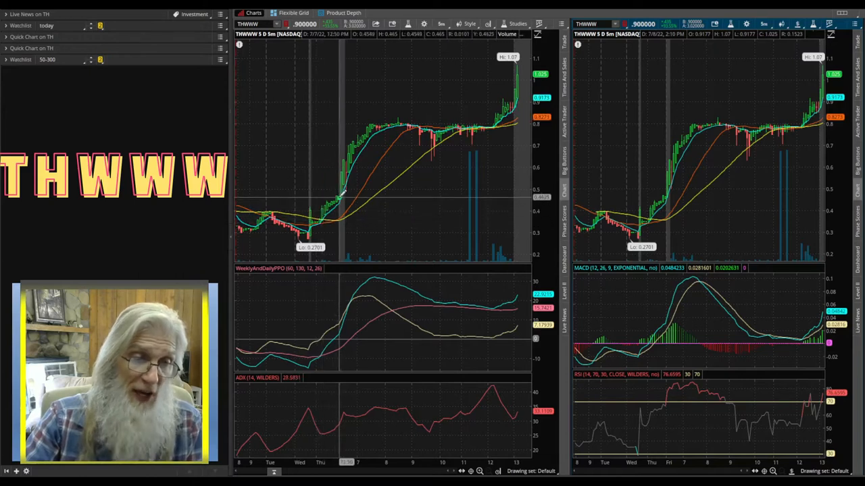
{"action": "mouse_move", "coordinate": [375, 127]}
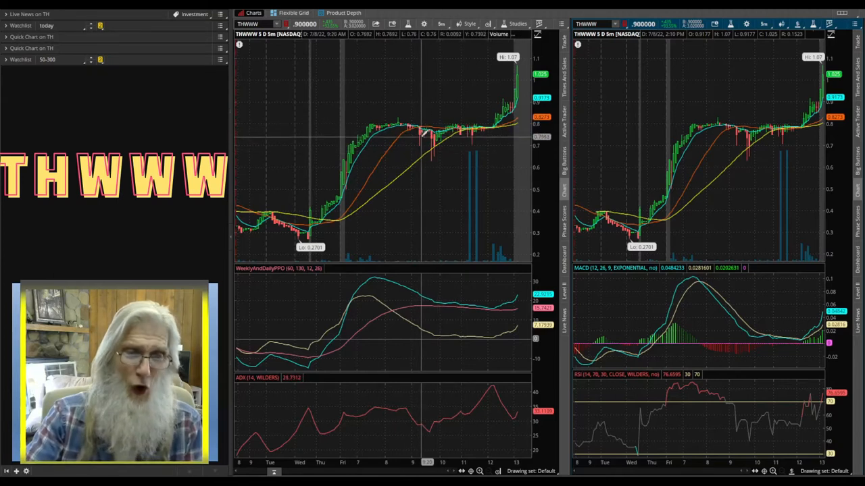
{"action": "mouse_move", "coordinate": [432, 162]}
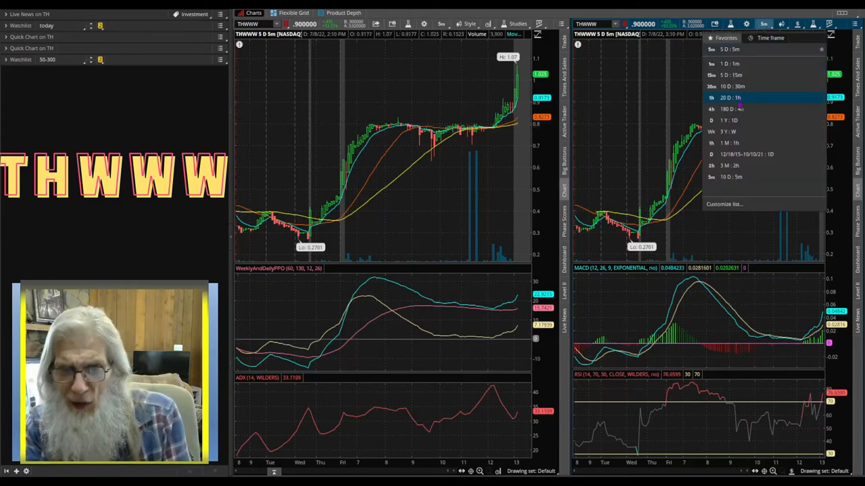
- Switch the right THWWW chart to a three-year weekly aggregation
{"action": "left_click", "coordinate": [735, 109]}
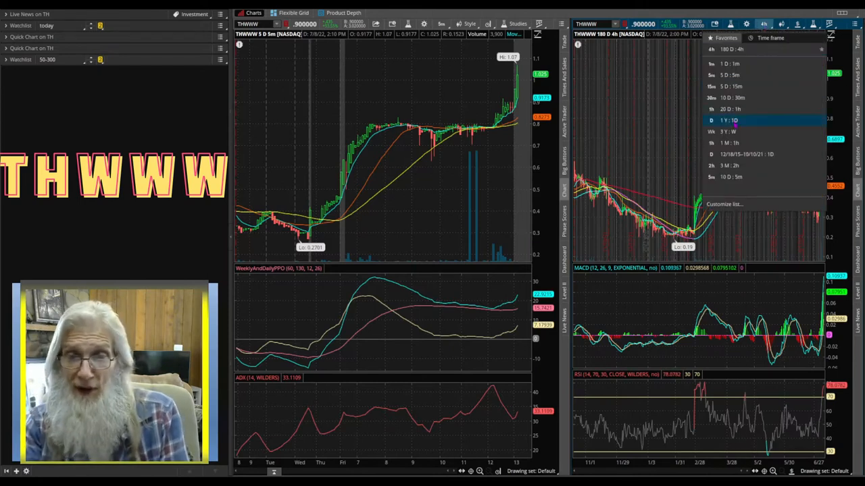
{"action": "left_click", "coordinate": [732, 119]}
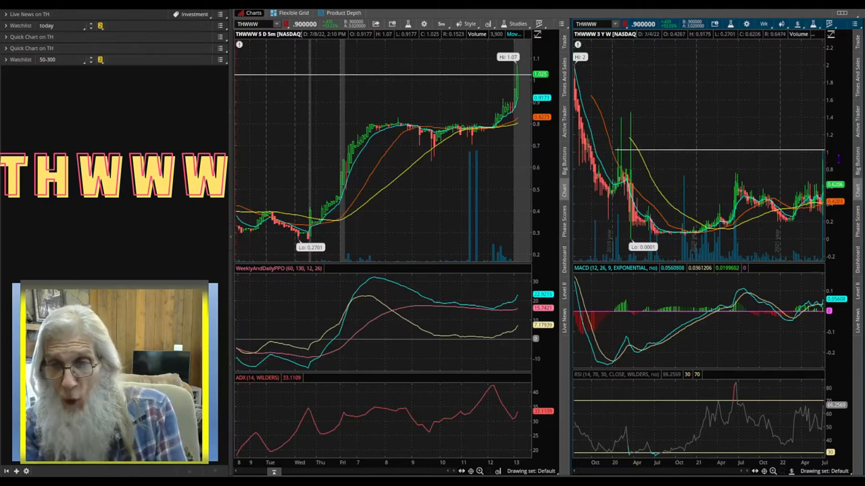
{"action": "mouse_move", "coordinate": [621, 145]}
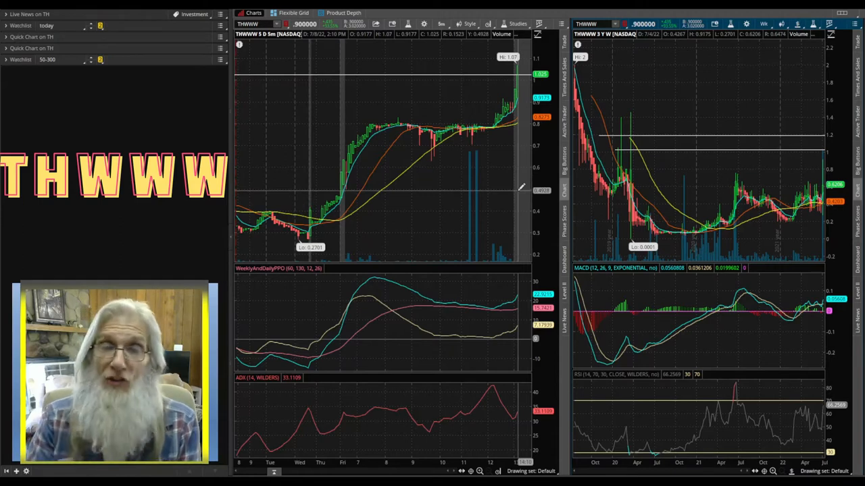
{"action": "mouse_move", "coordinate": [387, 142]}
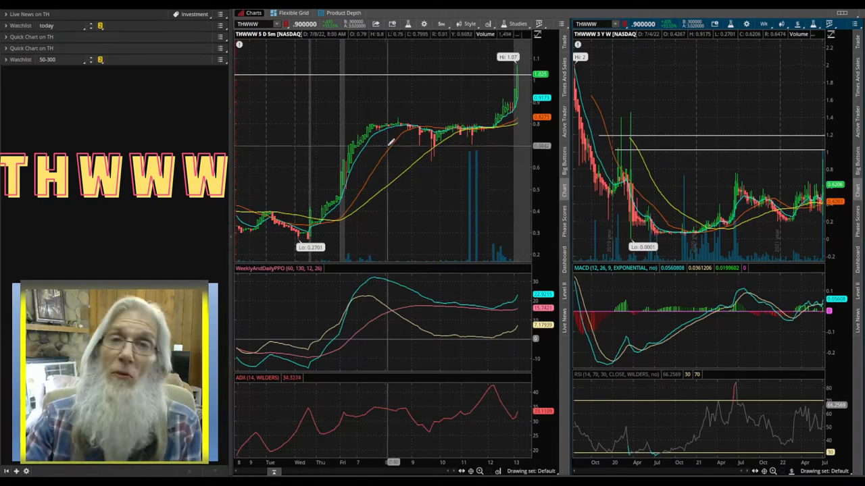
{"action": "mouse_move", "coordinate": [391, 184]}
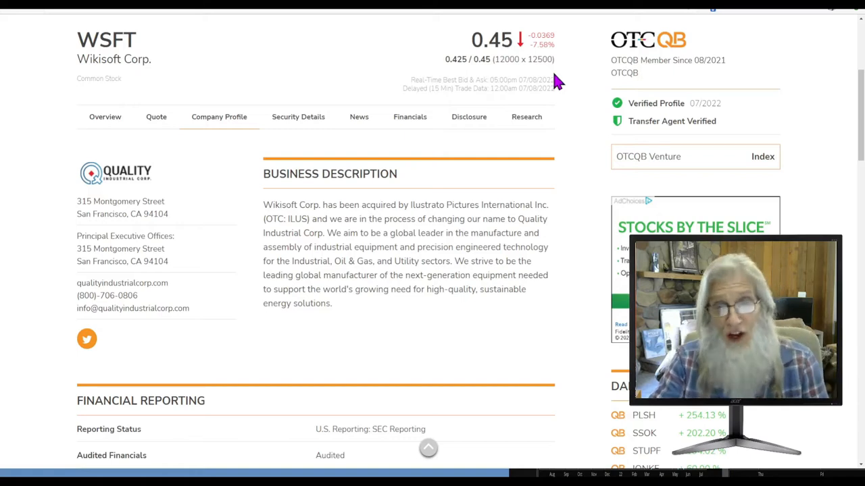
{"action": "mouse_move", "coordinate": [665, 56]}
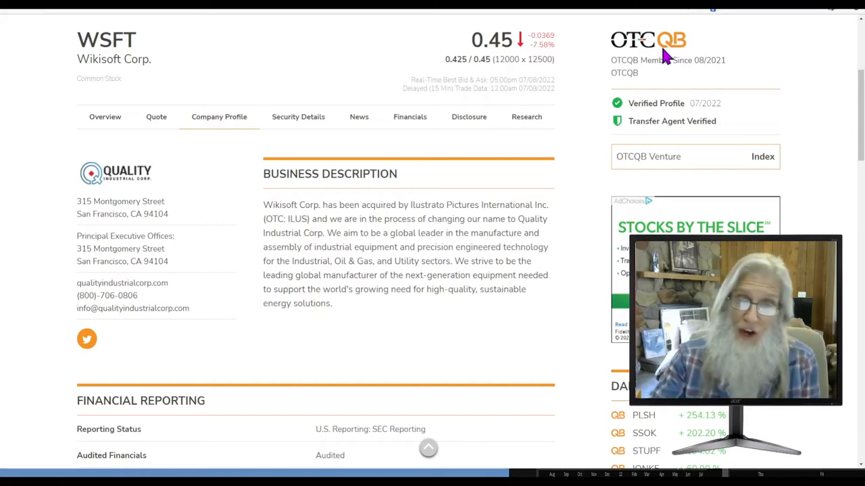
{"action": "mouse_move", "coordinate": [672, 121]}
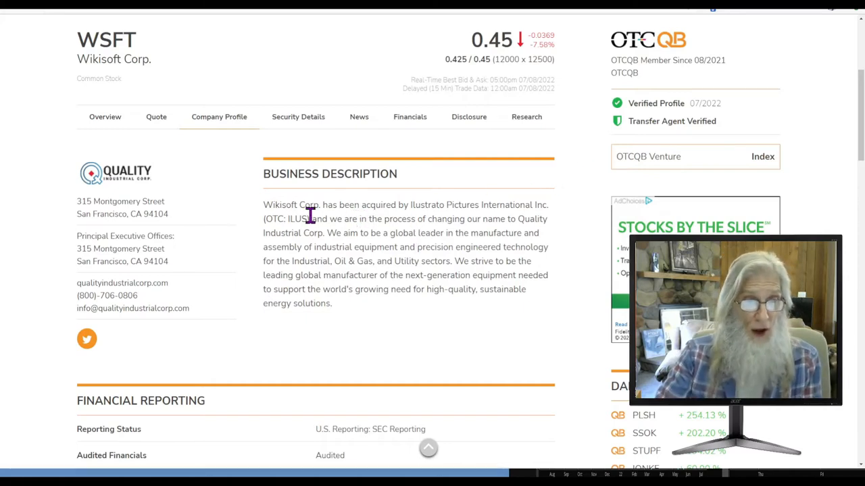
{"action": "mouse_move", "coordinate": [307, 228]}
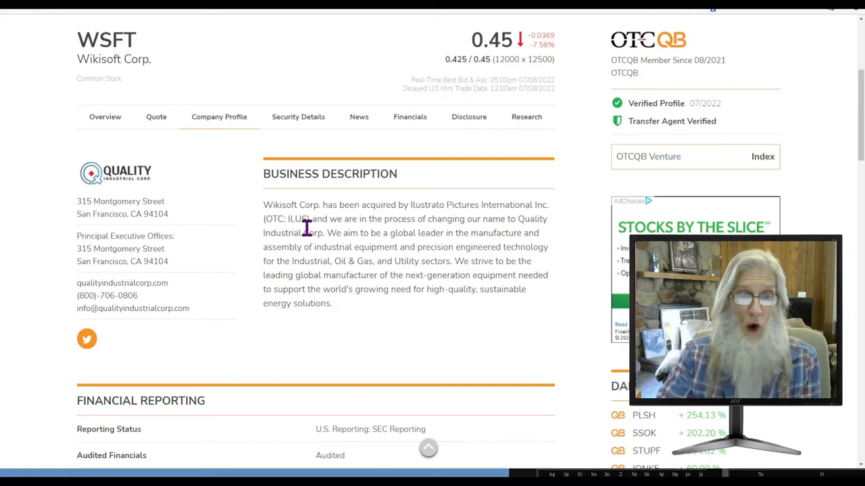
{"action": "mouse_move", "coordinate": [443, 228]}
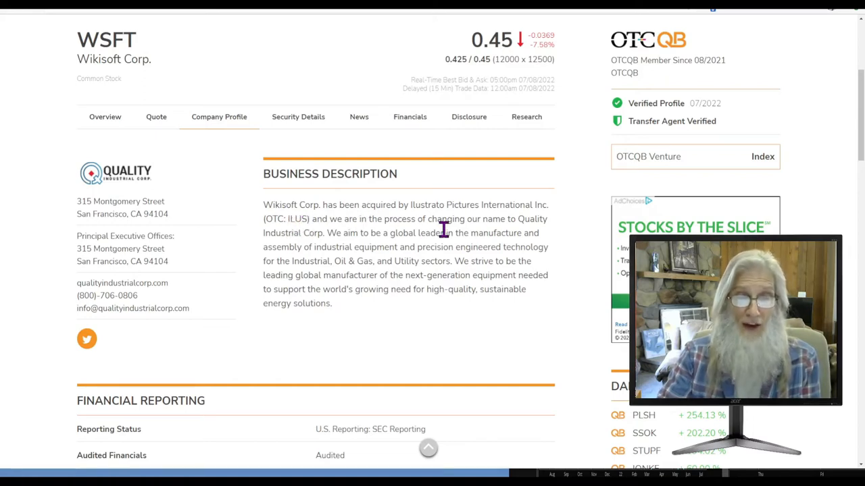
{"action": "mouse_move", "coordinate": [333, 237]}
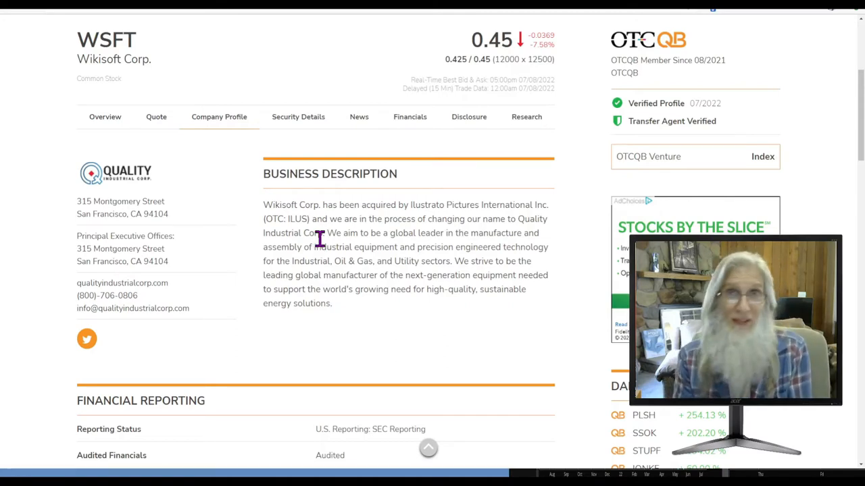
{"action": "mouse_move", "coordinate": [323, 248]}
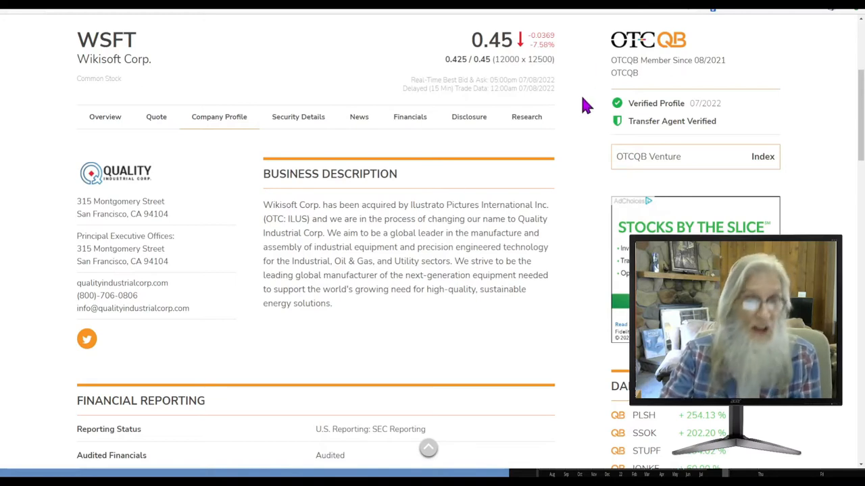
{"action": "mouse_move", "coordinate": [571, 140]}
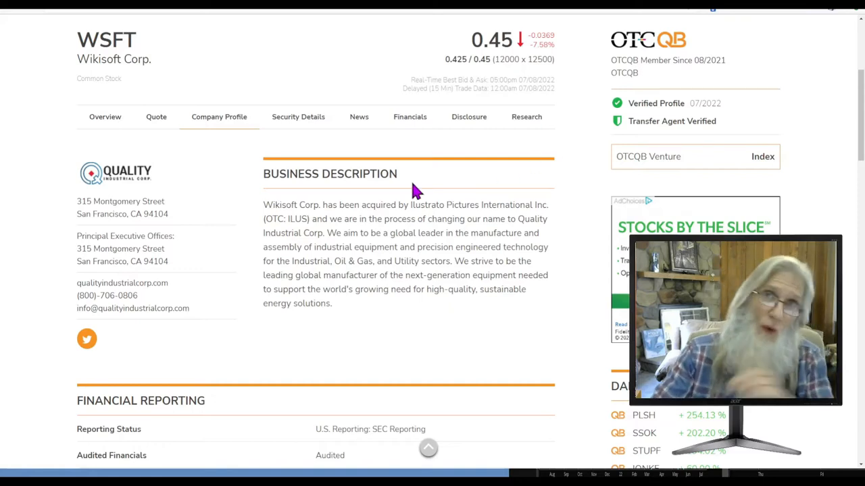
- Show WSFT's Quote page scrolled to the Real-Time Level 2 bid/ask table
{"action": "left_click", "coordinate": [156, 117]}
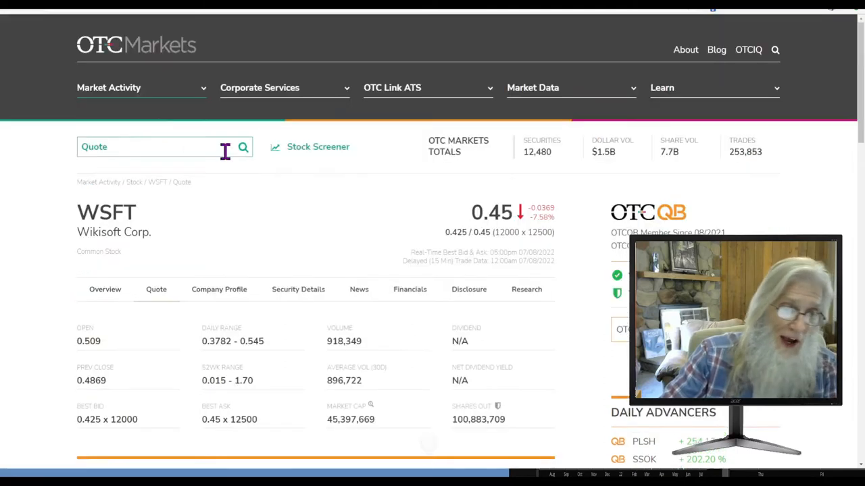
{"action": "scroll", "scroll_direction": "down", "scroll_amount": 3}
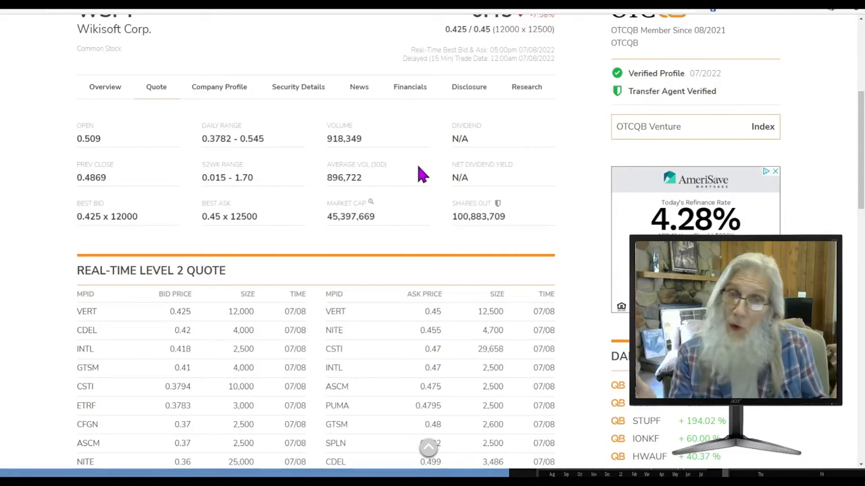
{"action": "mouse_move", "coordinate": [408, 174]}
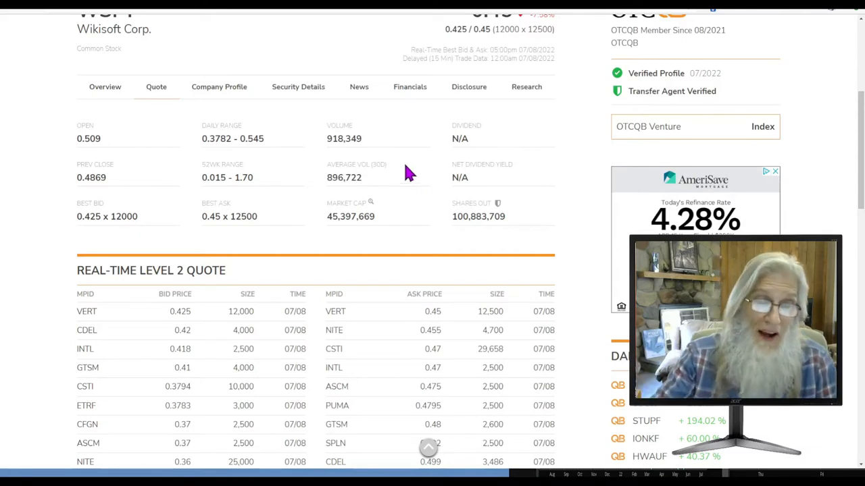
{"action": "mouse_move", "coordinate": [289, 118]}
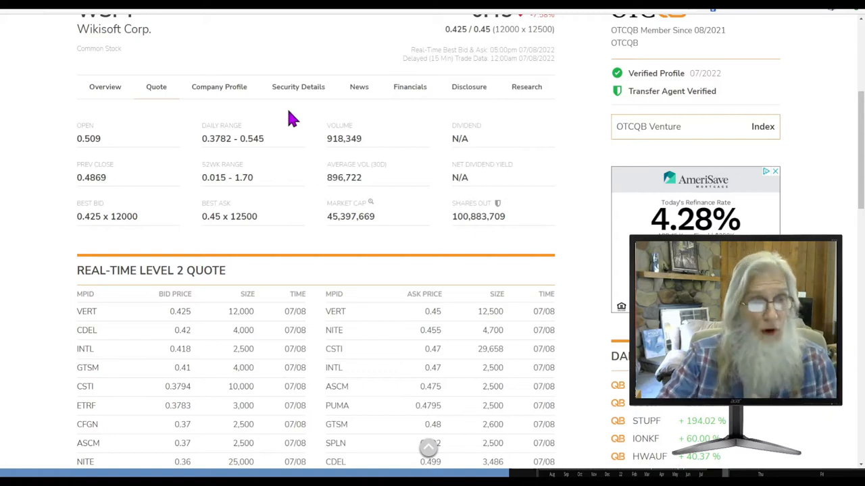
- Show WSFT's Security Details share structure: 200M authorized, 100.9M outstanding, 17.9M float
{"action": "left_click", "coordinate": [298, 86]}
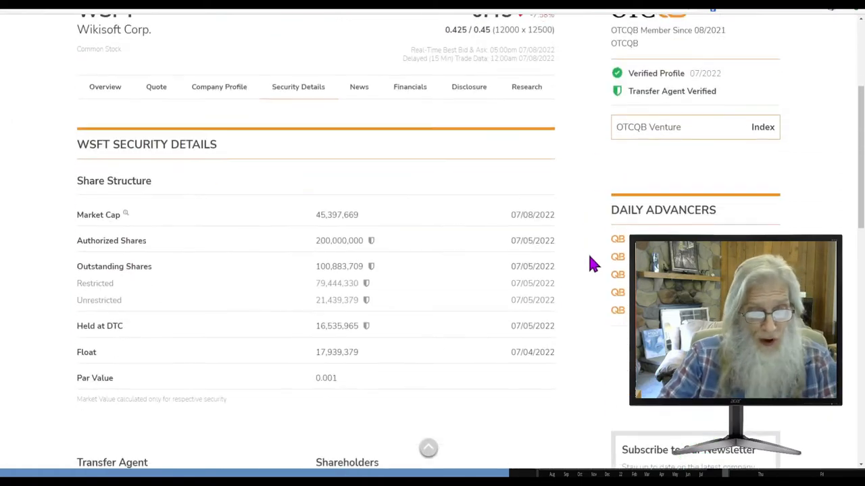
{"action": "scroll", "scroll_direction": "down", "scroll_amount": 3}
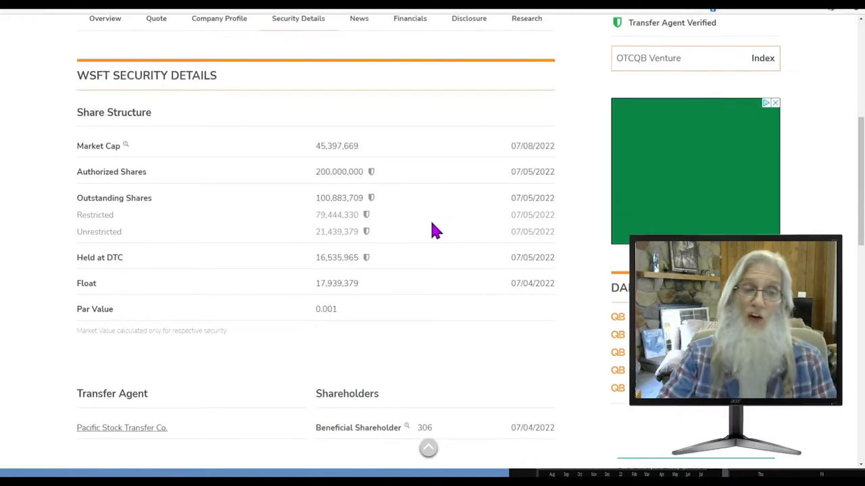
{"action": "mouse_move", "coordinate": [327, 246]}
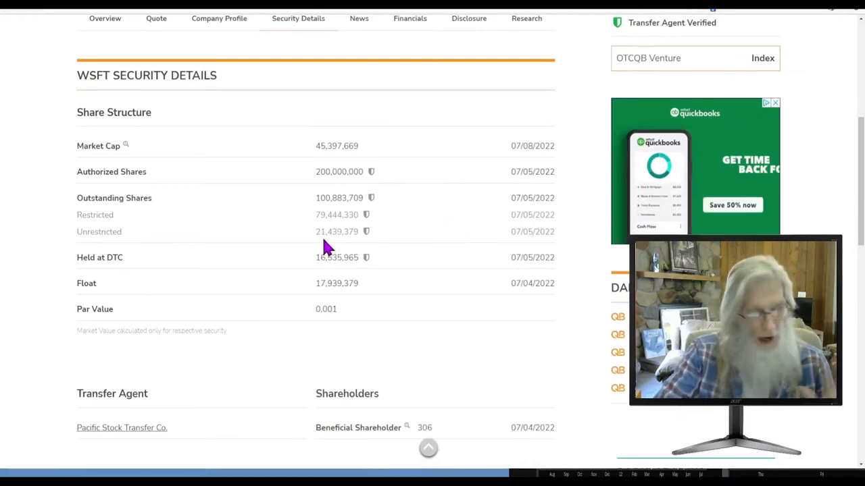
{"action": "mouse_move", "coordinate": [441, 246]}
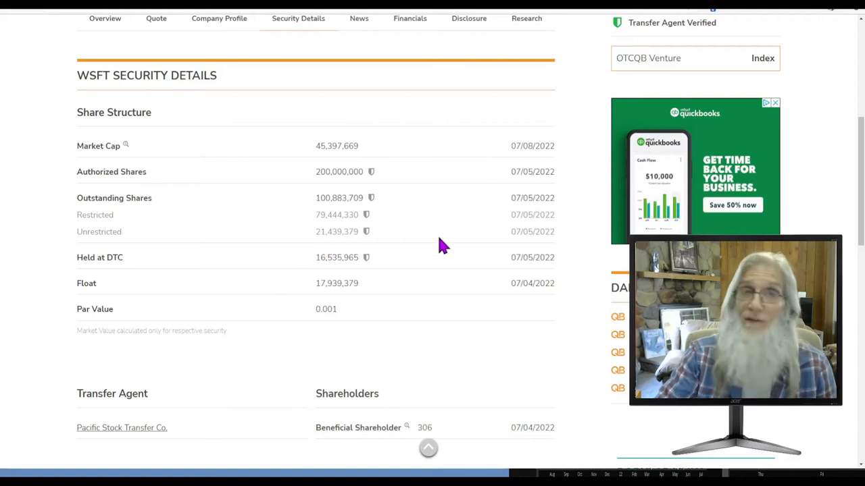
{"action": "scroll", "scroll_direction": "up", "scroll_amount": 3}
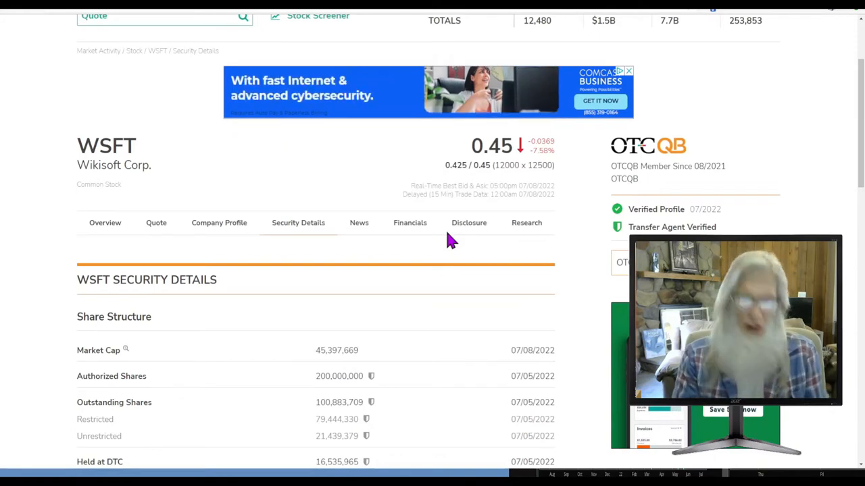
{"action": "scroll", "scroll_direction": "down", "scroll_amount": 3}
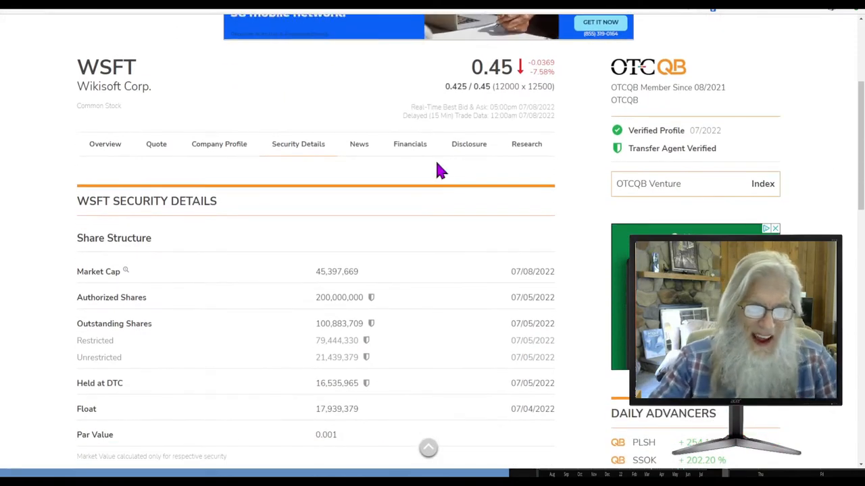
- Show WSFT's Financials with the income statement switched to Quarterly and review the figures
{"action": "left_click", "coordinate": [409, 143]}
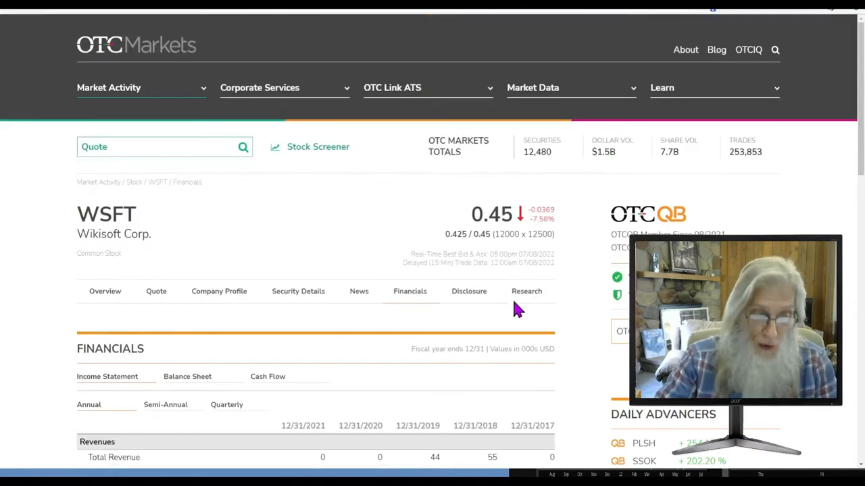
{"action": "scroll", "scroll_direction": "down", "scroll_amount": 3}
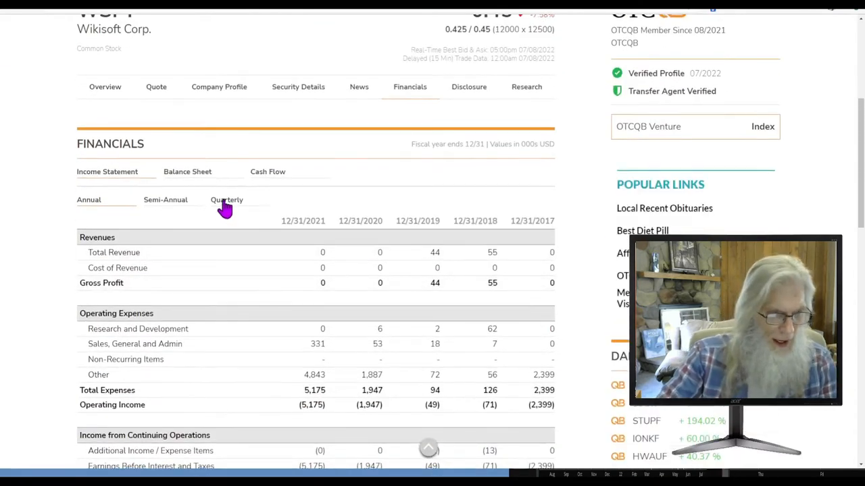
{"action": "left_click", "coordinate": [227, 200]}
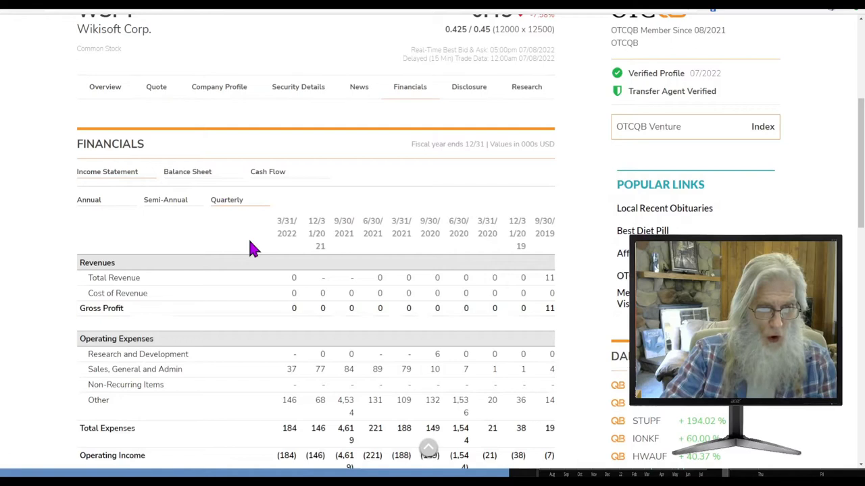
{"action": "scroll", "scroll_direction": "down", "scroll_amount": 3}
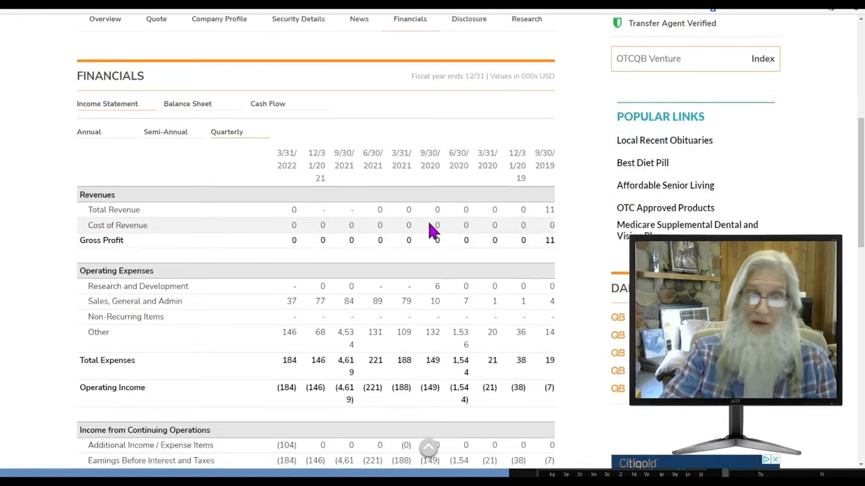
{"action": "mouse_move", "coordinate": [395, 219]}
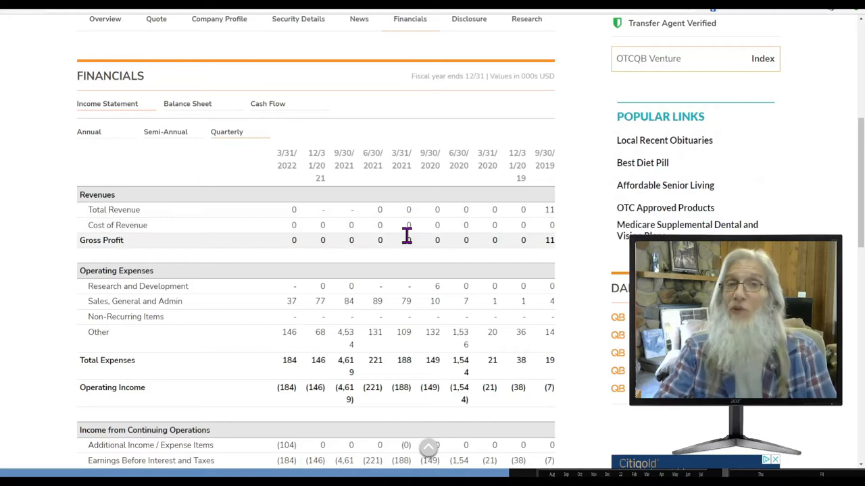
{"action": "scroll", "scroll_direction": "up", "scroll_amount": 3}
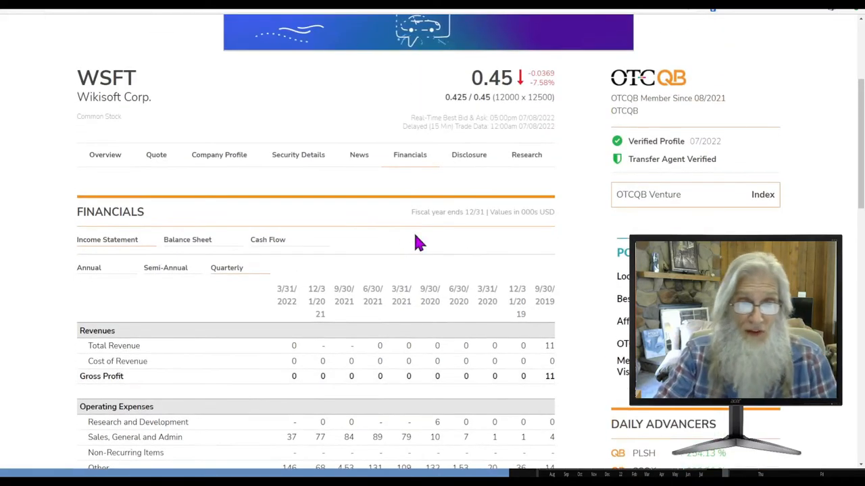
- Show Wikisoft Corp.'s News page and scroll through its press release list
{"action": "left_click", "coordinate": [467, 154]}
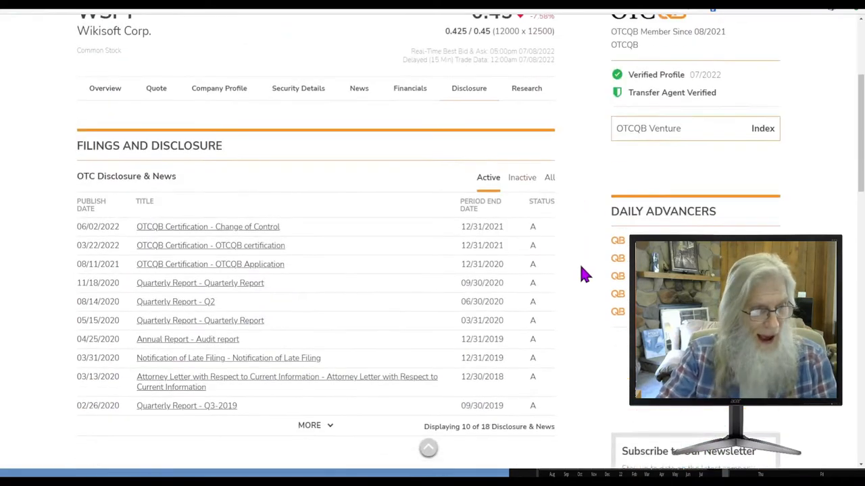
{"action": "scroll", "scroll_direction": "down", "scroll_amount": 3}
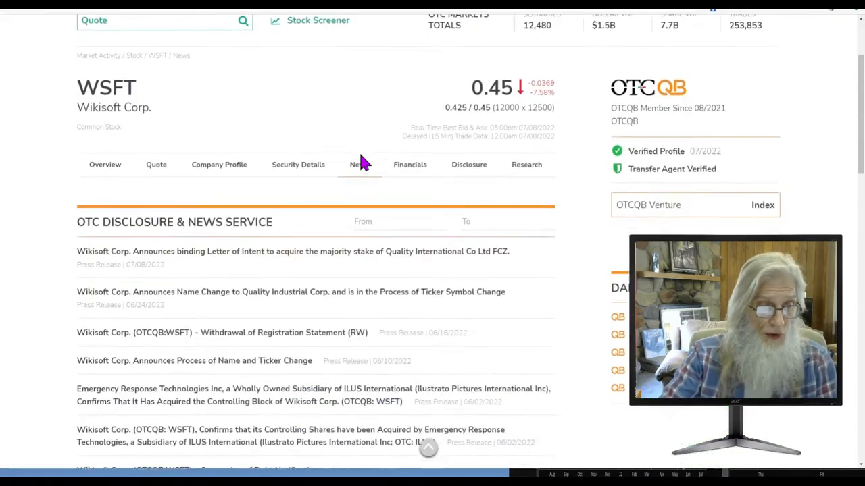
{"action": "scroll", "scroll_direction": "down", "scroll_amount": 3}
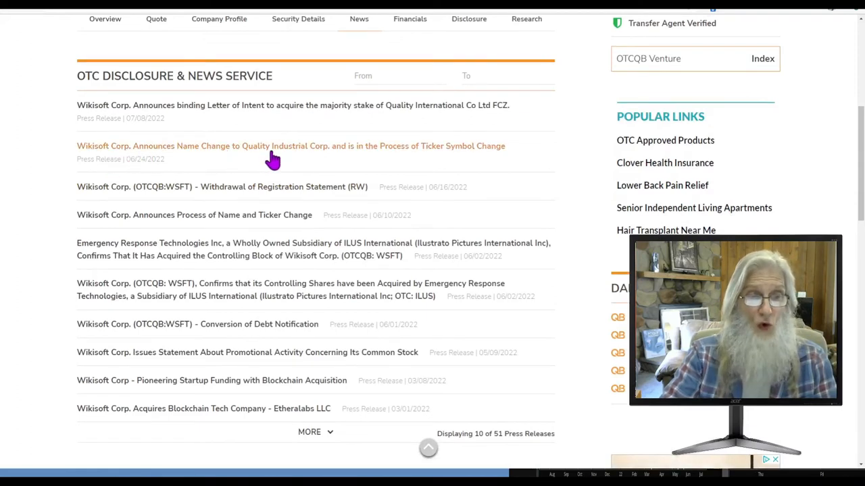
{"action": "mouse_move", "coordinate": [378, 162]}
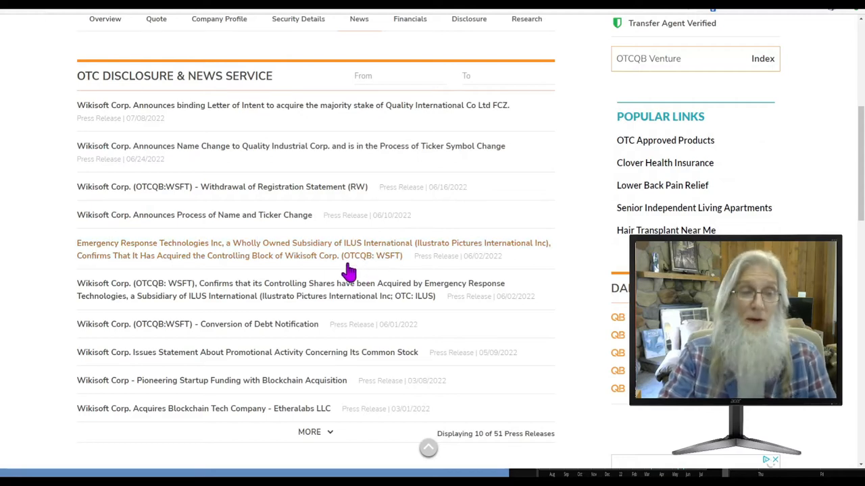
{"action": "mouse_move", "coordinate": [273, 115]}
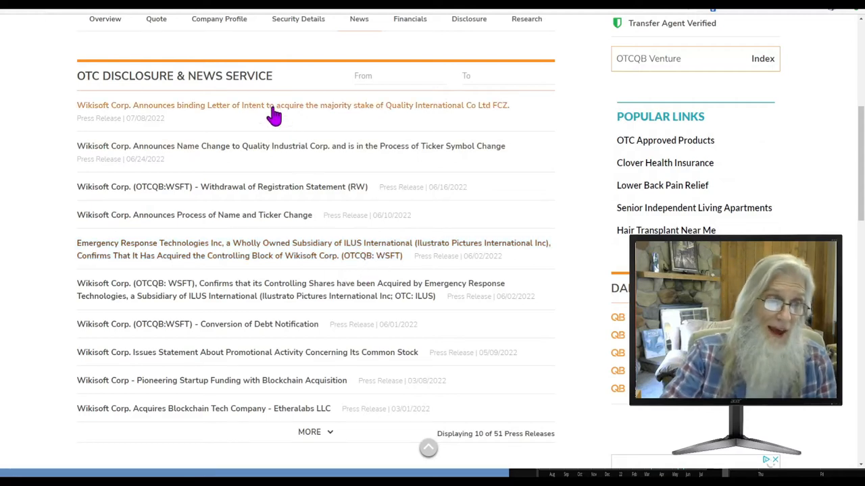
{"action": "mouse_move", "coordinate": [170, 127]}
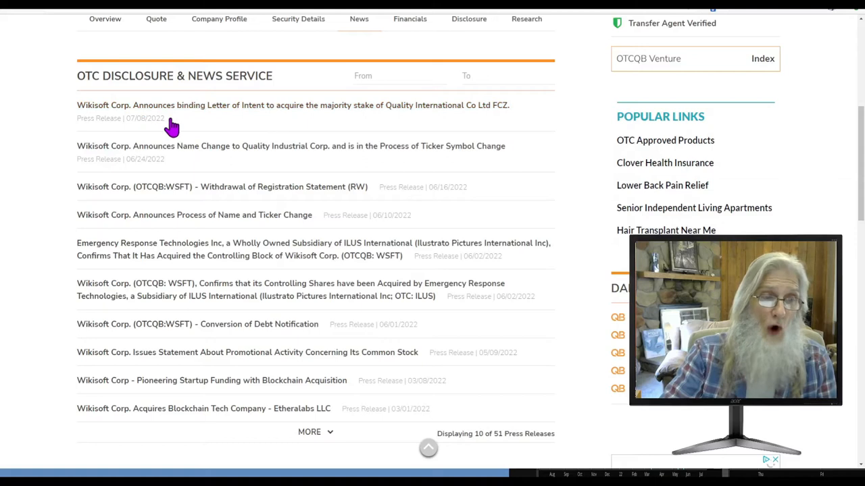
{"action": "mouse_move", "coordinate": [338, 124]}
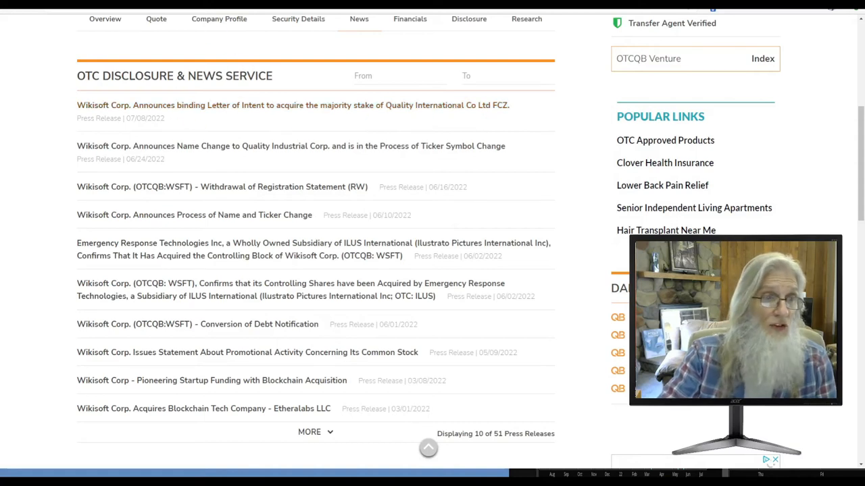
- Read Wikisoft's press release on the binding letter of intent to acquire 51% of Quality International
{"action": "left_click", "coordinate": [292, 105]}
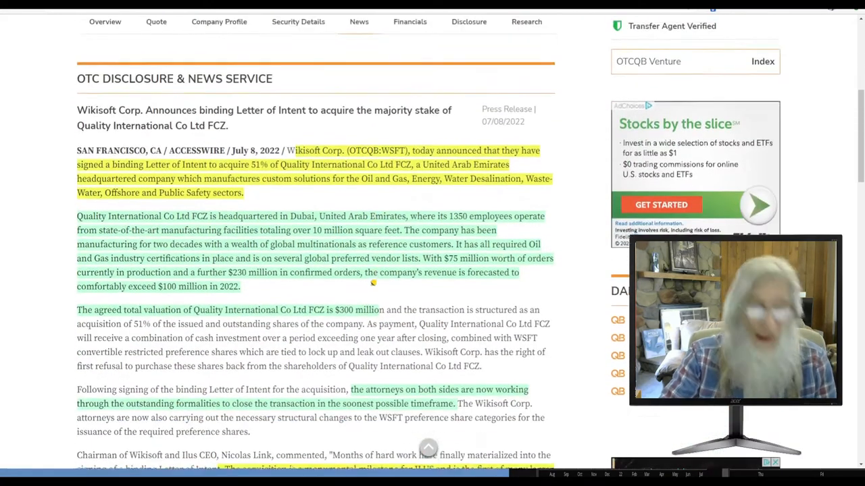
{"action": "scroll", "scroll_direction": "down", "scroll_amount": 3}
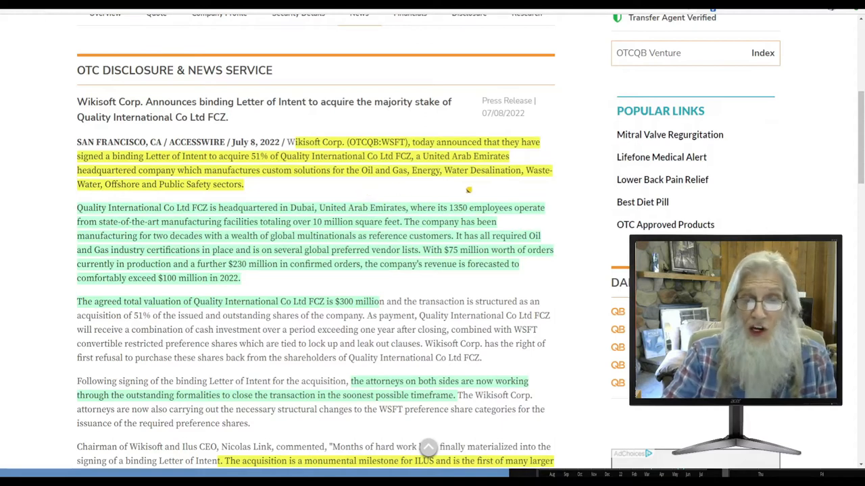
{"action": "mouse_move", "coordinate": [511, 189]}
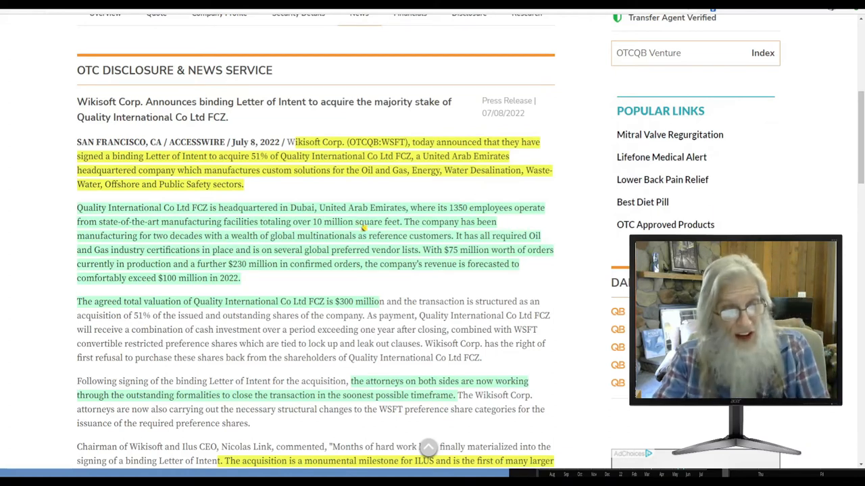
{"action": "scroll", "scroll_direction": "down", "scroll_amount": 3}
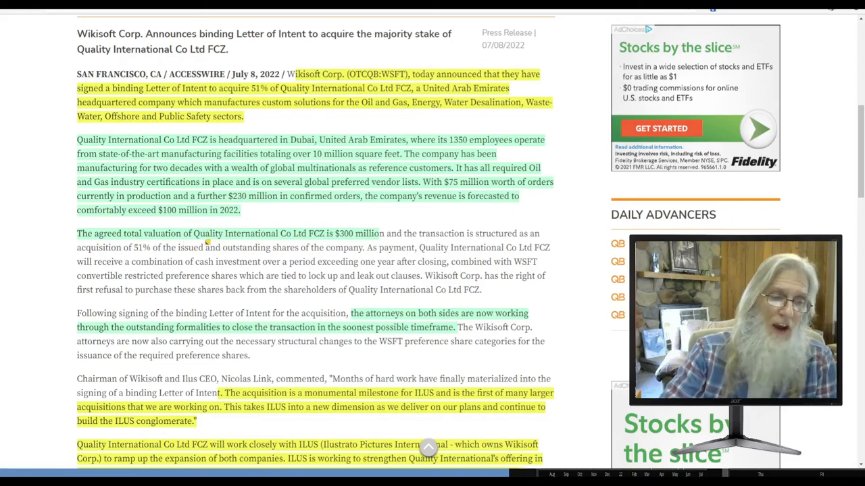
{"action": "mouse_move", "coordinate": [330, 242]}
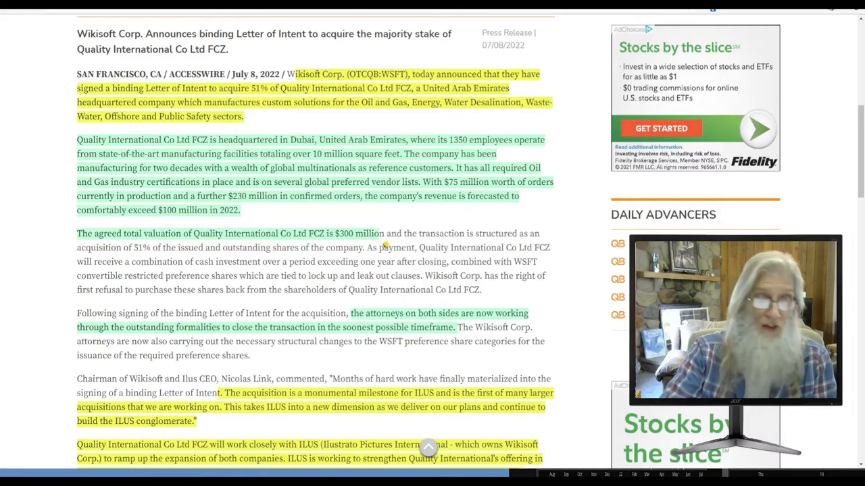
{"action": "scroll", "scroll_direction": "down", "scroll_amount": 3}
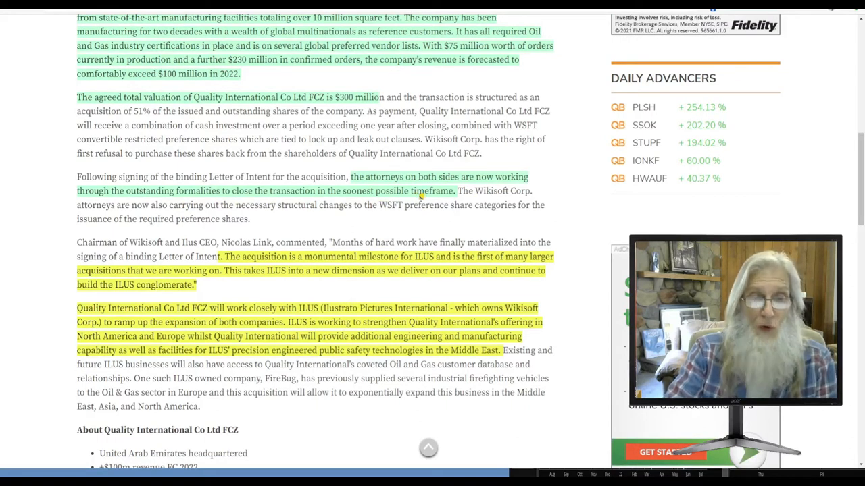
{"action": "scroll", "scroll_direction": "down", "scroll_amount": 3}
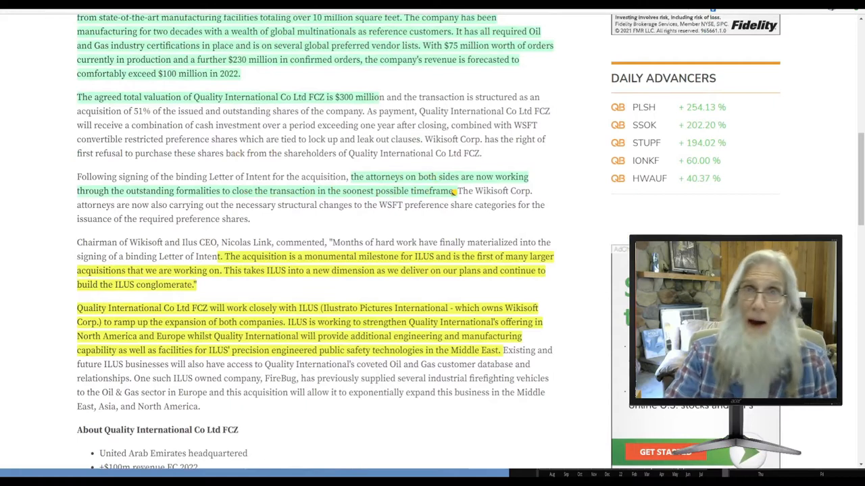
{"action": "scroll", "scroll_direction": "down", "scroll_amount": 3}
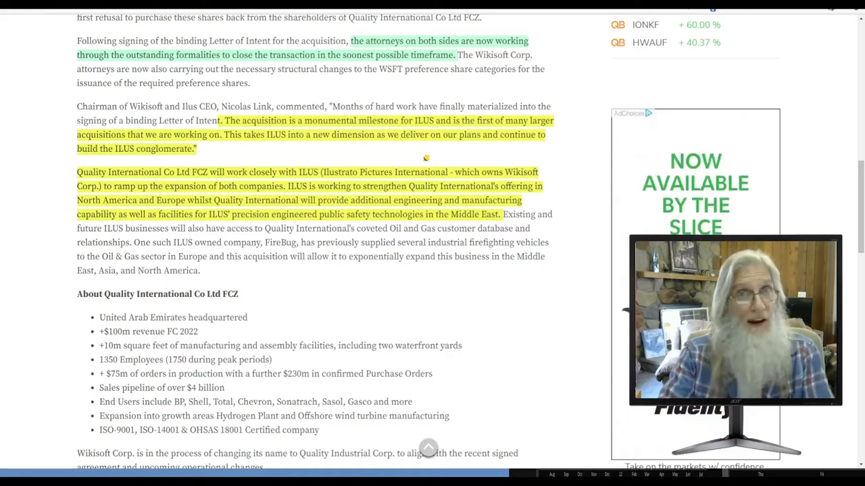
{"action": "scroll", "scroll_direction": "down", "scroll_amount": 3}
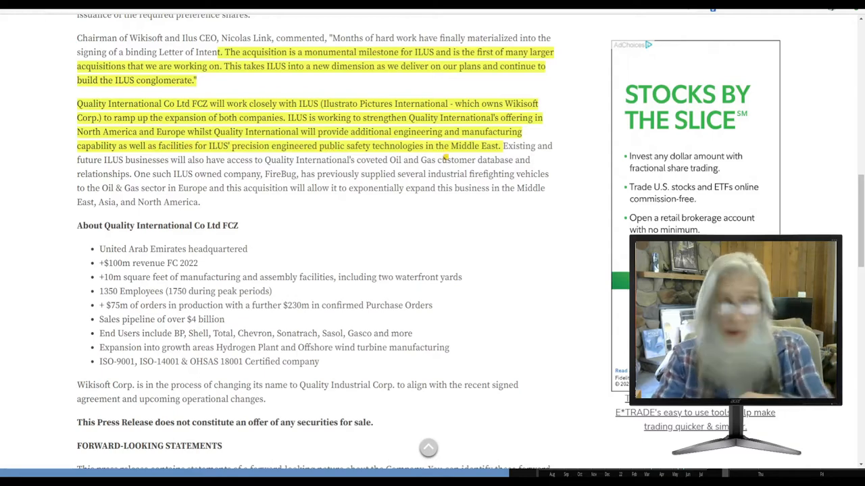
{"action": "scroll", "scroll_direction": "down", "scroll_amount": 3}
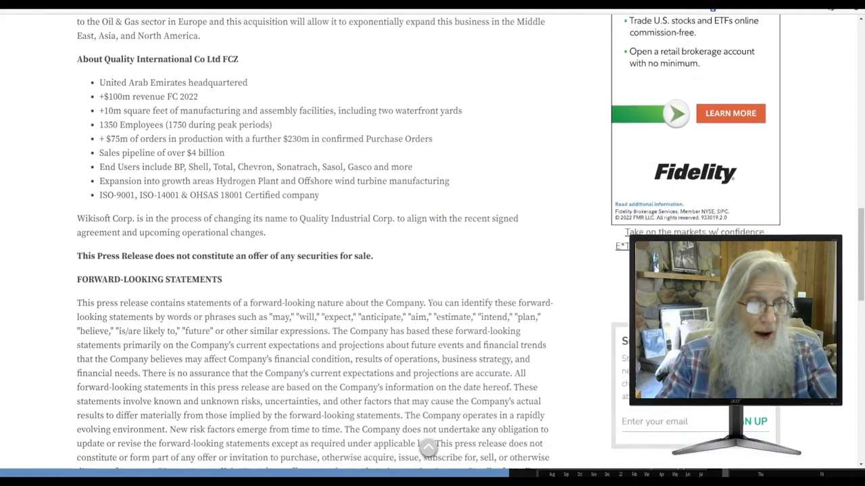
{"action": "scroll", "scroll_direction": "down", "scroll_amount": 3}
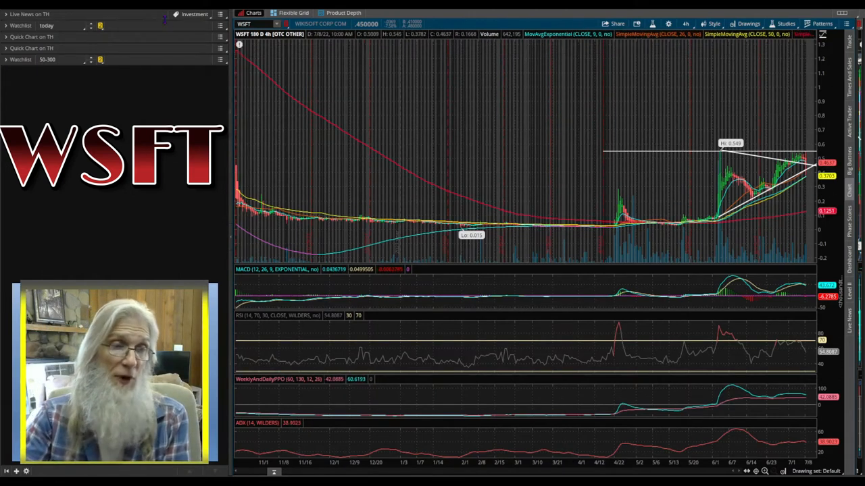
{"action": "mouse_move", "coordinate": [242, 79]}
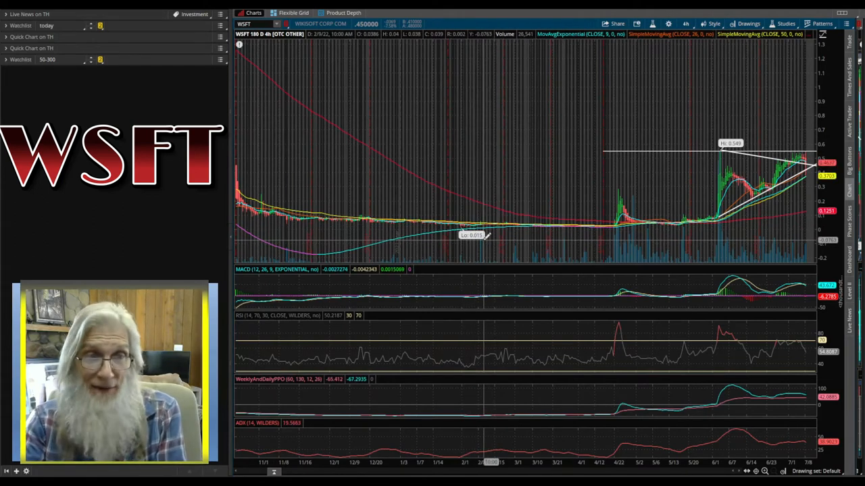
{"action": "mouse_move", "coordinate": [692, 213]}
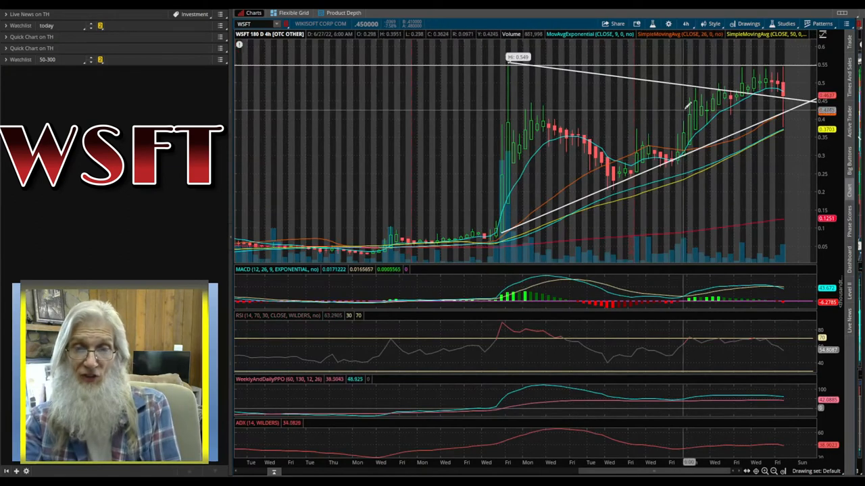
{"action": "mouse_move", "coordinate": [737, 87]}
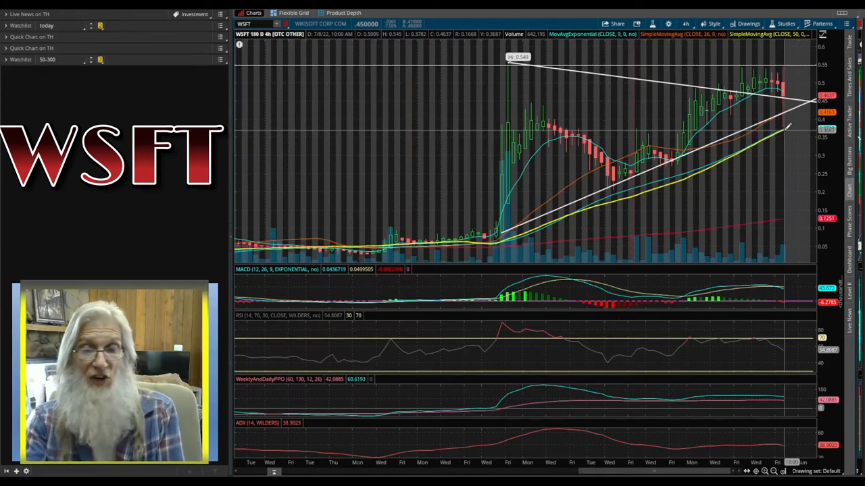
{"action": "mouse_move", "coordinate": [770, 392]}
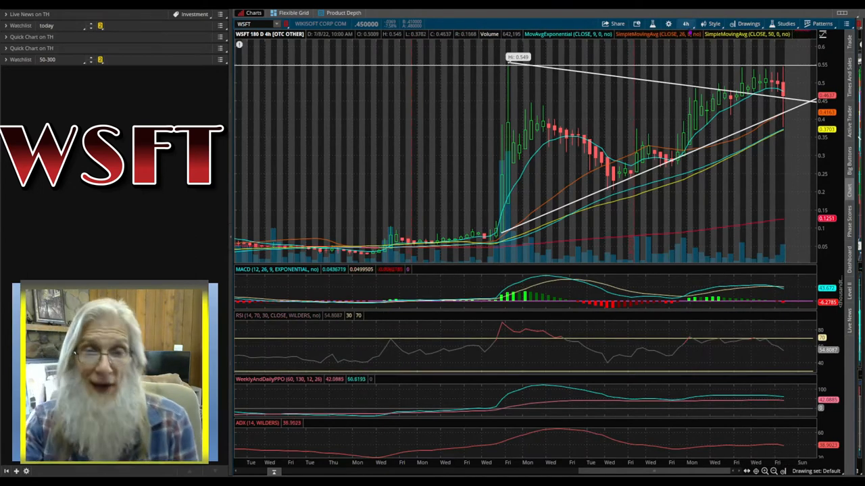
- Switch the WSFT chart to 20 days of hourly bars
{"action": "left_click", "coordinate": [686, 23]}
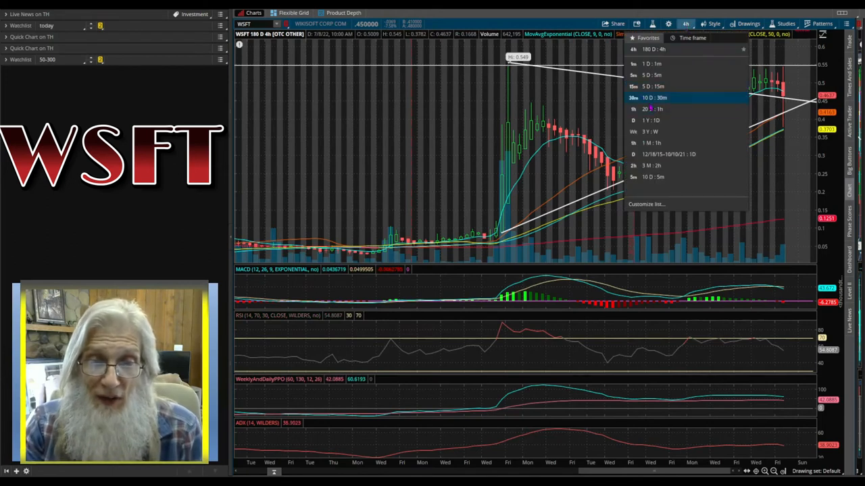
{"action": "left_click", "coordinate": [653, 108]}
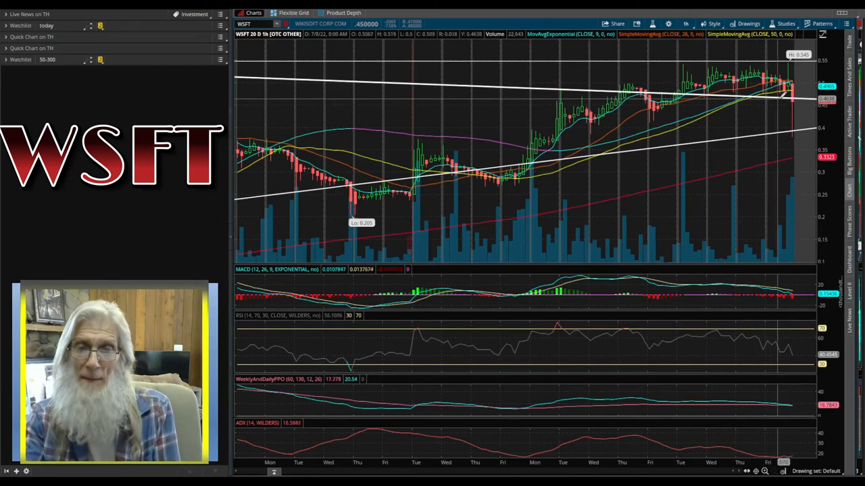
{"action": "mouse_move", "coordinate": [786, 101]}
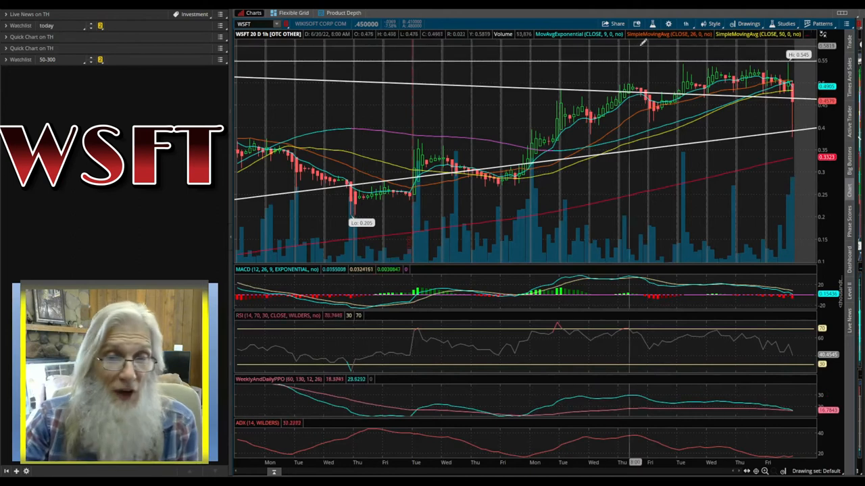
- Switch the WSFT chart to 5 days of five-minute candles
{"action": "left_click", "coordinate": [689, 23]}
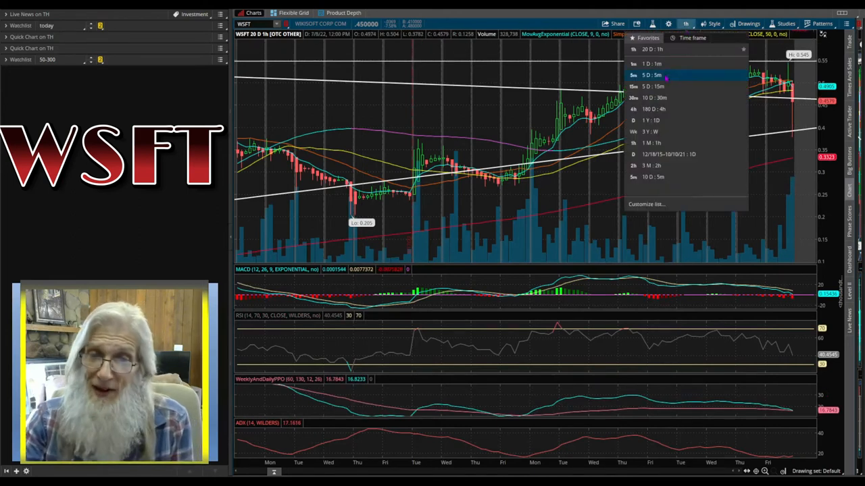
{"action": "left_click", "coordinate": [651, 73]}
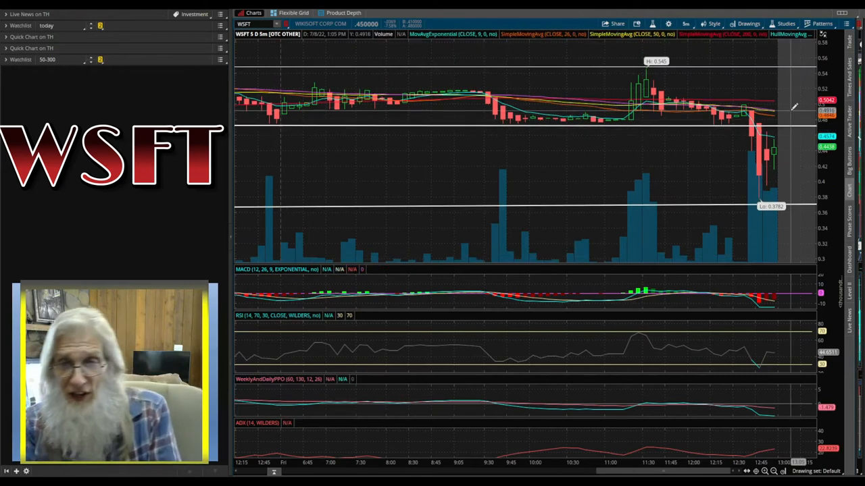
{"action": "mouse_move", "coordinate": [763, 108]}
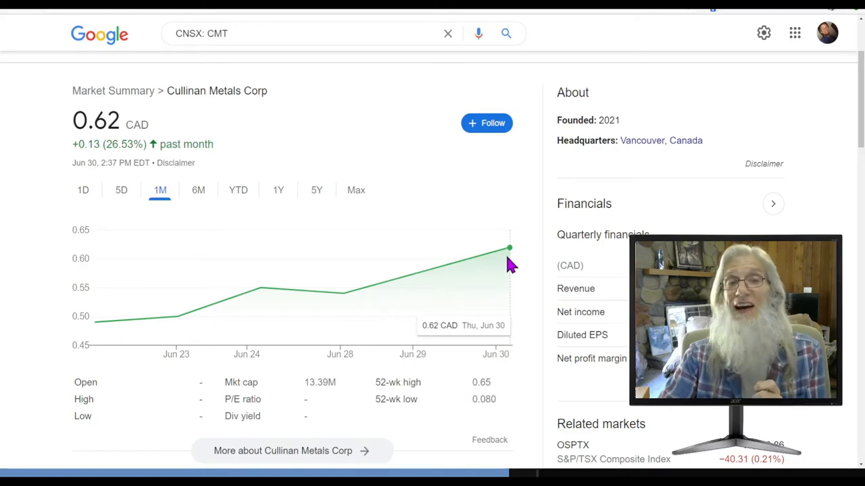
{"action": "mouse_move", "coordinate": [502, 263]}
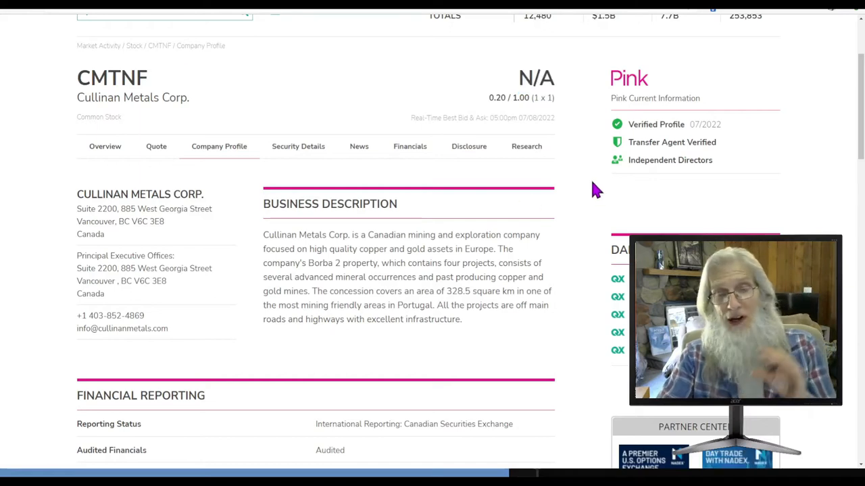
{"action": "mouse_move", "coordinate": [595, 206]}
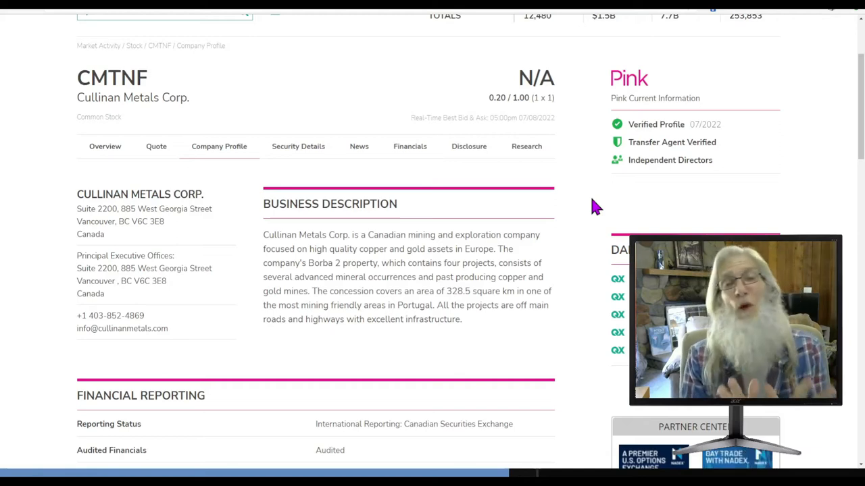
{"action": "mouse_move", "coordinate": [192, 165]}
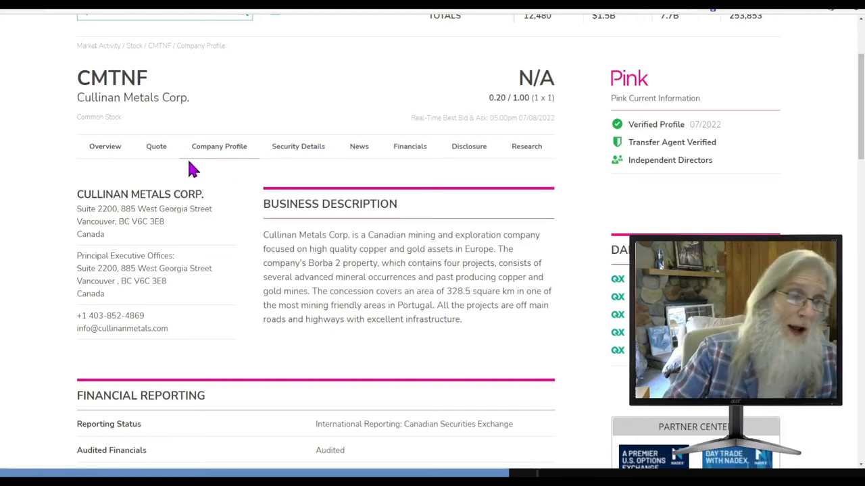
- View the CMTNF stock quote page for Cullinan Metals Corp
{"action": "left_click", "coordinate": [157, 145]}
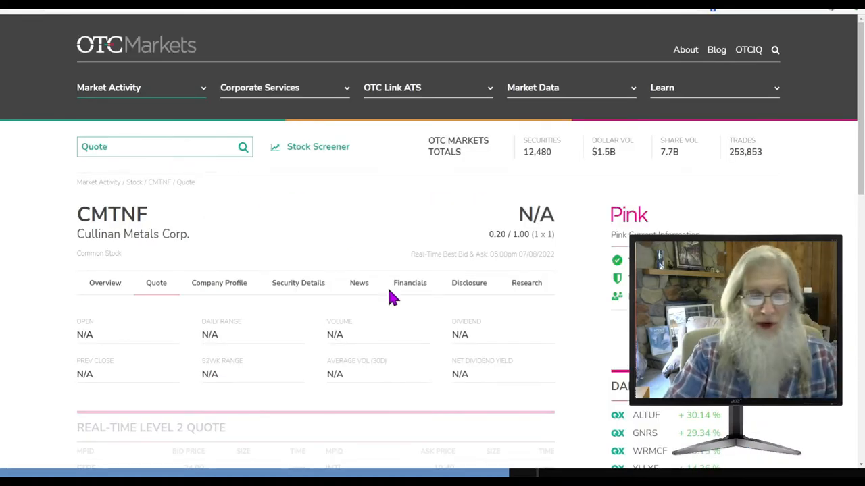
- View CMTNF's share structure and highlight the 180,001 restricted shares
{"action": "left_click", "coordinate": [297, 283]}
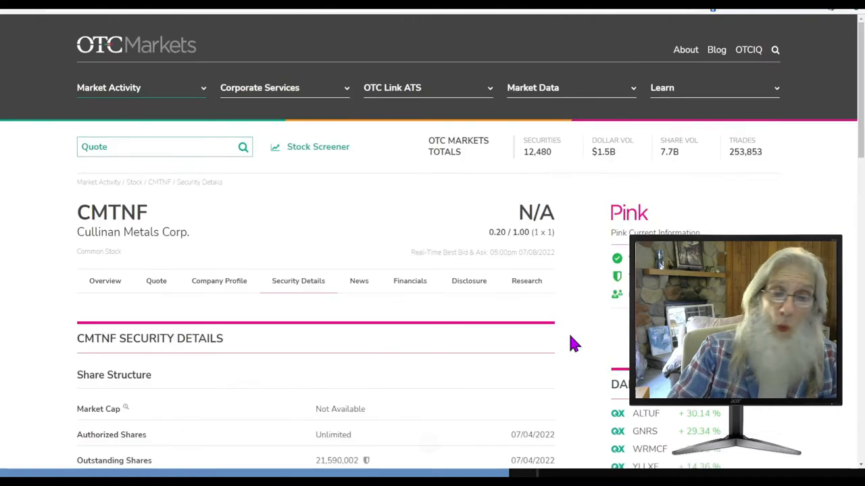
{"action": "scroll", "scroll_direction": "down", "scroll_amount": 3}
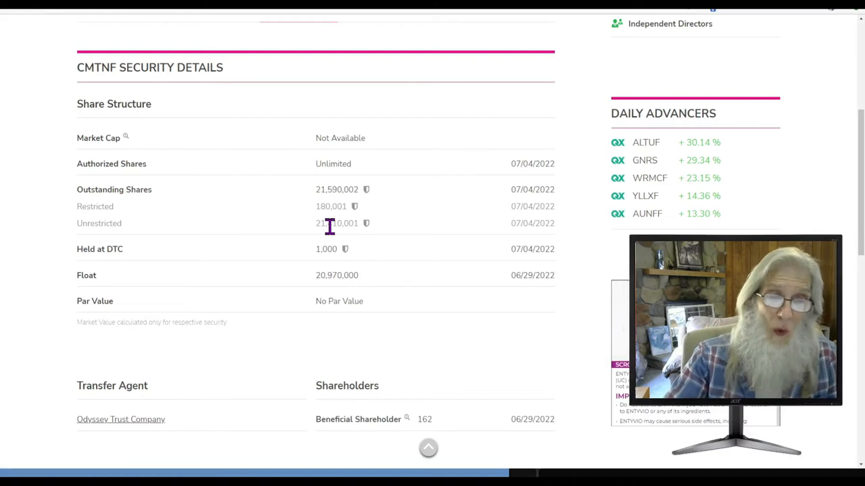
{"action": "mouse_move", "coordinate": [352, 241]}
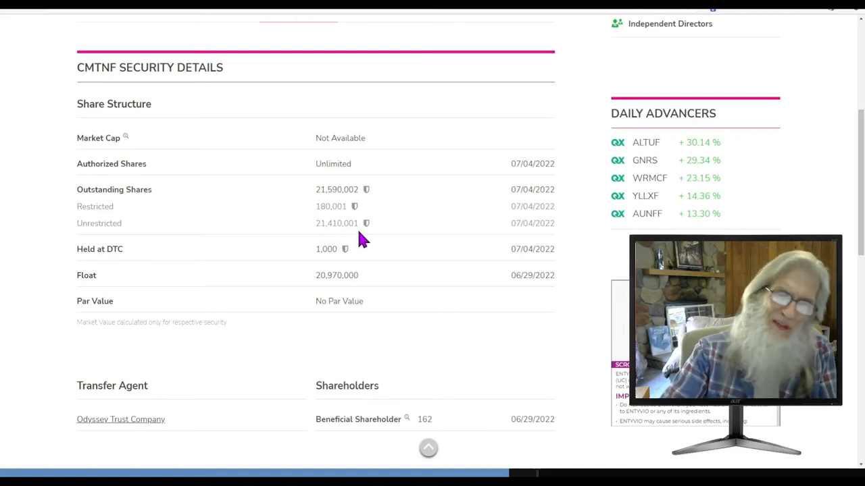
{"action": "mouse_move", "coordinate": [352, 211]}
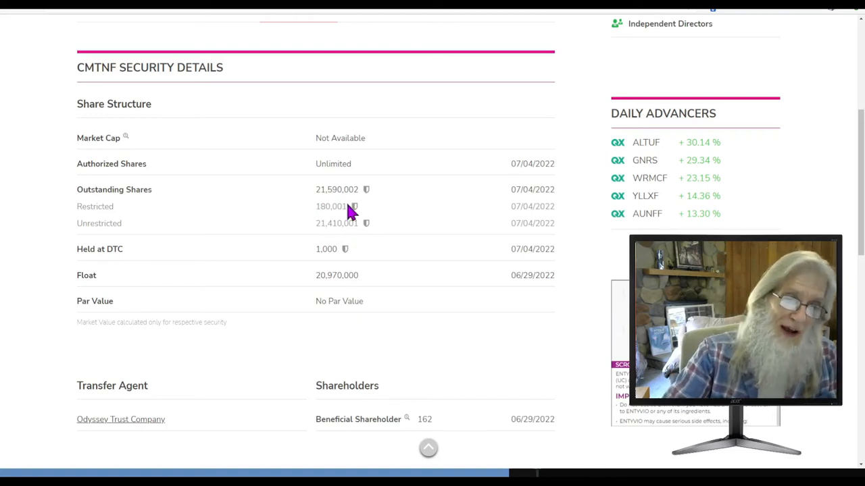
{"action": "double_click", "coordinate": [330, 207]}
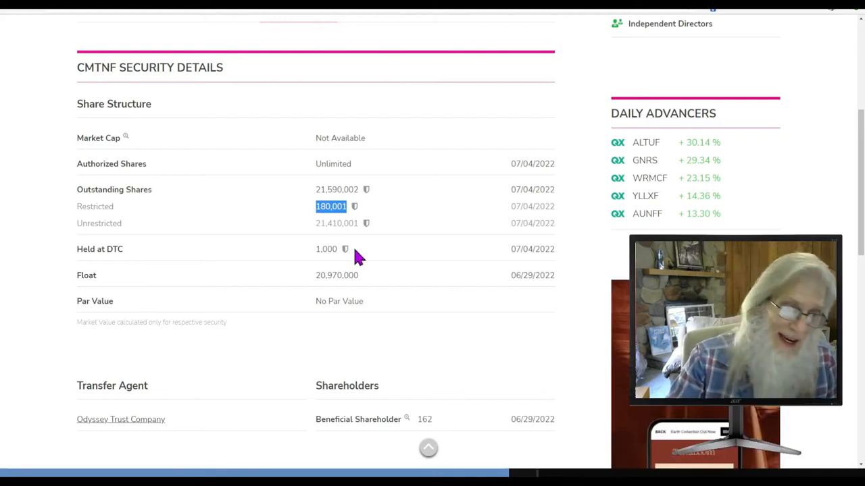
{"action": "mouse_move", "coordinate": [416, 253]}
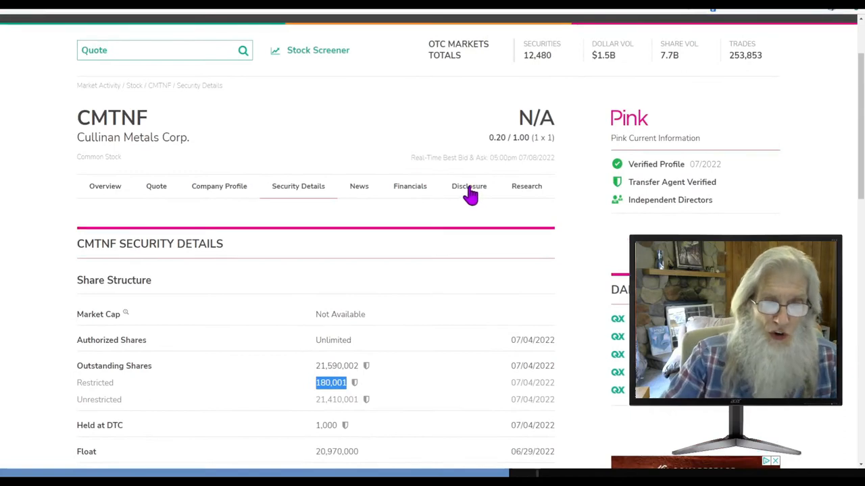
- Review CMTNF's eight OTC Disclosure & News filings
{"action": "left_click", "coordinate": [469, 186]}
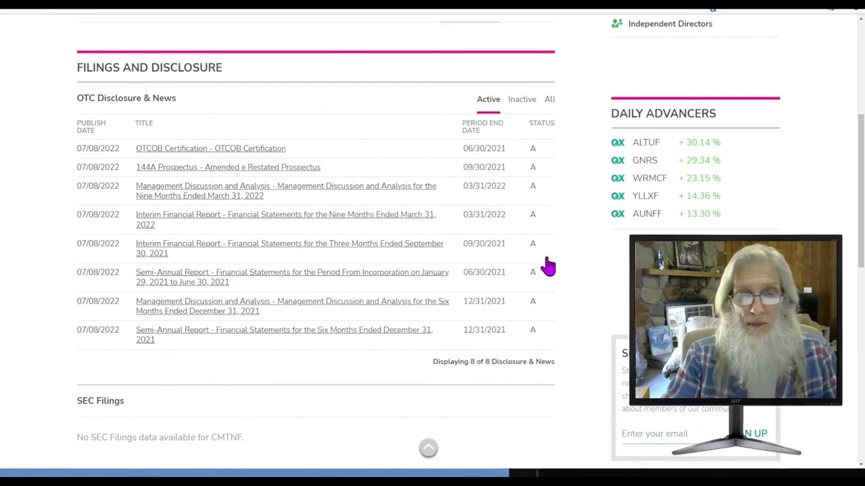
{"action": "mouse_move", "coordinate": [102, 272]}
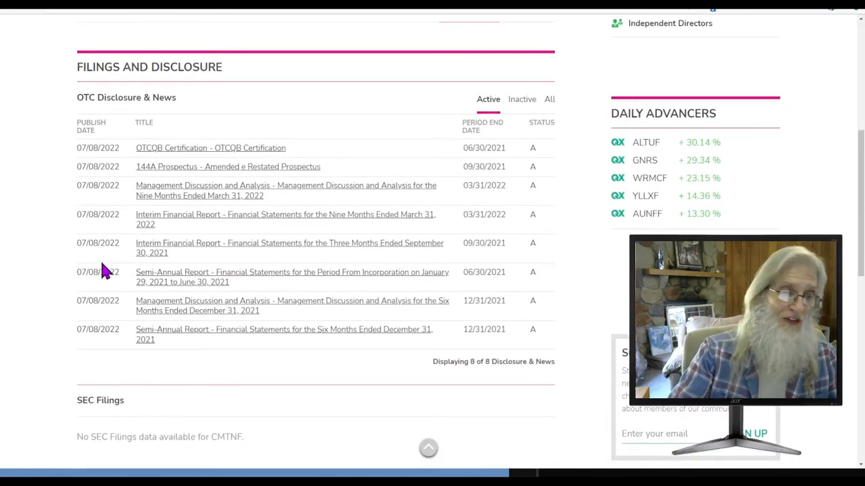
{"action": "mouse_move", "coordinate": [111, 138]}
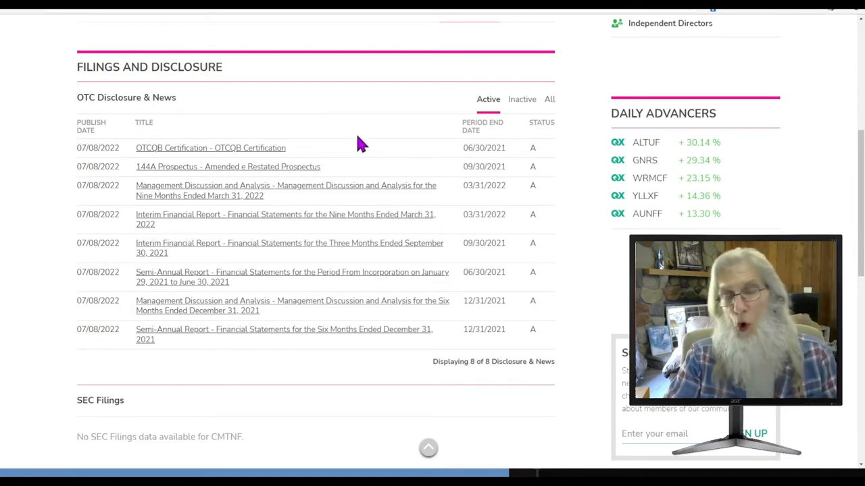
{"action": "mouse_move", "coordinate": [498, 135]}
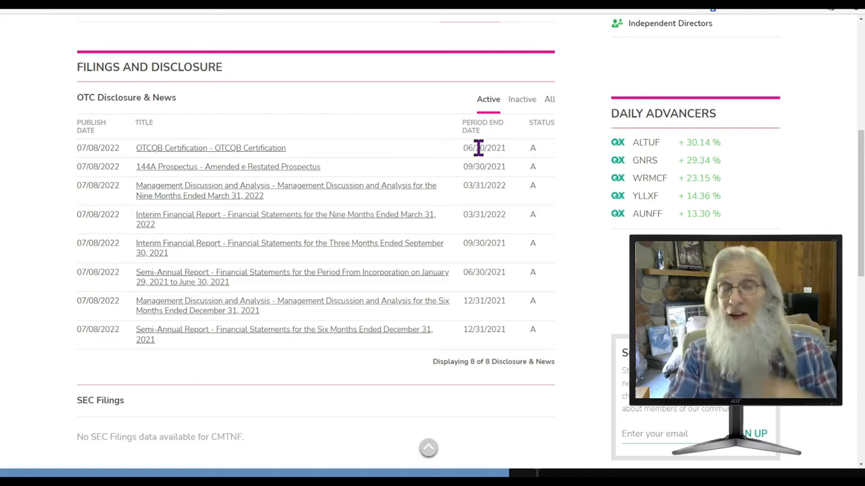
{"action": "mouse_move", "coordinate": [492, 147]}
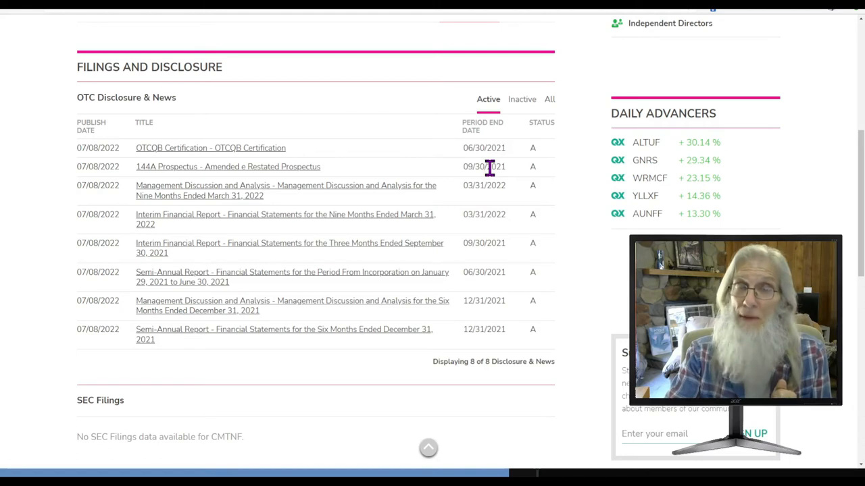
{"action": "mouse_move", "coordinate": [493, 356]}
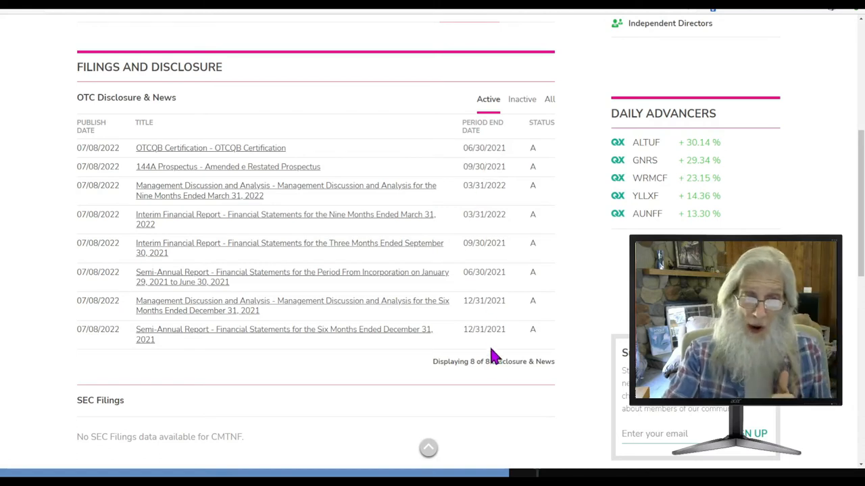
{"action": "mouse_move", "coordinate": [486, 317]}
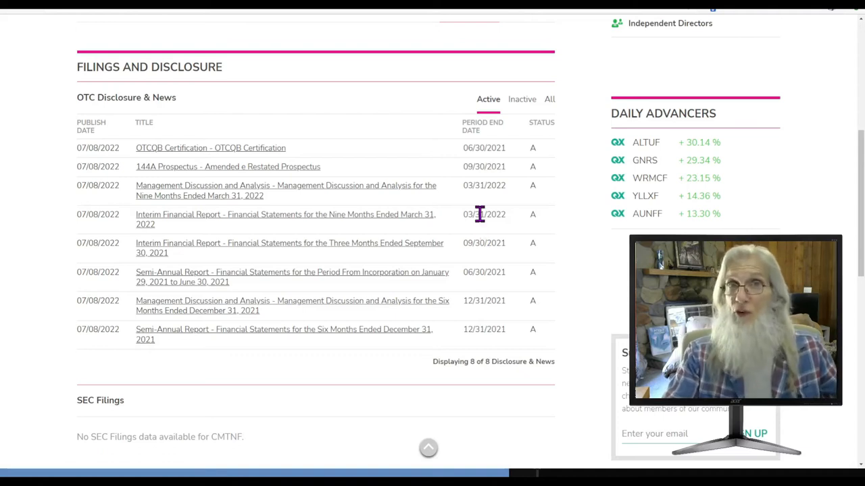
{"action": "mouse_move", "coordinate": [490, 330]}
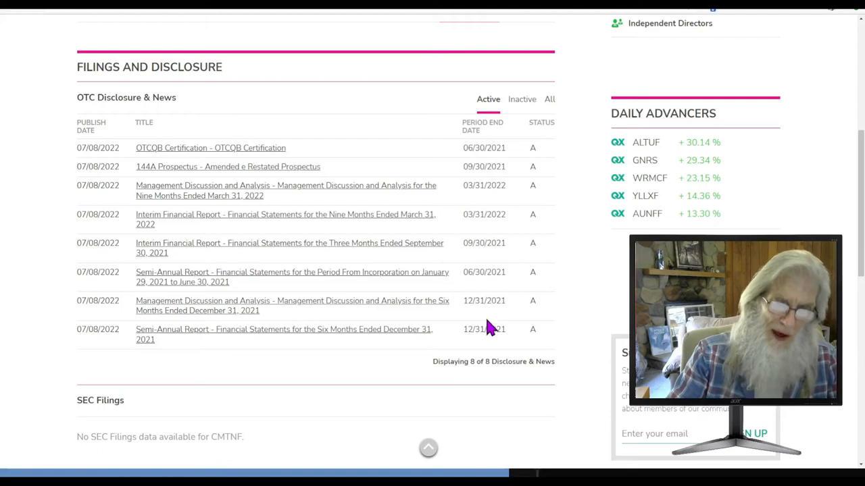
{"action": "mouse_move", "coordinate": [487, 330]}
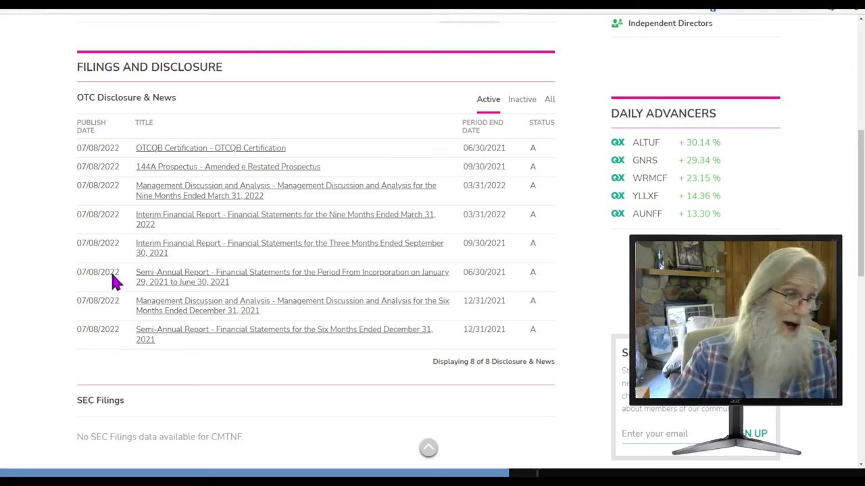
{"action": "mouse_move", "coordinate": [217, 192]}
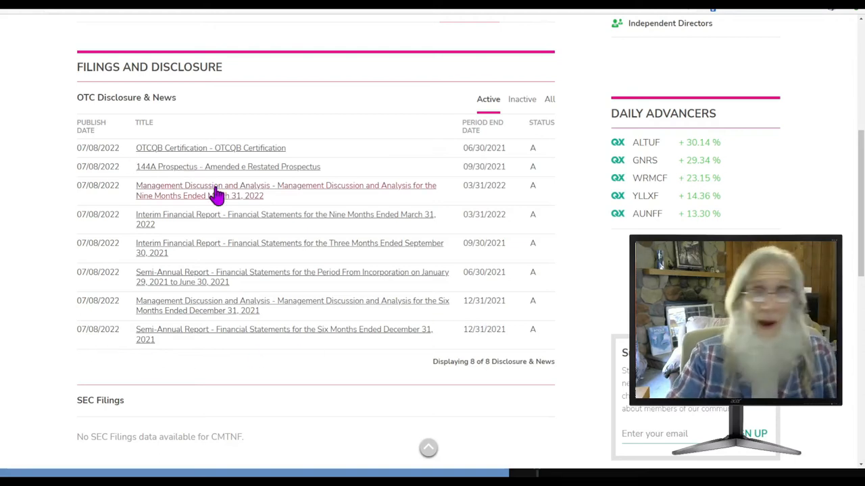
{"action": "mouse_move", "coordinate": [277, 232]}
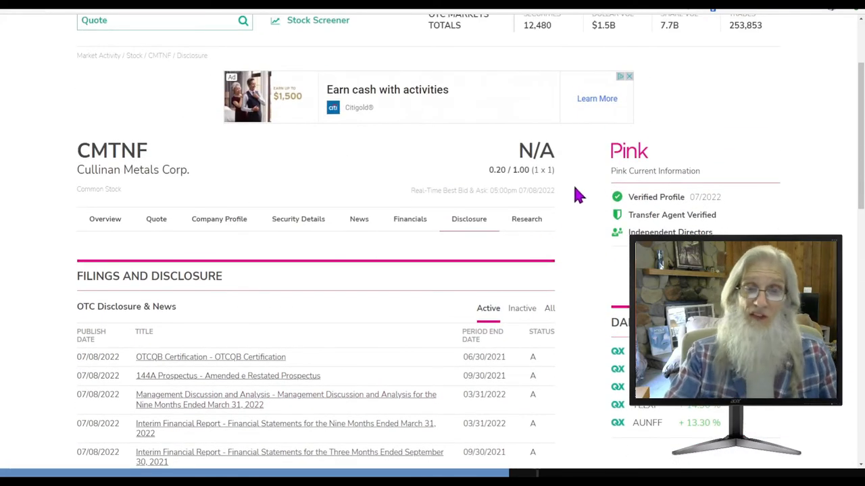
{"action": "mouse_move", "coordinate": [565, 229]}
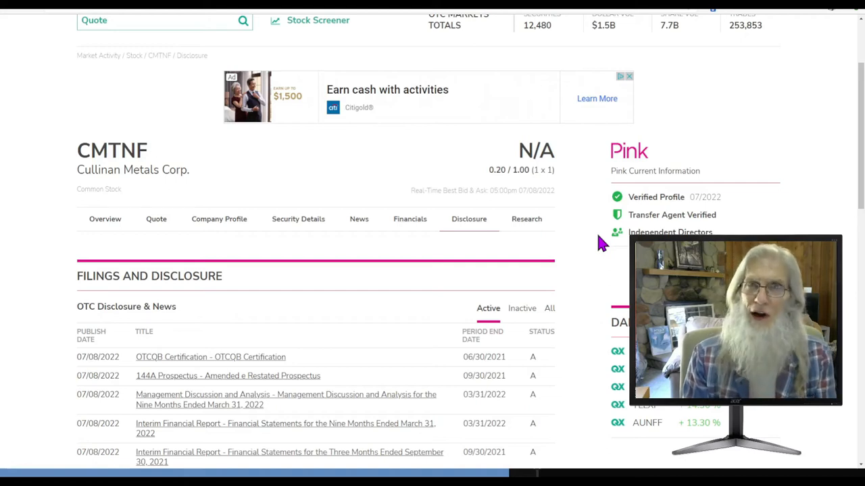
{"action": "scroll", "scroll_direction": "down", "scroll_amount": 3}
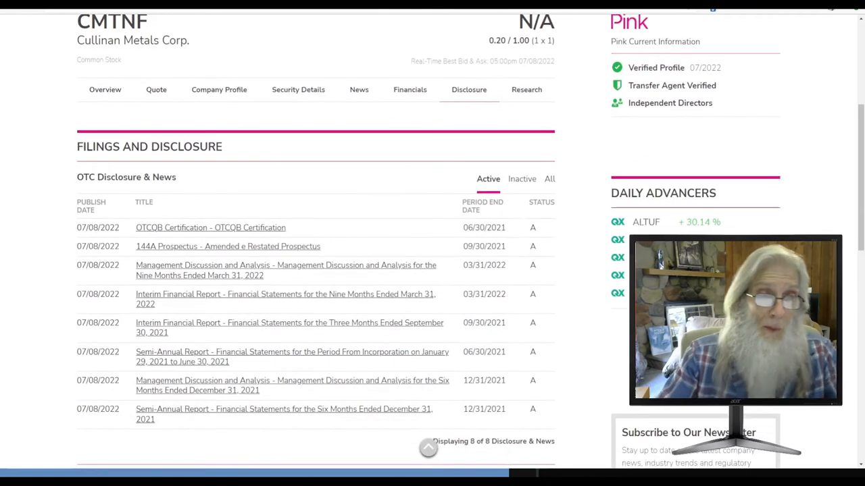
- Review Cullinan Metals' five press releases, including the copper mines acquisition
{"action": "left_click", "coordinate": [360, 89]}
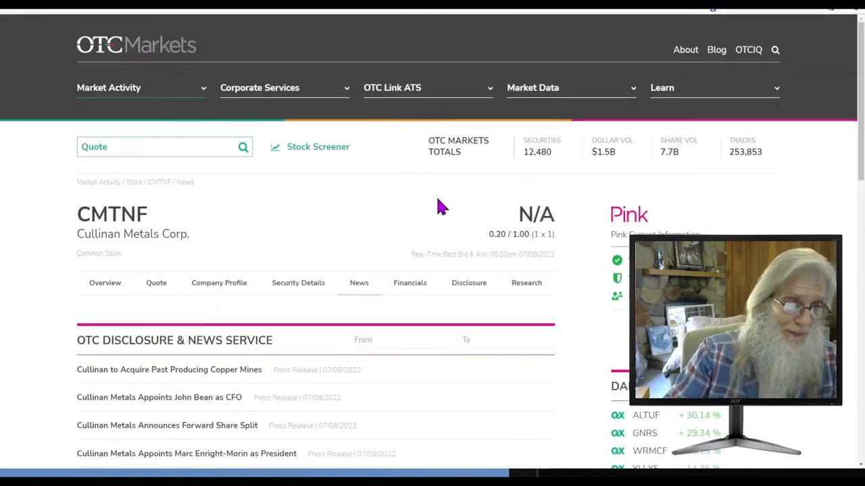
{"action": "scroll", "scroll_direction": "down", "scroll_amount": 3}
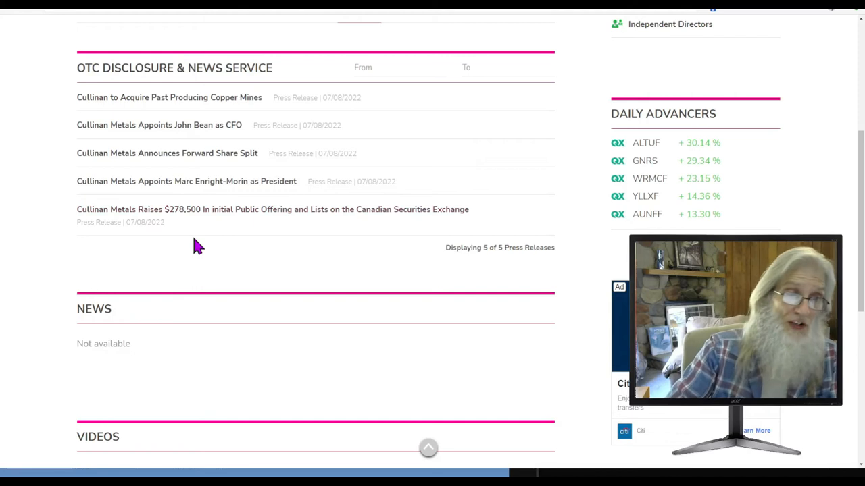
{"action": "mouse_move", "coordinate": [196, 227]}
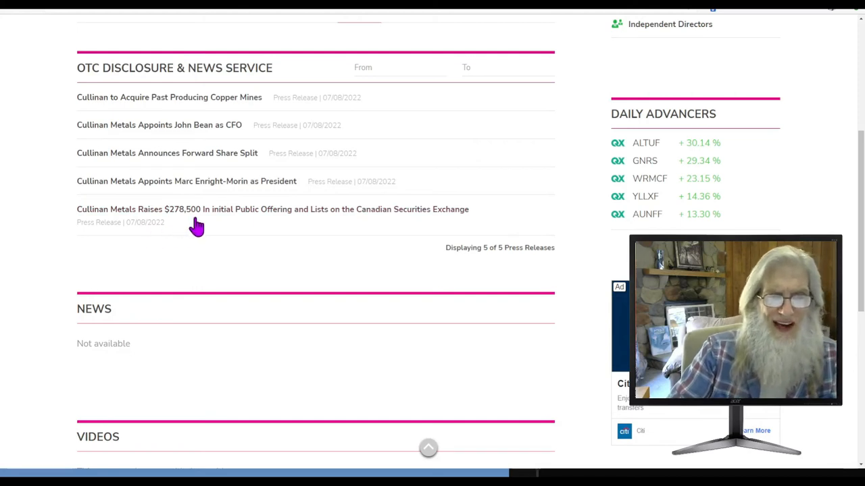
{"action": "mouse_move", "coordinate": [287, 233]}
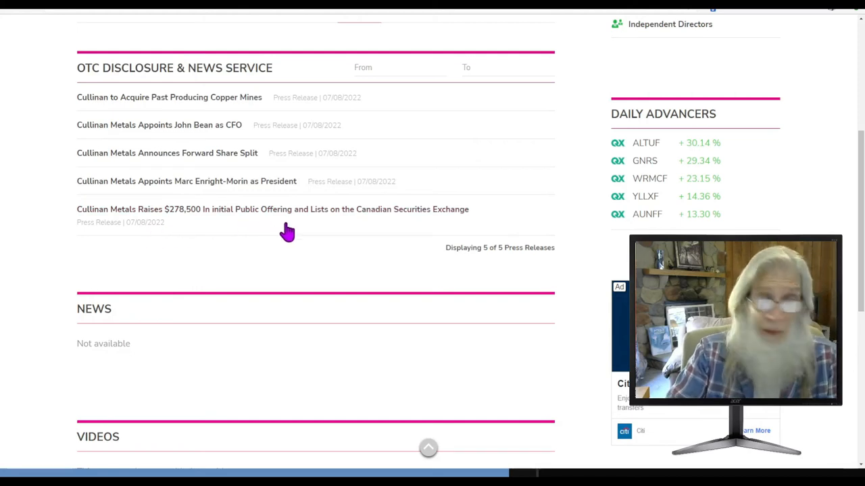
{"action": "mouse_move", "coordinate": [338, 232]}
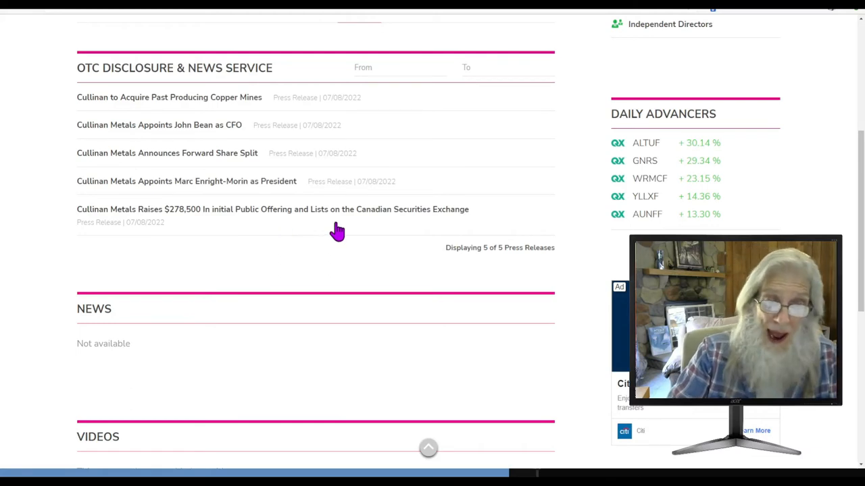
{"action": "mouse_move", "coordinate": [454, 233]}
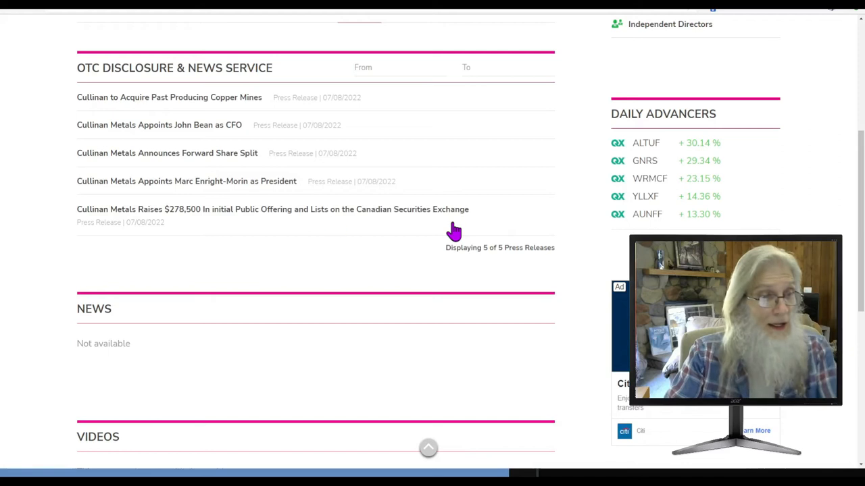
{"action": "mouse_move", "coordinate": [209, 205]}
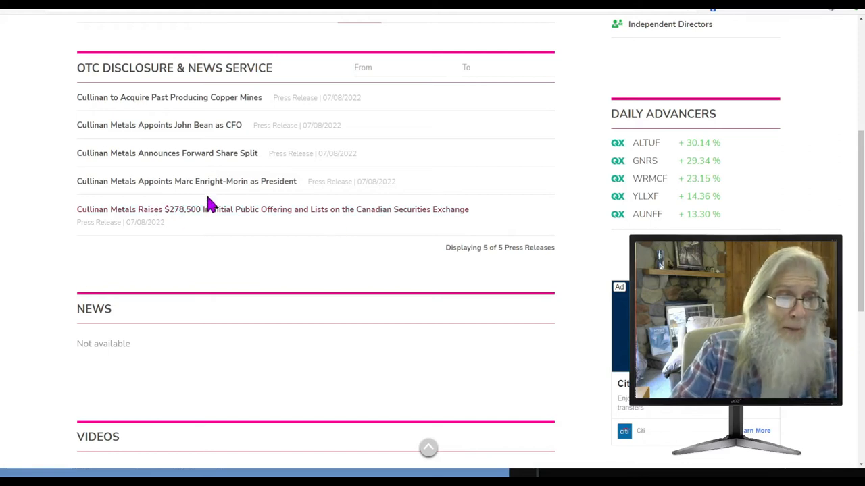
{"action": "mouse_move", "coordinate": [290, 205]}
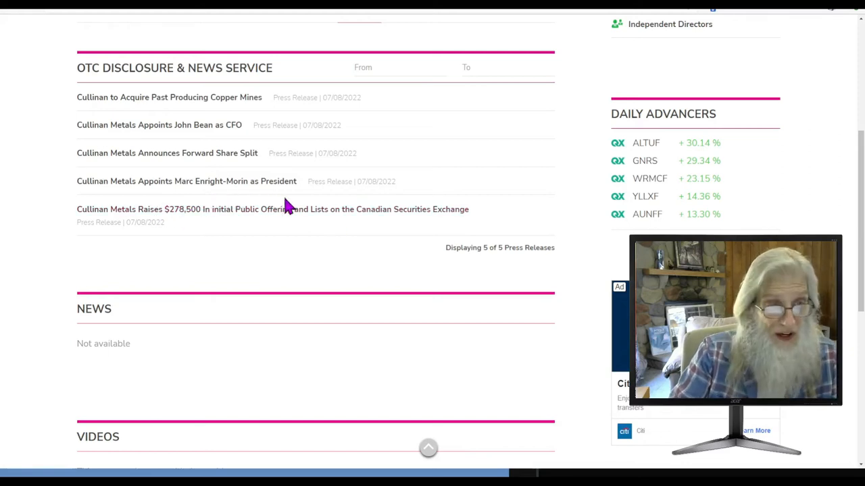
{"action": "mouse_move", "coordinate": [216, 135]}
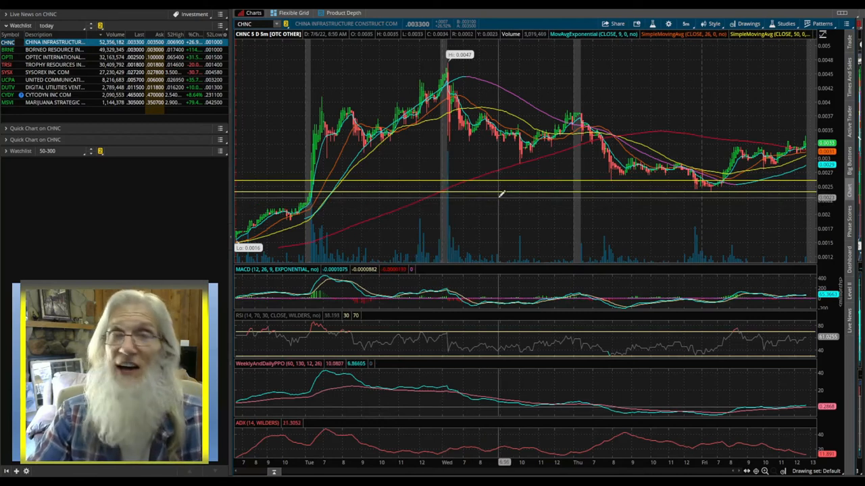
{"action": "mouse_move", "coordinate": [349, 196]}
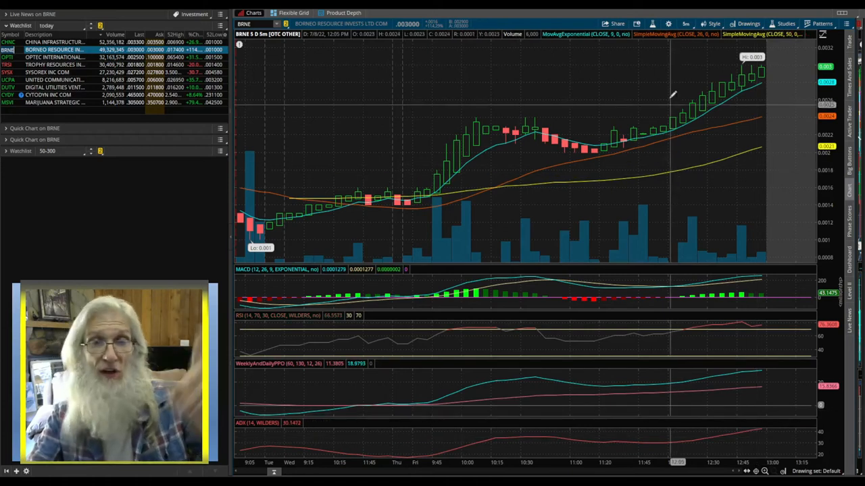
- Show BRNE over 20 days hourly, then widen to 180 days in four-hour bars
{"action": "left_click", "coordinate": [689, 24]}
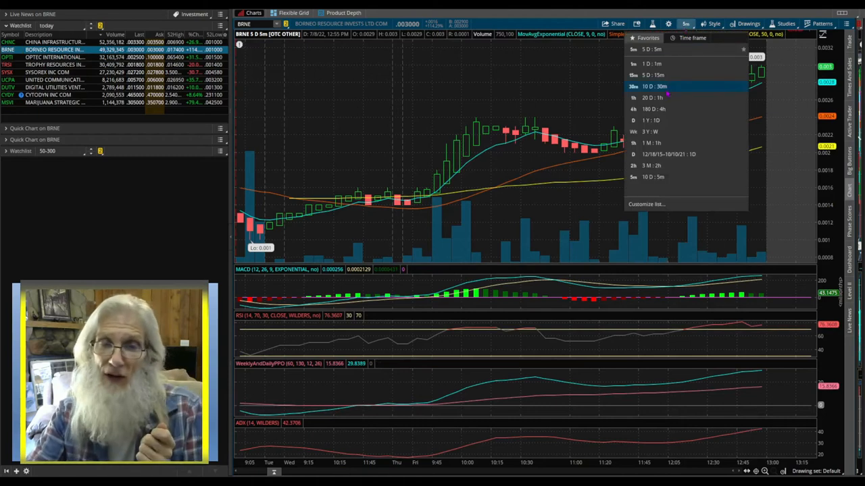
{"action": "left_click", "coordinate": [654, 97]}
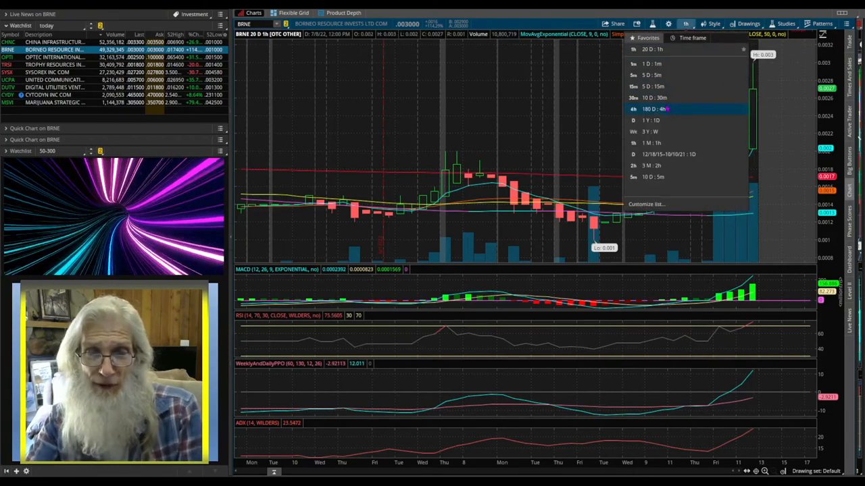
{"action": "left_click", "coordinate": [651, 108]}
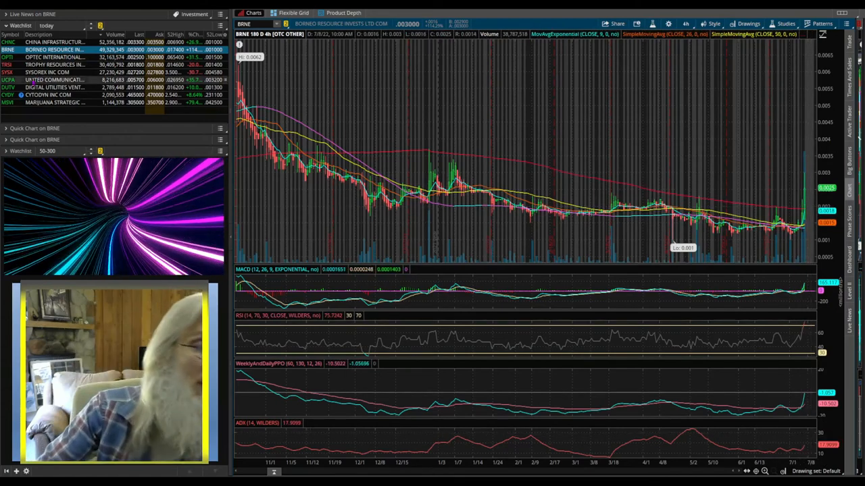
- Chart OPTI over 20 days in hourly bars
{"action": "left_click", "coordinate": [52, 71]}
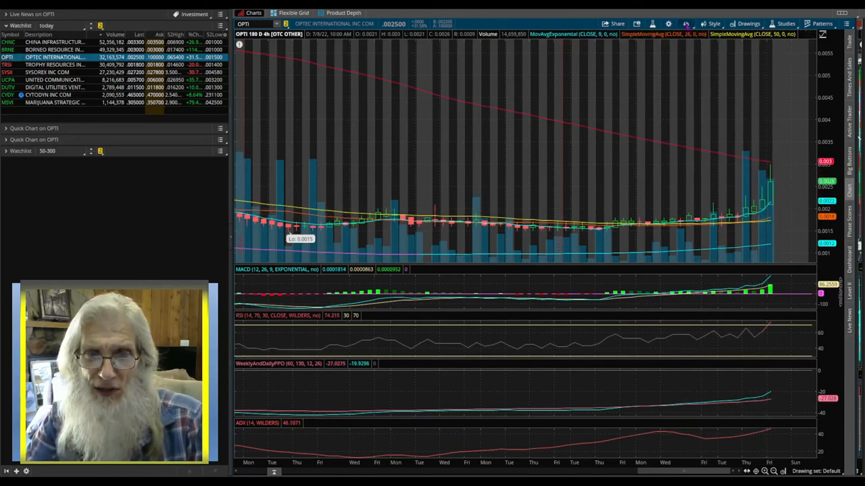
{"action": "left_click", "coordinate": [694, 22]}
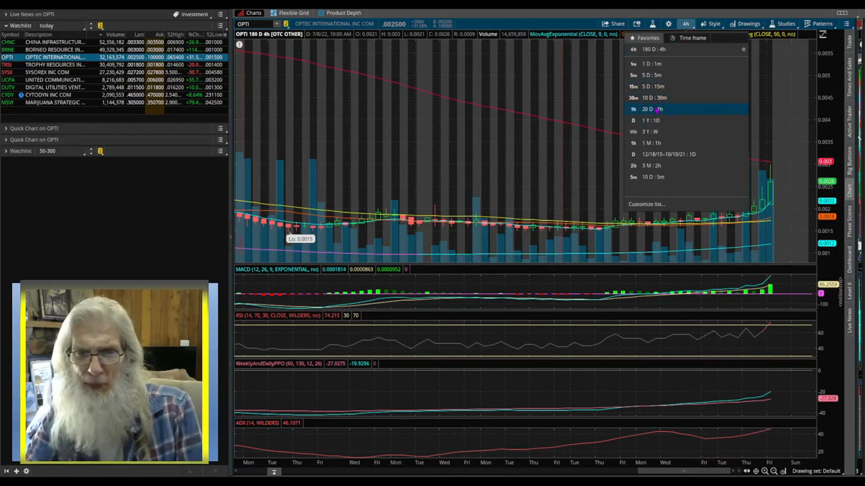
{"action": "left_click", "coordinate": [656, 108]}
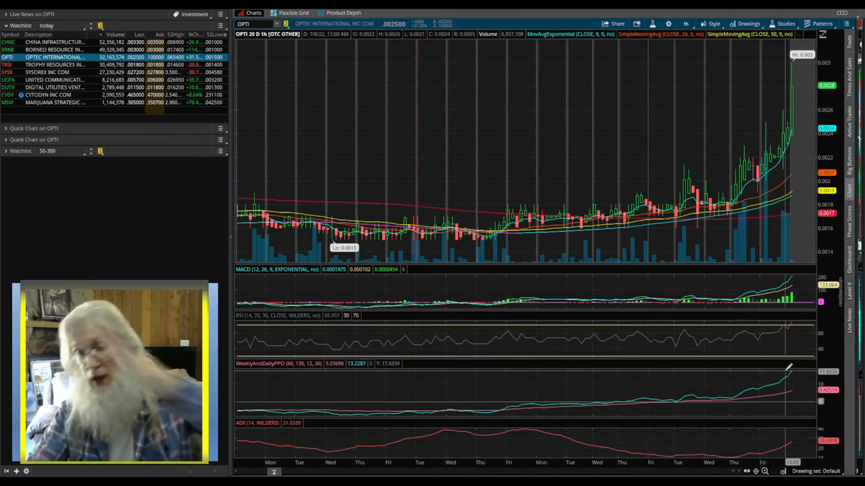
{"action": "mouse_move", "coordinate": [578, 208]}
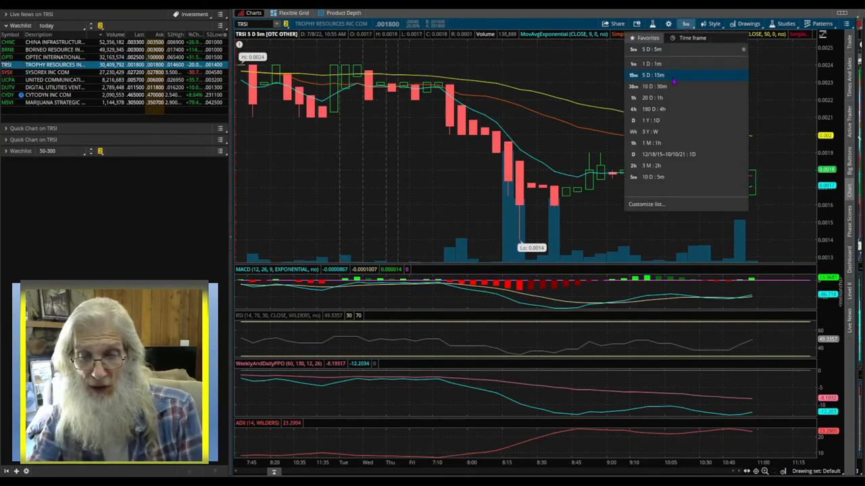
- Show TRSI over 180 days in four-hour bars, then switch the chart to SYSX
{"action": "left_click", "coordinate": [638, 73]}
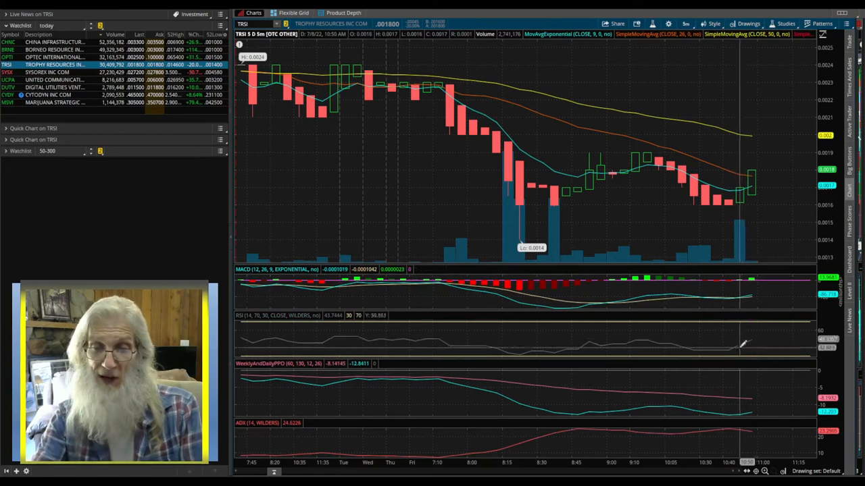
{"action": "left_click", "coordinate": [694, 24]}
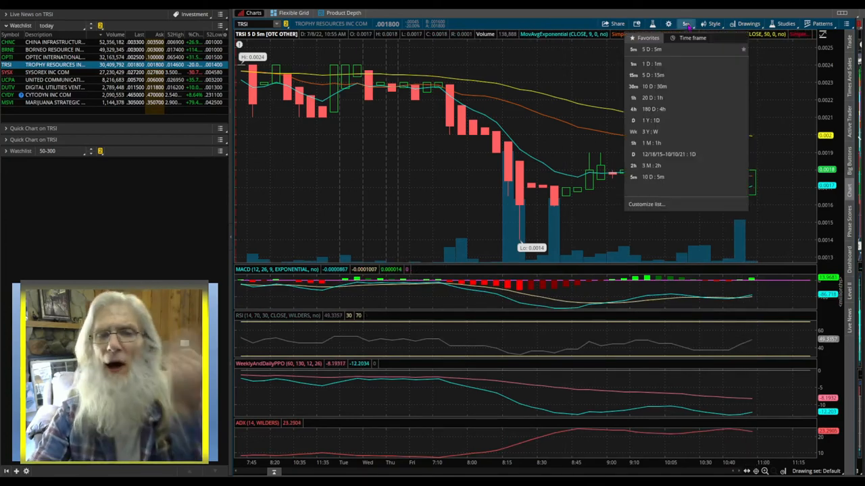
{"action": "left_click", "coordinate": [630, 108]}
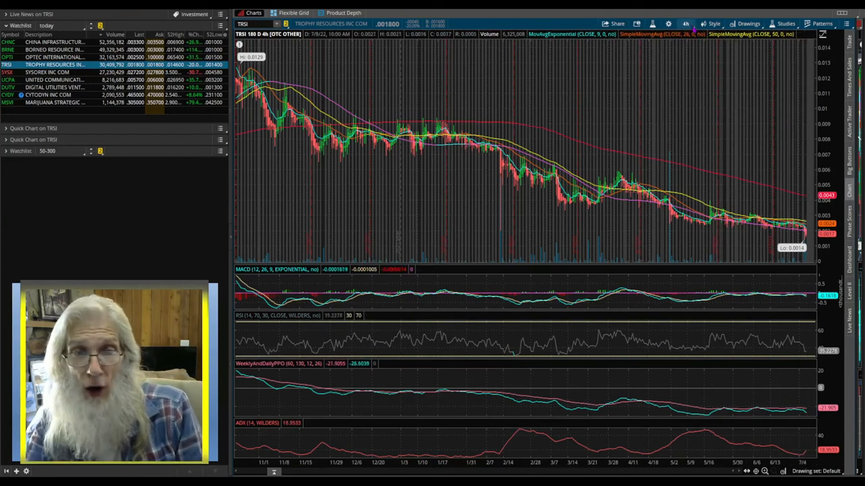
{"action": "left_click", "coordinate": [688, 23]}
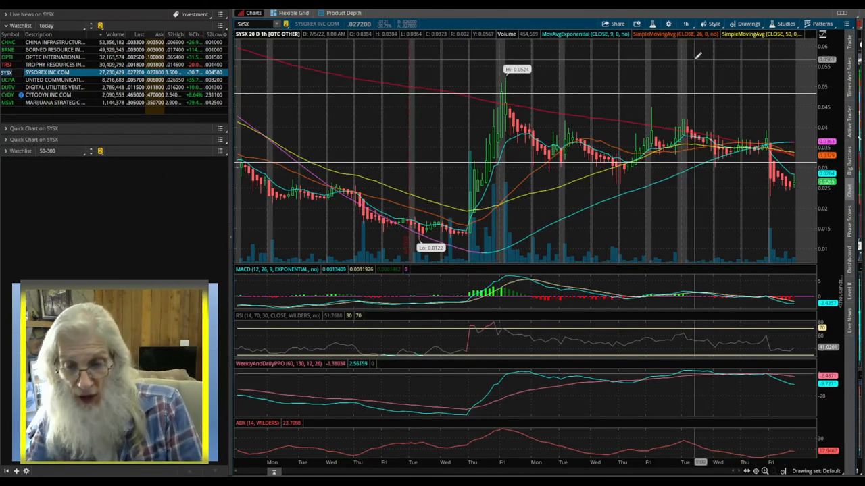
- Switch the SYSX chart to 20 D: 1h, then to a shorter aggregation
{"action": "left_click", "coordinate": [692, 23]}
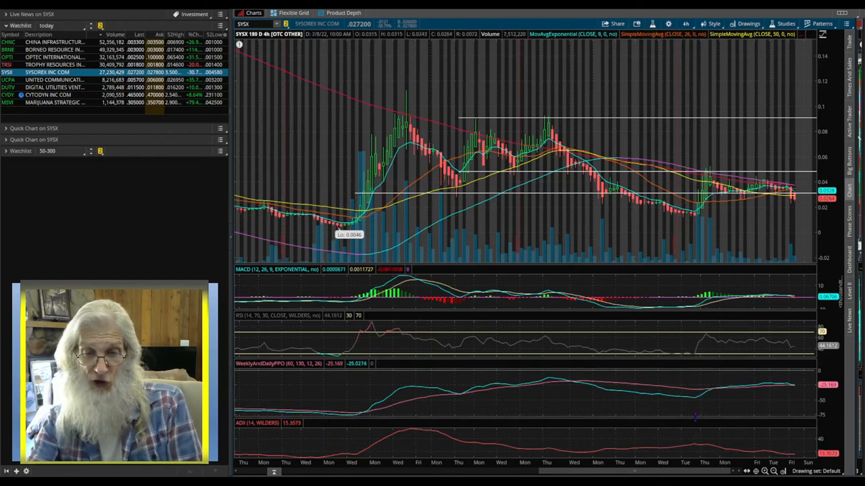
{"action": "mouse_move", "coordinate": [714, 202]}
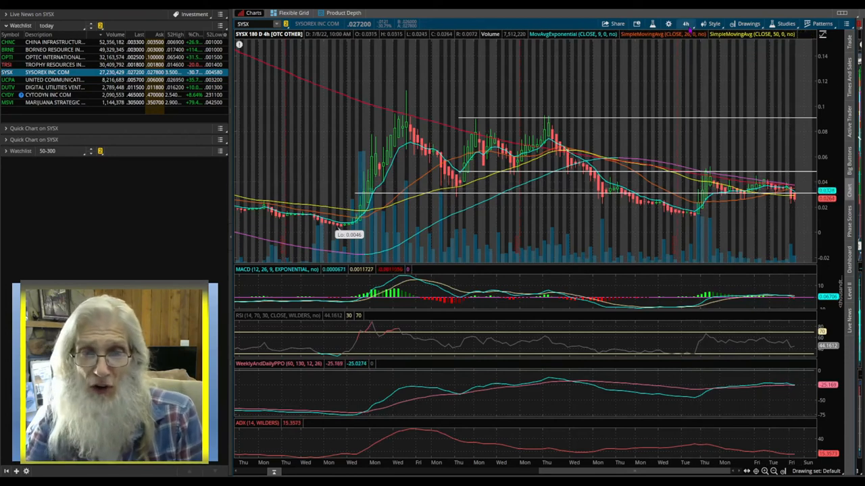
{"action": "left_click", "coordinate": [686, 20]}
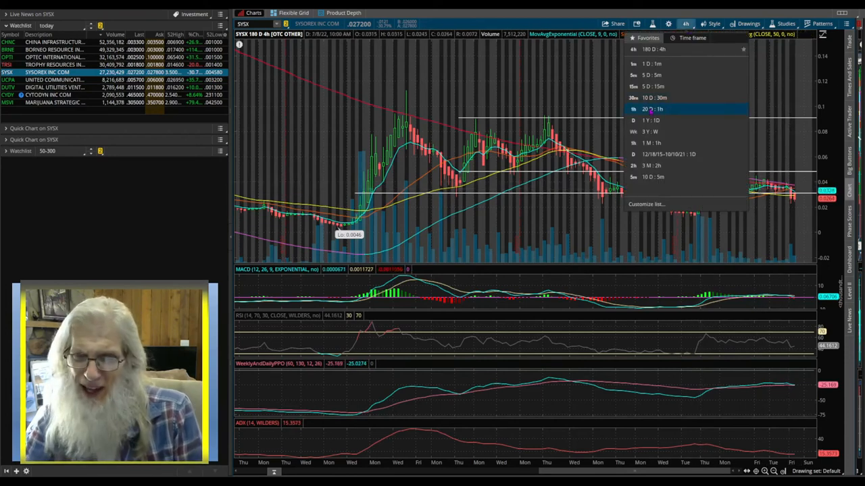
{"action": "left_click", "coordinate": [654, 108]}
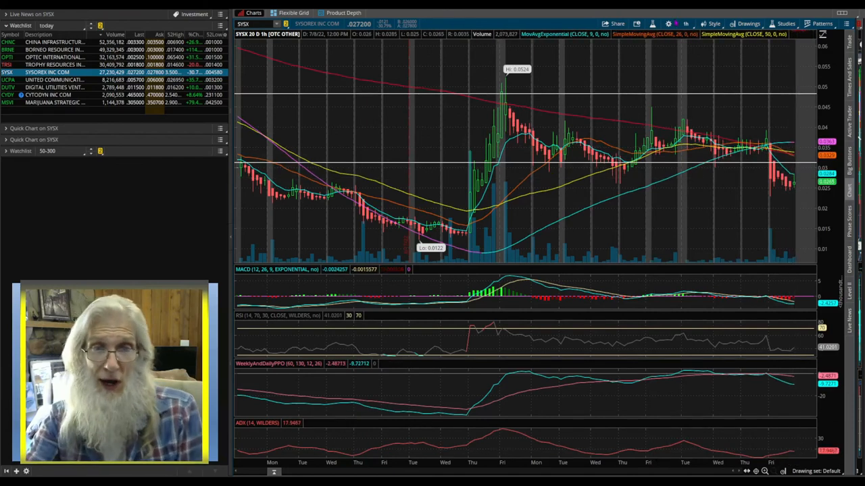
{"action": "left_click", "coordinate": [687, 22]}
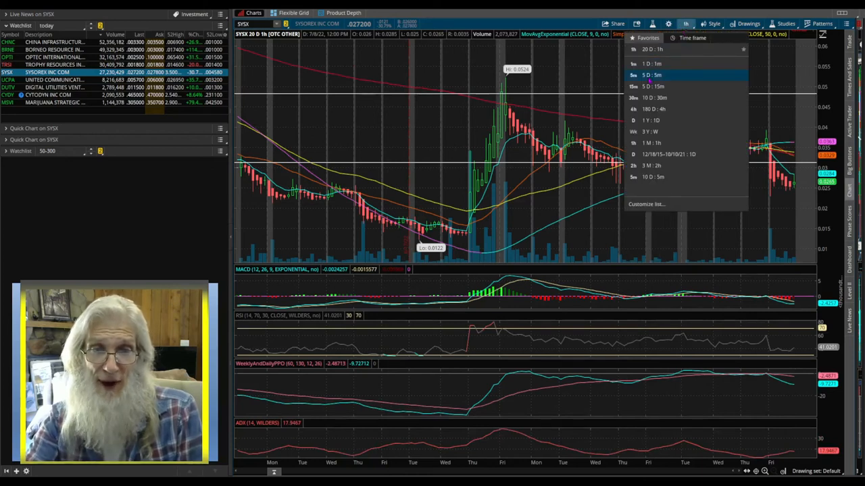
{"action": "left_click", "coordinate": [658, 76]}
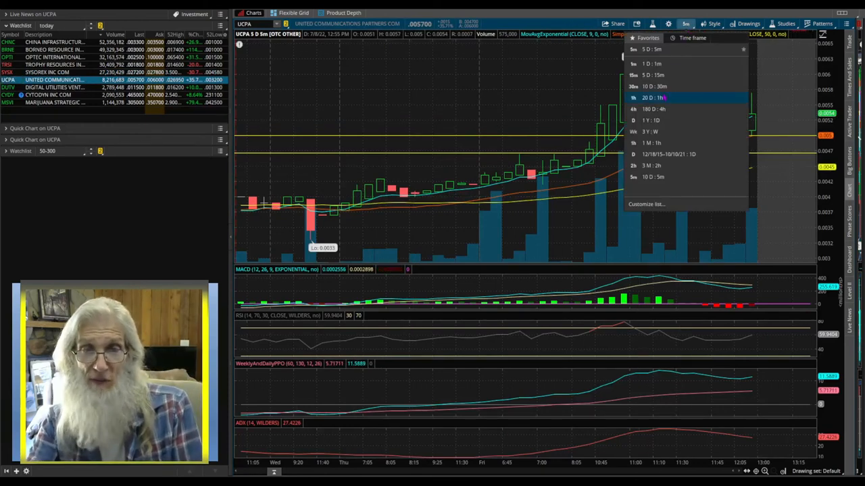
- Show UCPA at 20 D: 1h, then at 180 D: 4h, and move on to DUTV
{"action": "left_click", "coordinate": [654, 97]}
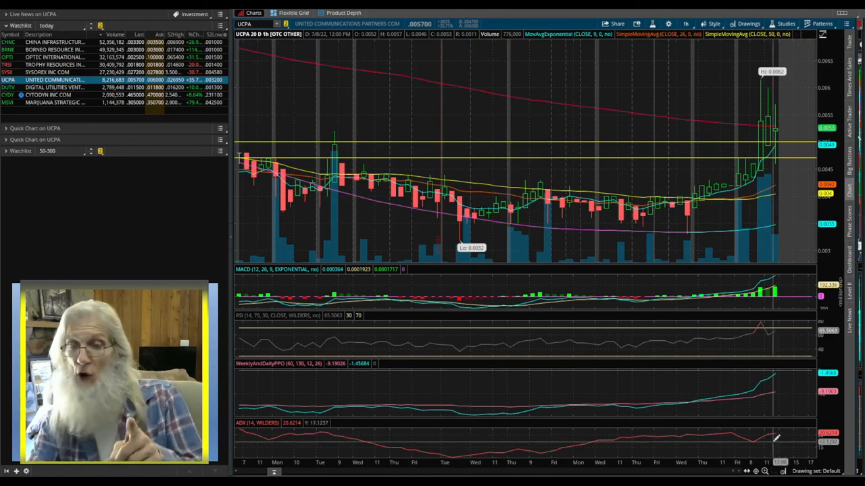
{"action": "left_click", "coordinate": [685, 23]}
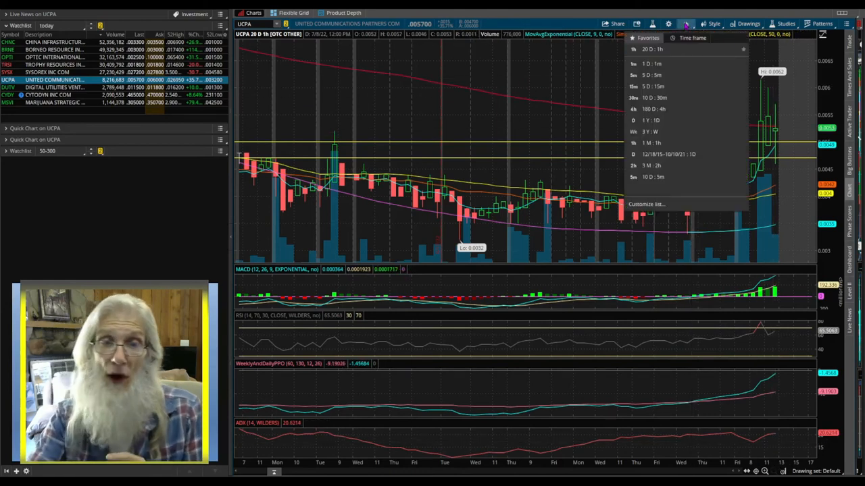
{"action": "left_click", "coordinate": [649, 108]}
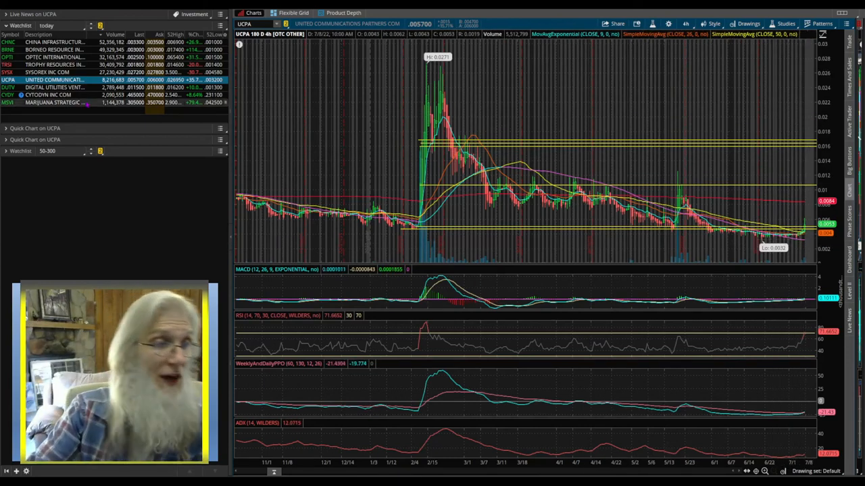
{"action": "left_click", "coordinate": [54, 87]}
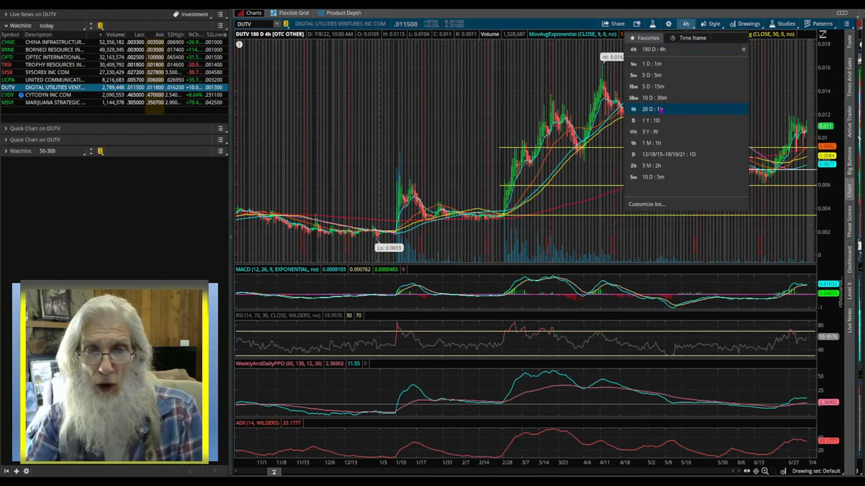
- Show DUTV at 20 D: 1h, then load the CYDY chart
{"action": "left_click", "coordinate": [635, 122]}
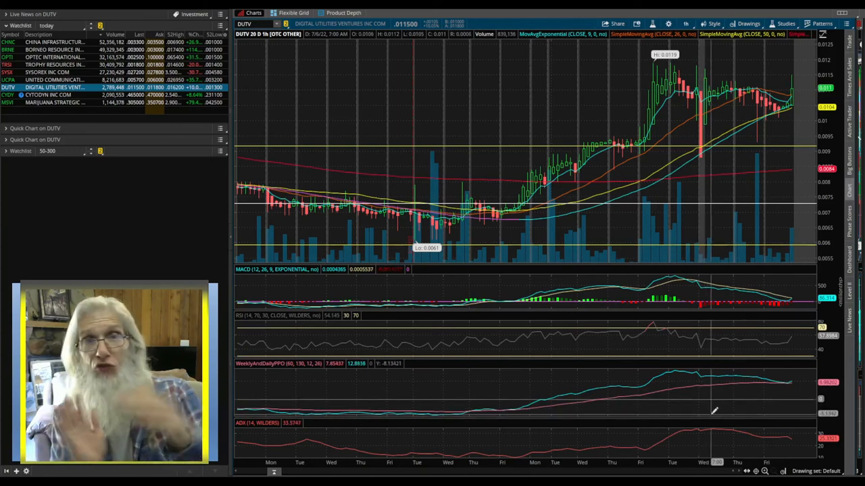
{"action": "mouse_move", "coordinate": [727, 408]}
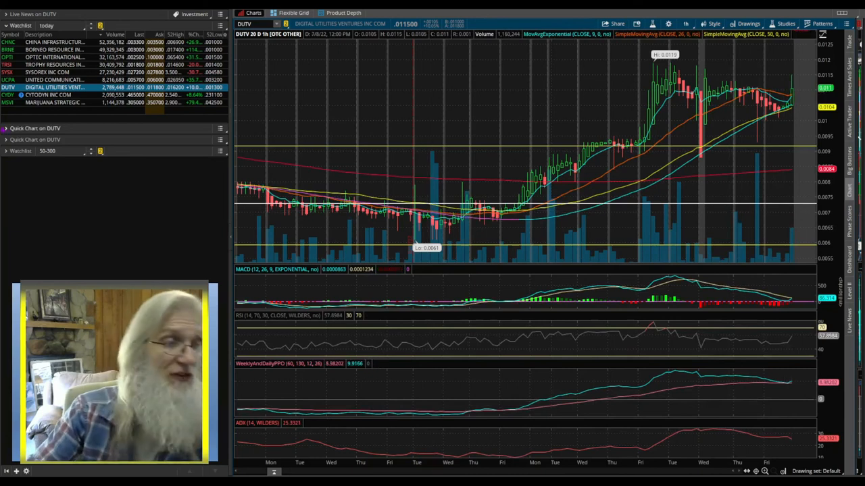
{"action": "left_click", "coordinate": [54, 95]}
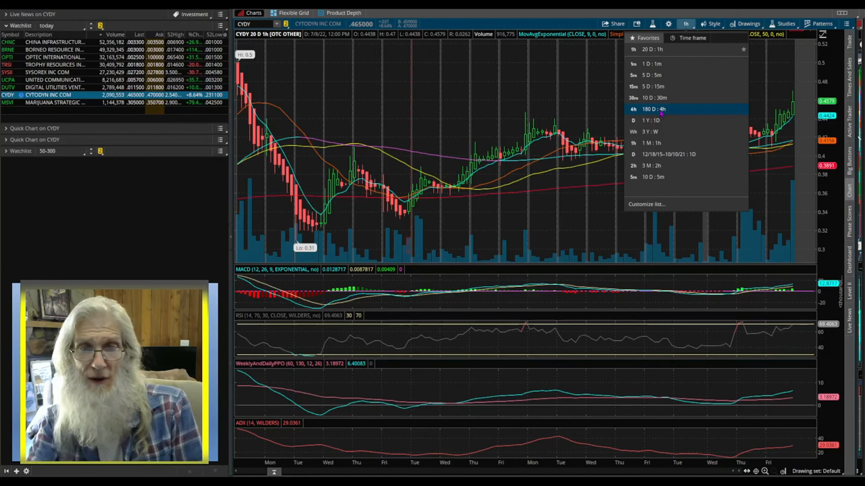
- Show CYDY at 180 D: 4h, then switch to a shorter time frame
{"action": "left_click", "coordinate": [650, 108]}
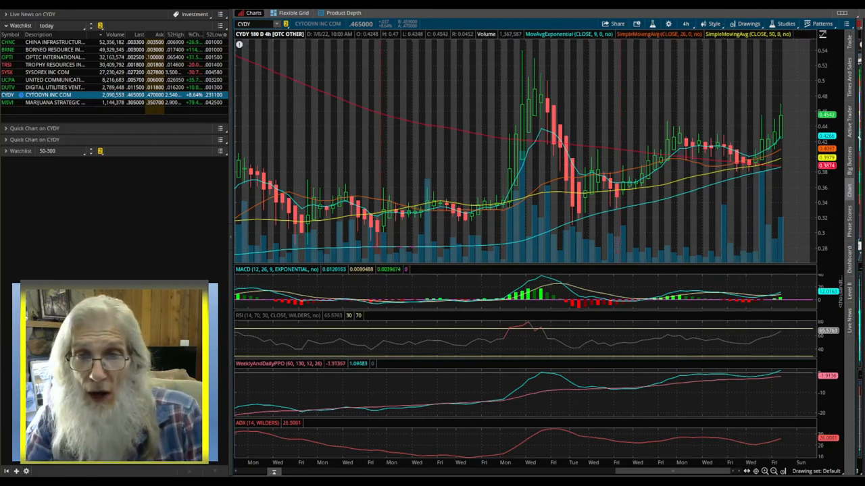
{"action": "left_click", "coordinate": [692, 22]}
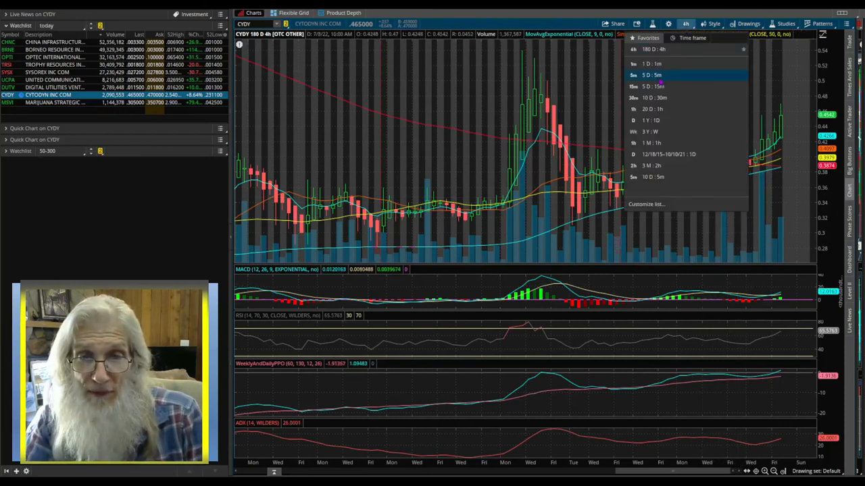
{"action": "left_click", "coordinate": [657, 73]}
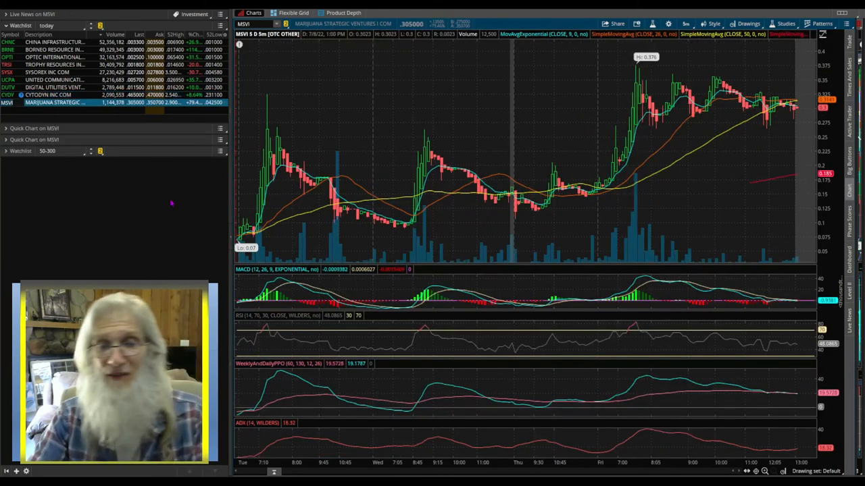
{"action": "mouse_move", "coordinate": [460, 186]}
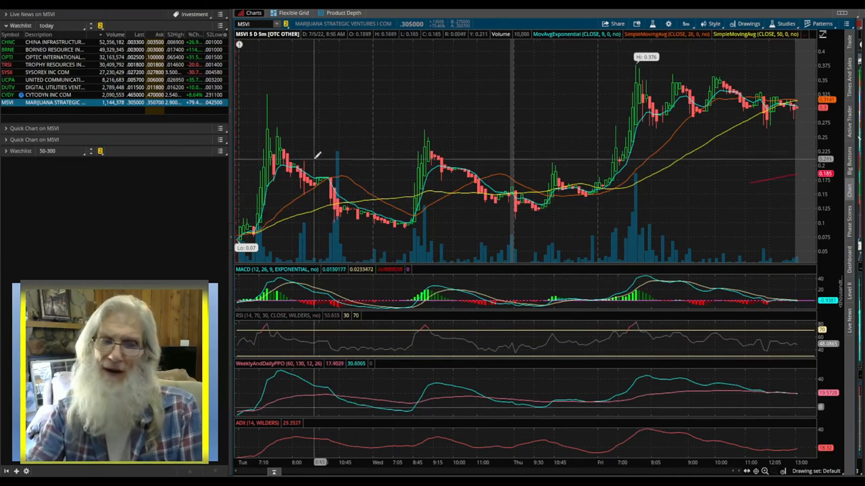
{"action": "mouse_move", "coordinate": [500, 192]}
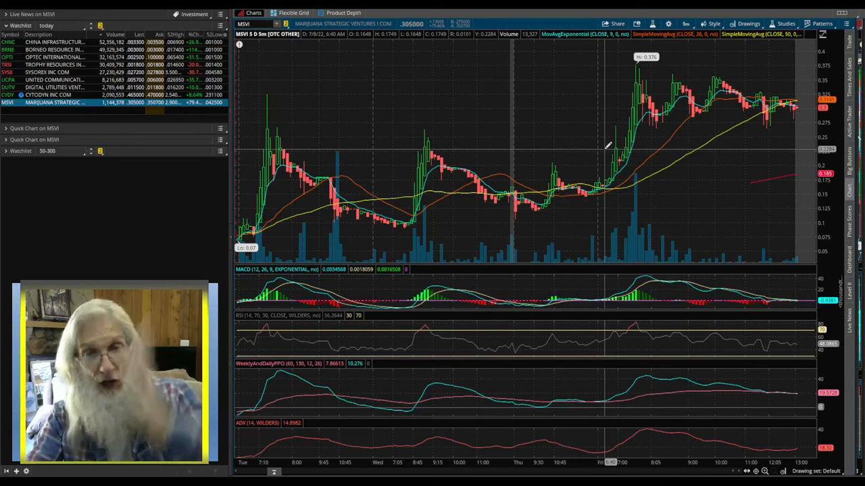
{"action": "mouse_move", "coordinate": [385, 210]}
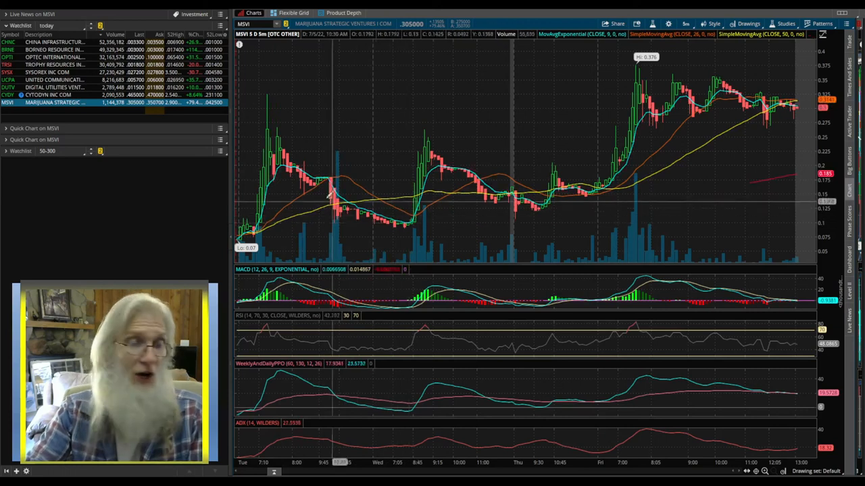
{"action": "mouse_move", "coordinate": [534, 192]}
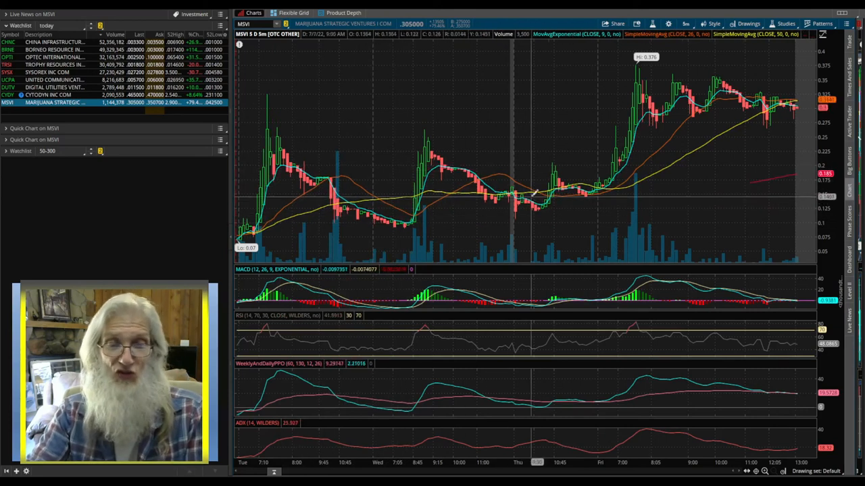